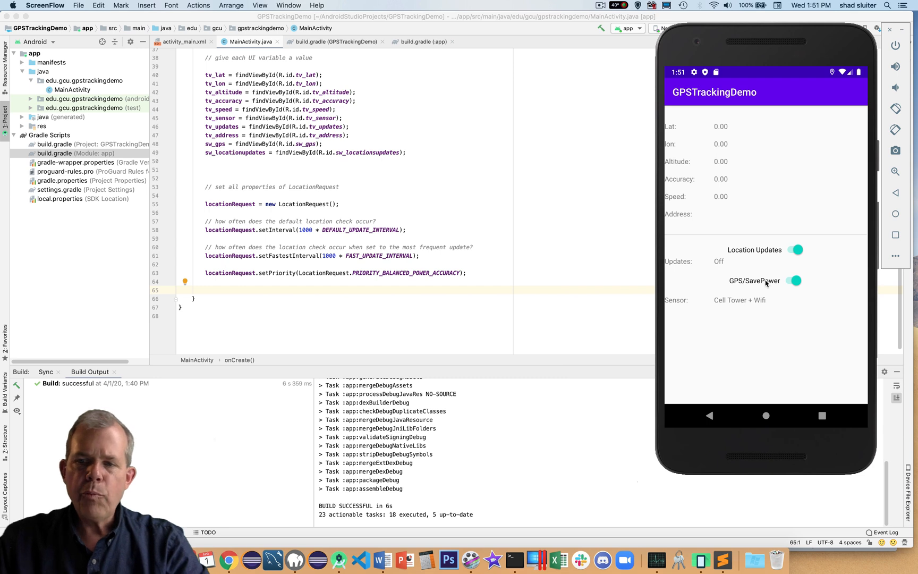
Toggle the running app's GPS switch off, on, then off again.
{"action": "left_click", "coordinate": [794, 281]}
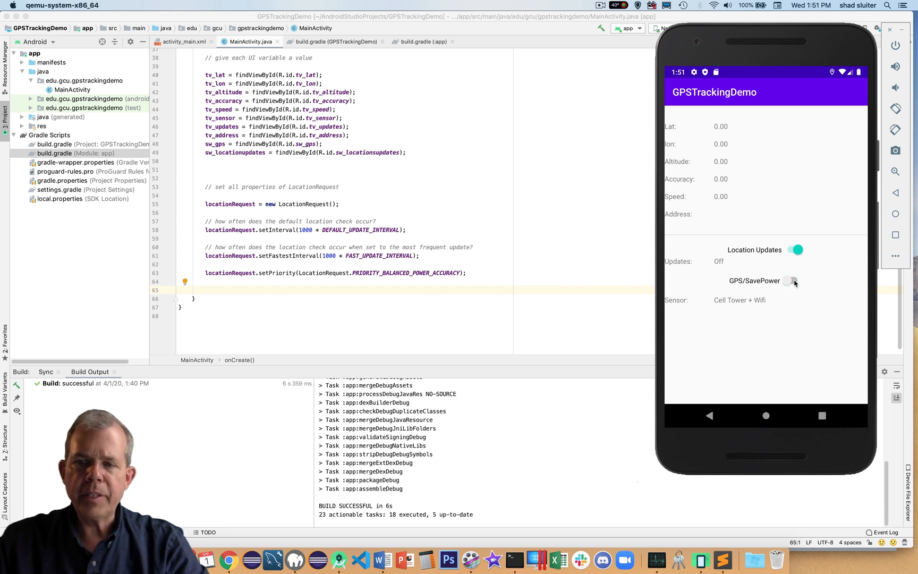
{"action": "left_click", "coordinate": [794, 281]}
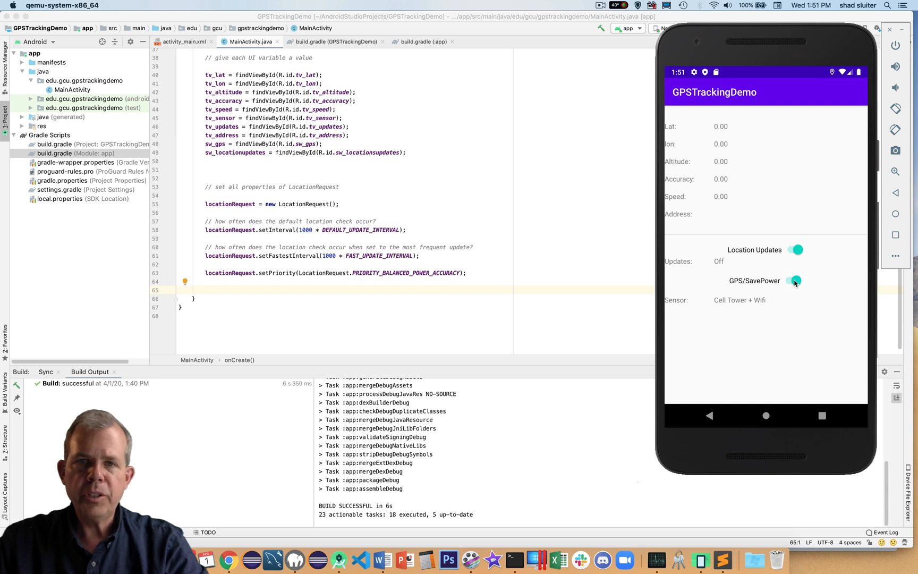
{"action": "left_click", "coordinate": [794, 281]}
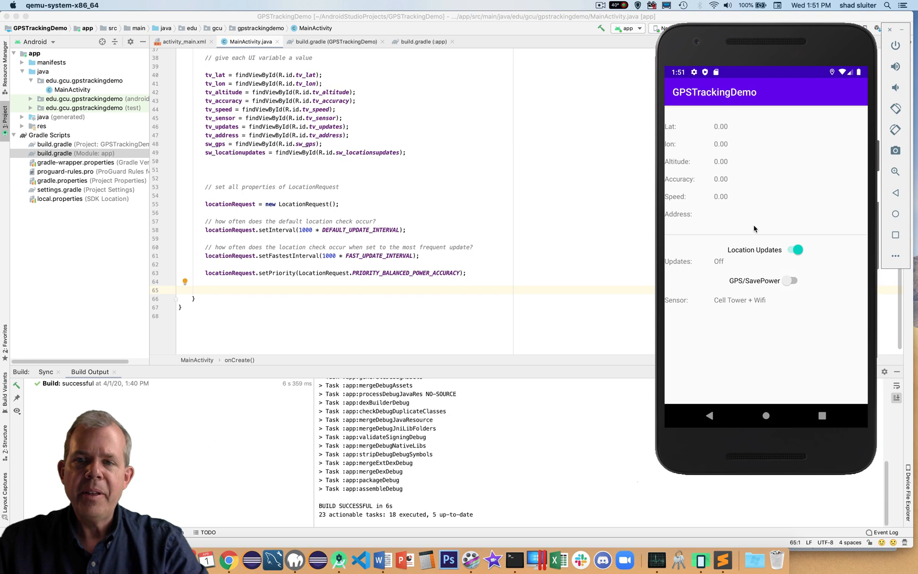
{"action": "mouse_move", "coordinate": [724, 188]}
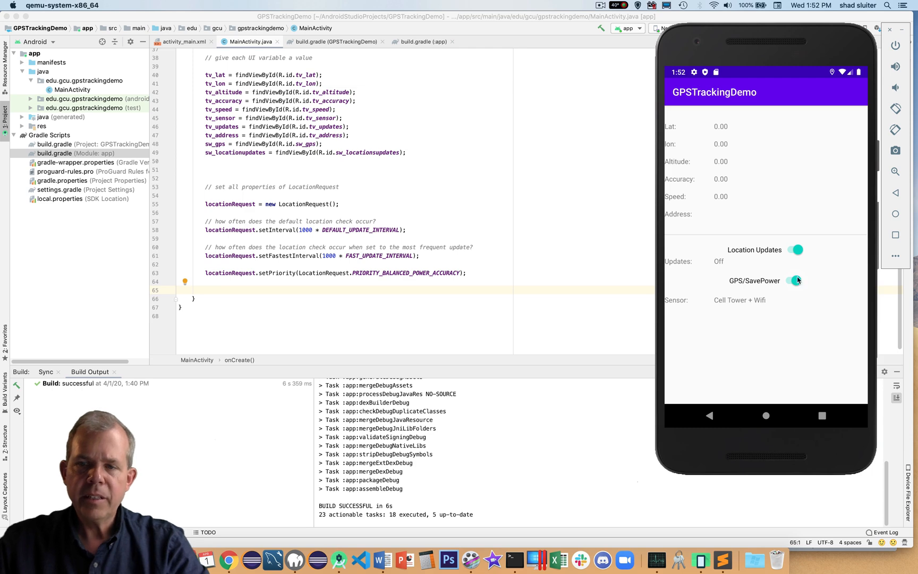
{"action": "mouse_move", "coordinate": [413, 291]}
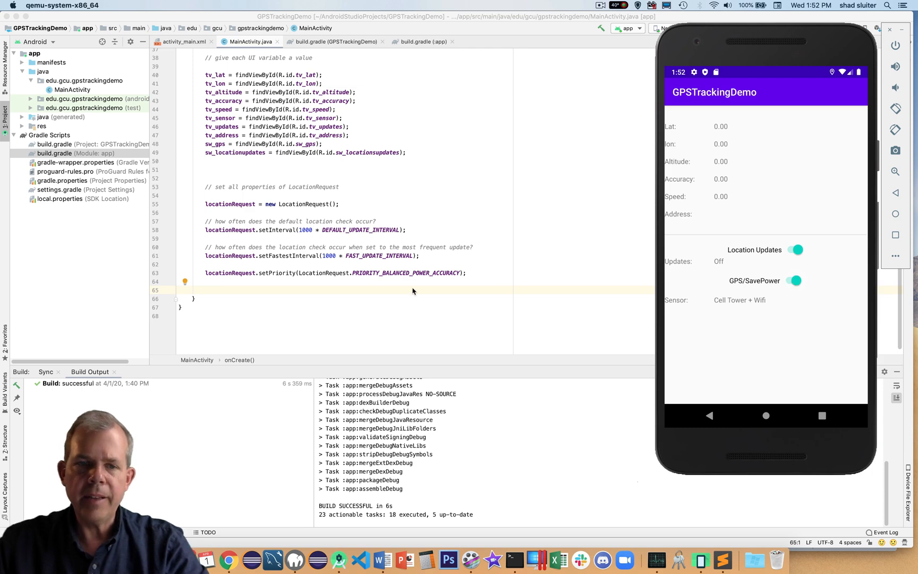
Add sw_gps click handler: if checked, set high-accuracy priority and show 'Using GPS sensors'.
{"action": "type", "text": "sw"}
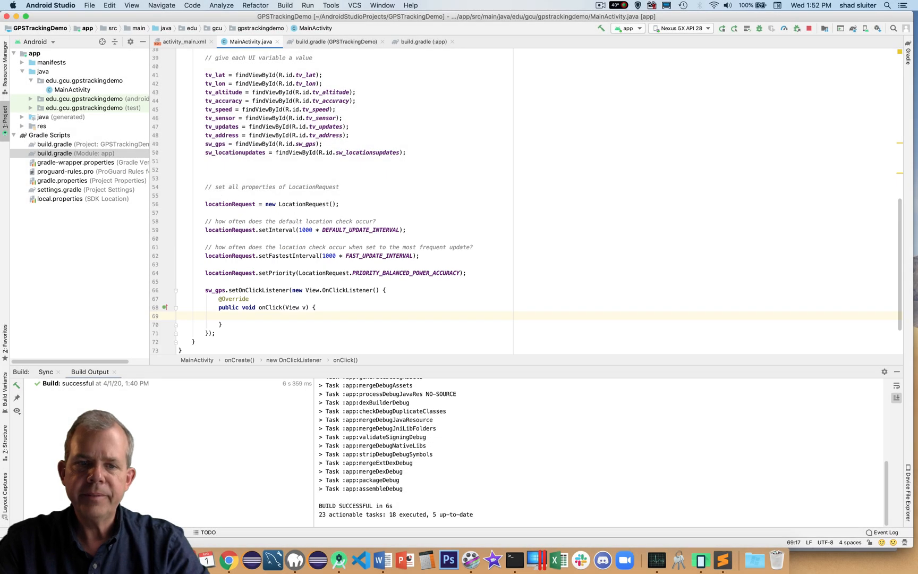
{"action": "type", "text": "if (sw_gps.isChecked()) {"}
{"action": "type", "text": "// most a"}
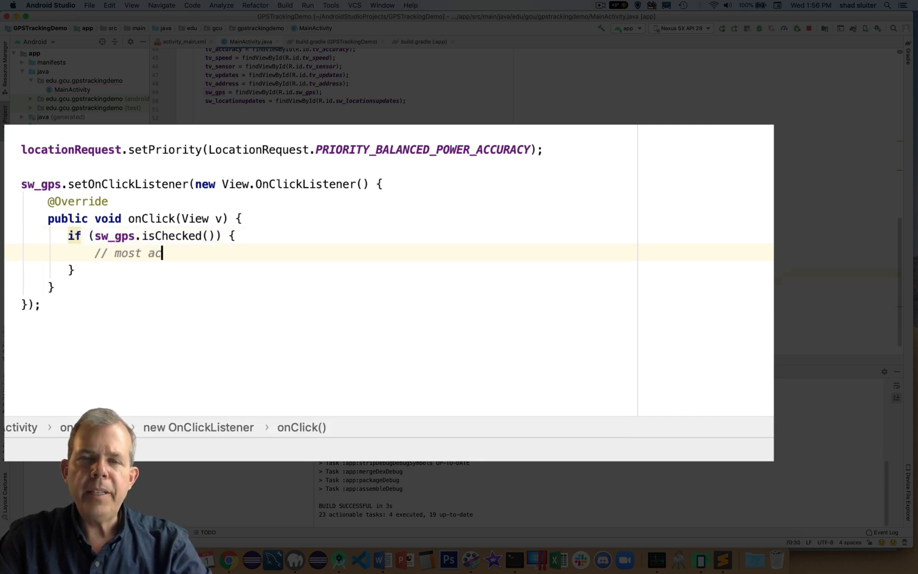
{"action": "type", "text": "curate — use GP"}
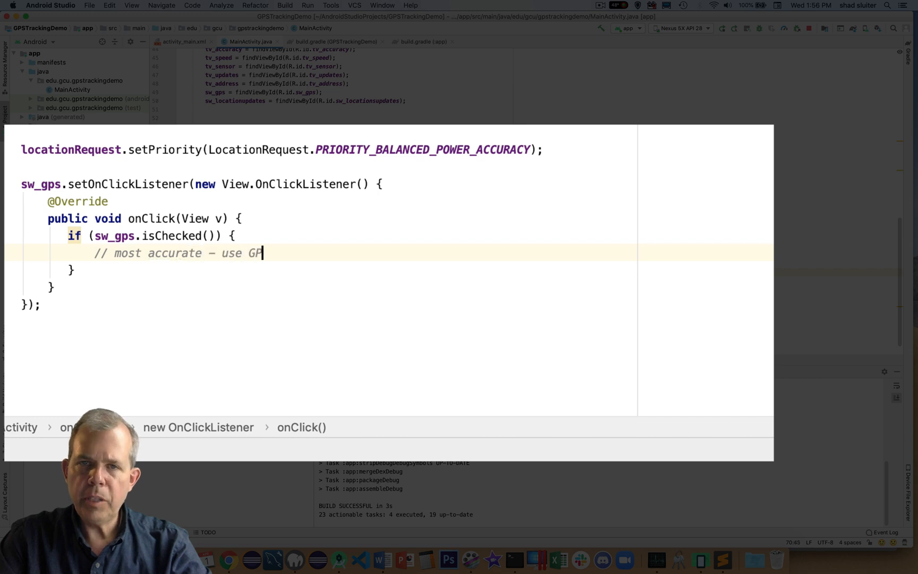
{"action": "type", "text": "S"}
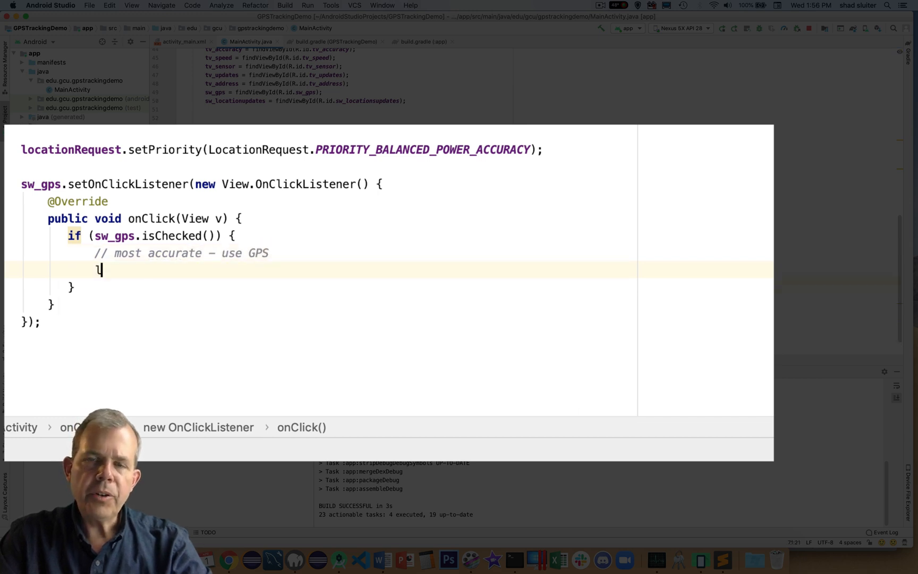
{"action": "type", "text": "locationRequest.setPriority(L"}
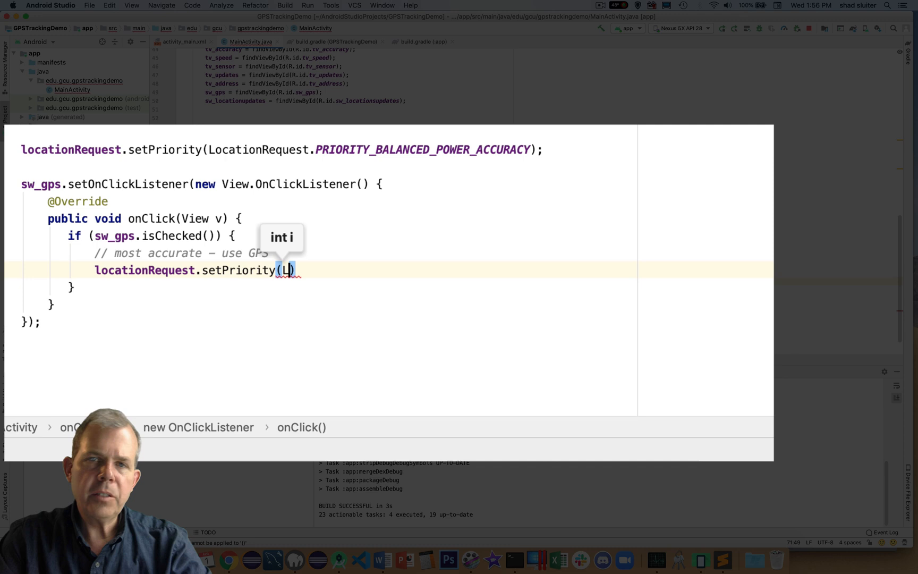
{"action": "type", "text": "LocationRequest.PRIORITY_HIGH_ACCURACY"}
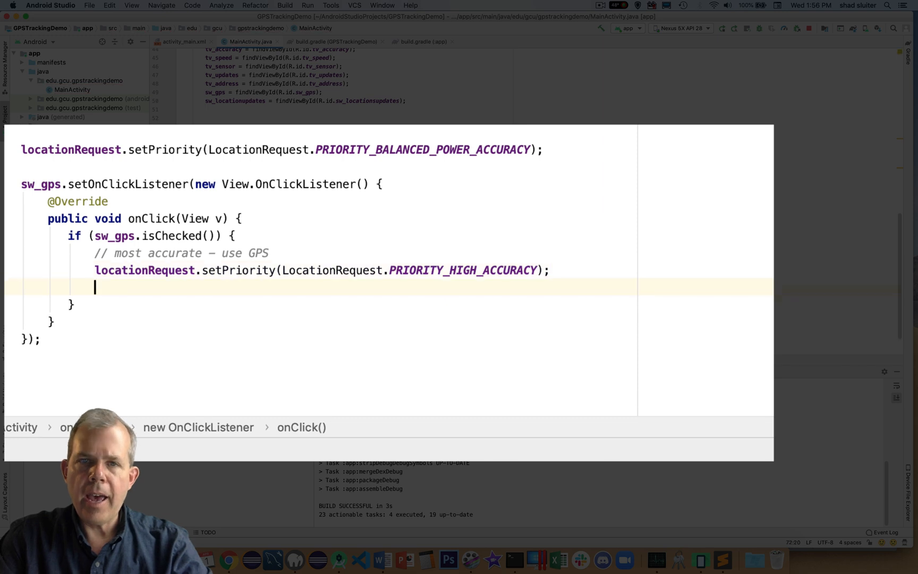
{"action": "type", "text": "tv"}
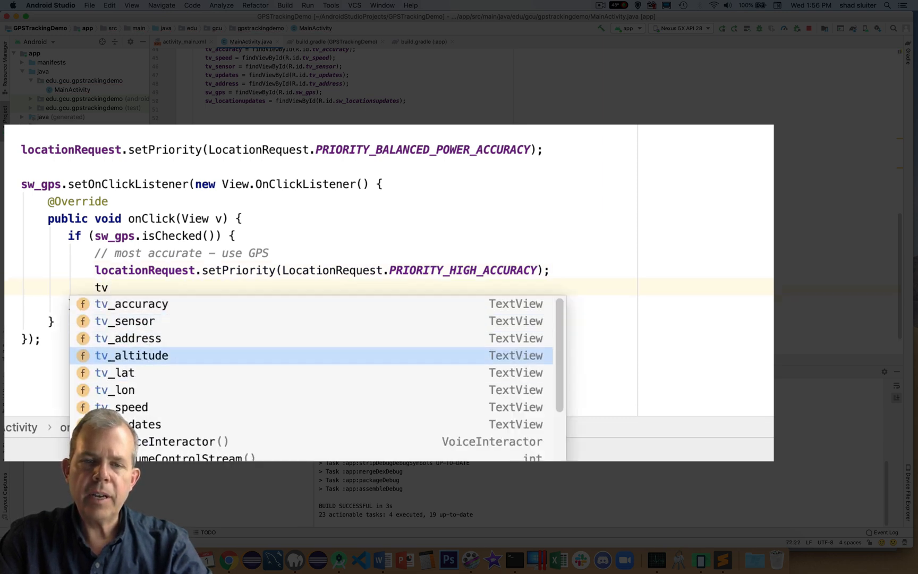
{"action": "type", "text": "_sensor."}
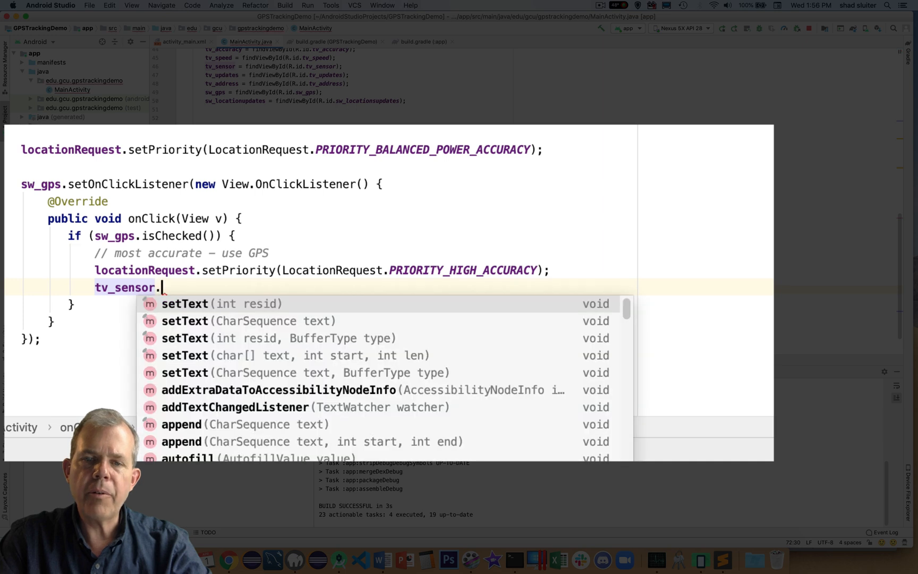
{"action": "type", "text": "setText(\"Using GPS sensors\");"}
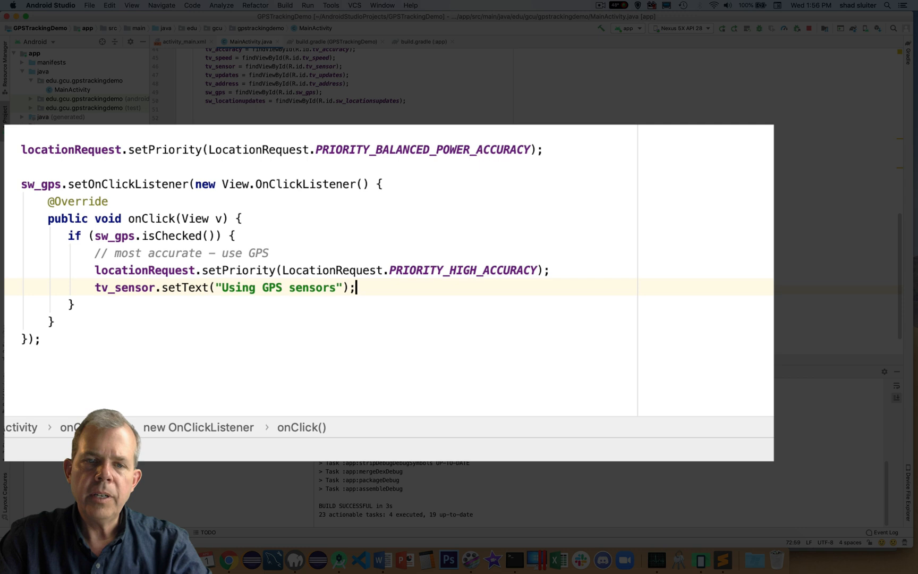
Add the else branch using PRIORITY_BALANCED_POWER_ACCURACY and 'Using Towers + WIFI', then run.
{"action": "type", "text": "else {"}
{"action": "type", "text": "locationRequest.setPriority(LocationRequest"}
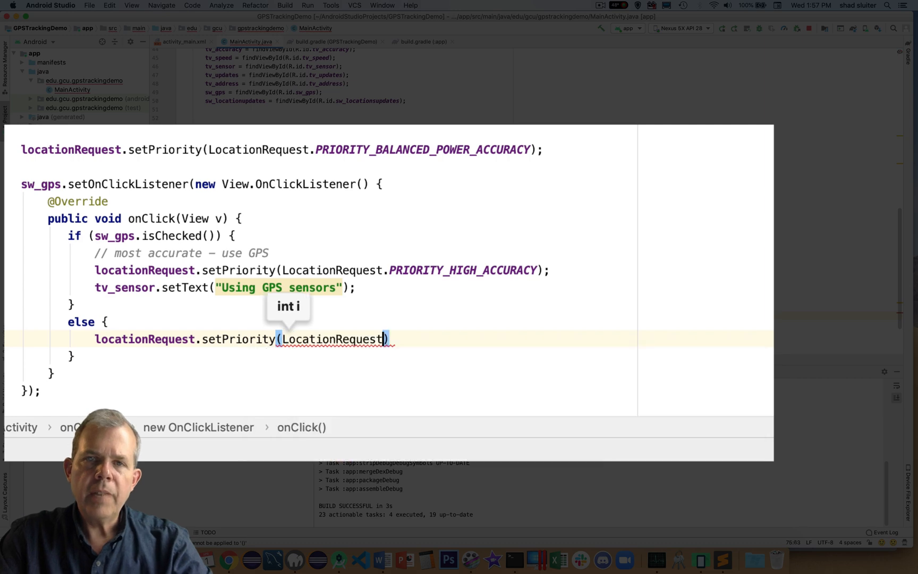
{"action": "type", "text": "PRIORITY_BALANCED_POWER_ACCURACY"}
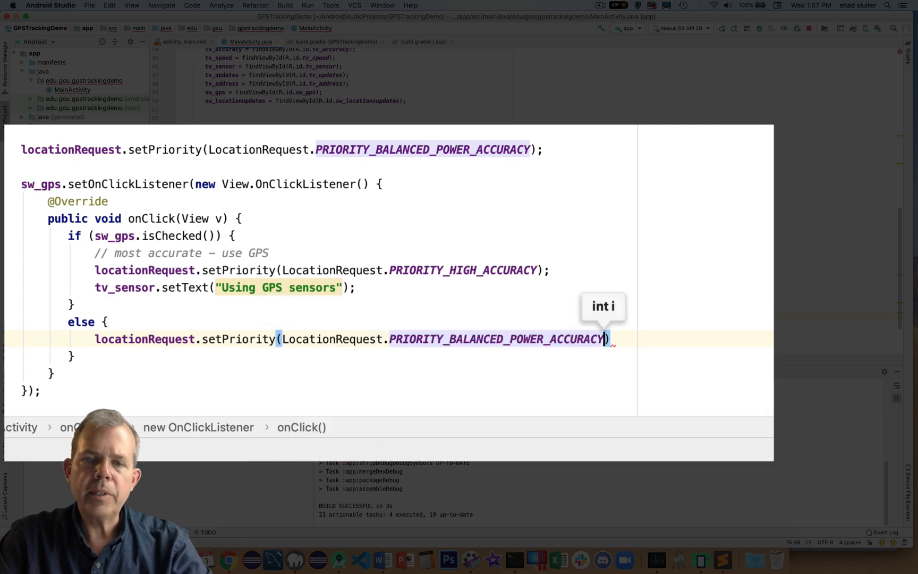
{"action": "type", "text": "tv_sensor.setText(\"U\");"}
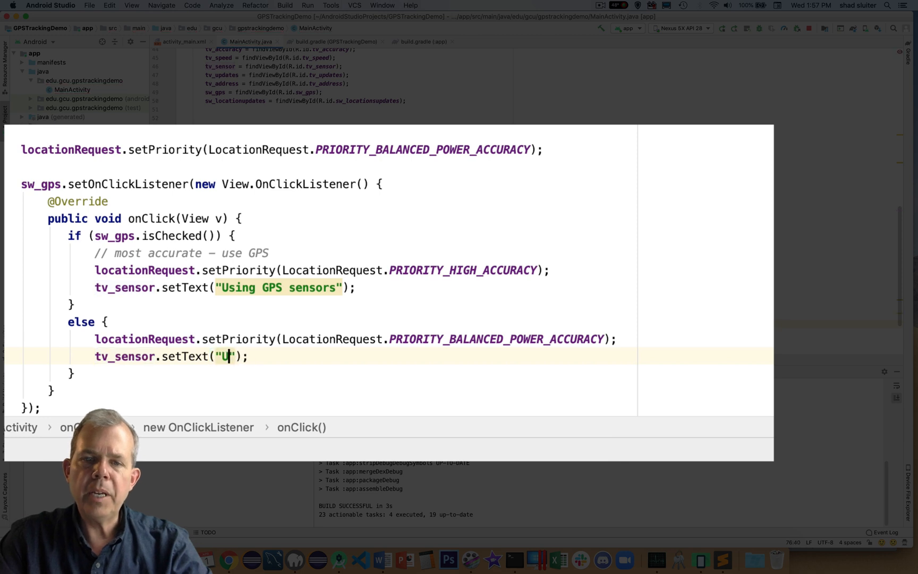
{"action": "type", "text": "sing Towers"}
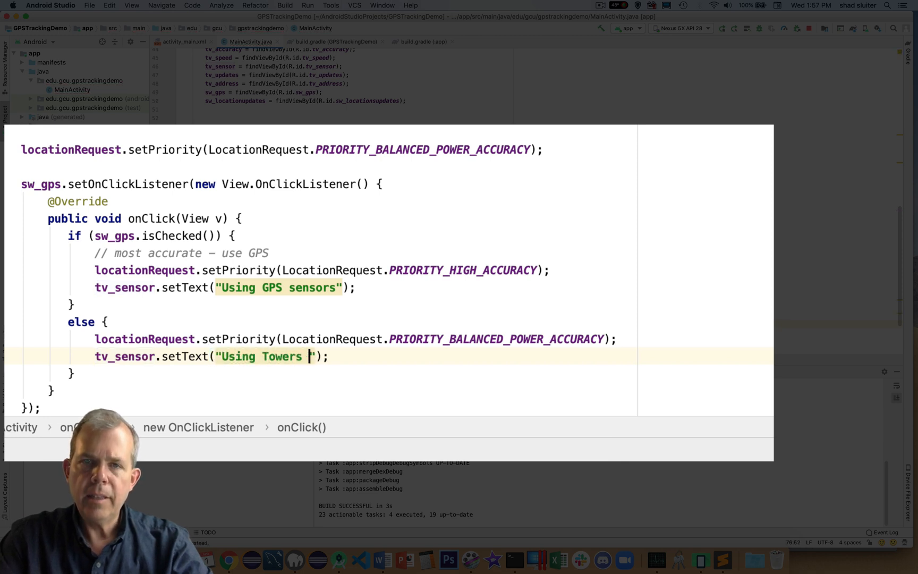
{"action": "type", "text": "+ WIFI"}
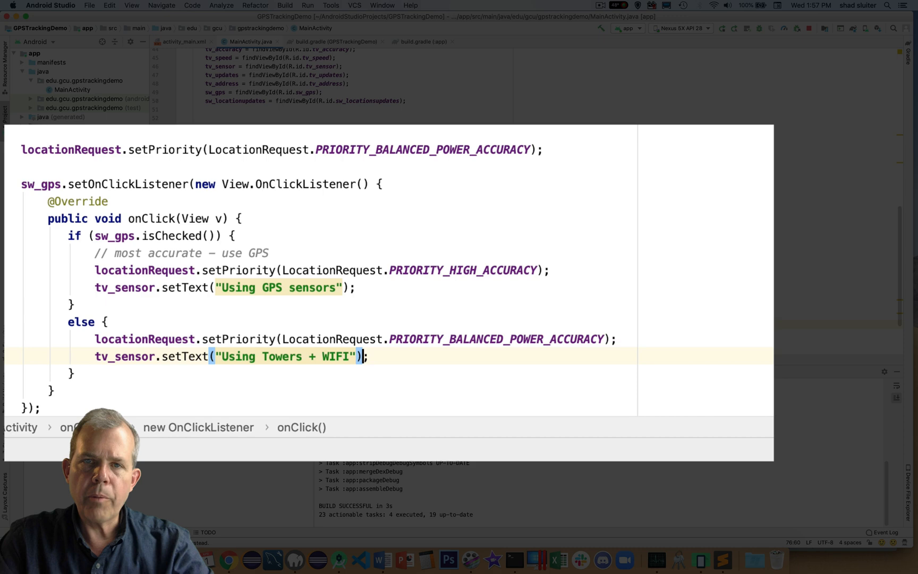
{"action": "left_click", "coordinate": [367, 356]}
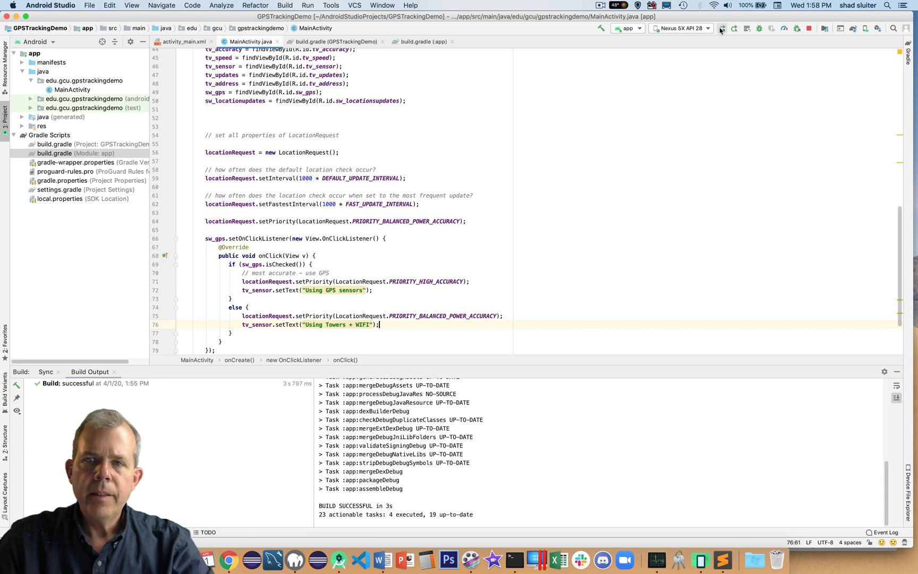
Relaunch the app and toggle GPS on, off and on, ending on 'Using GPS sensors'.
{"action": "left_click", "coordinate": [721, 28]}
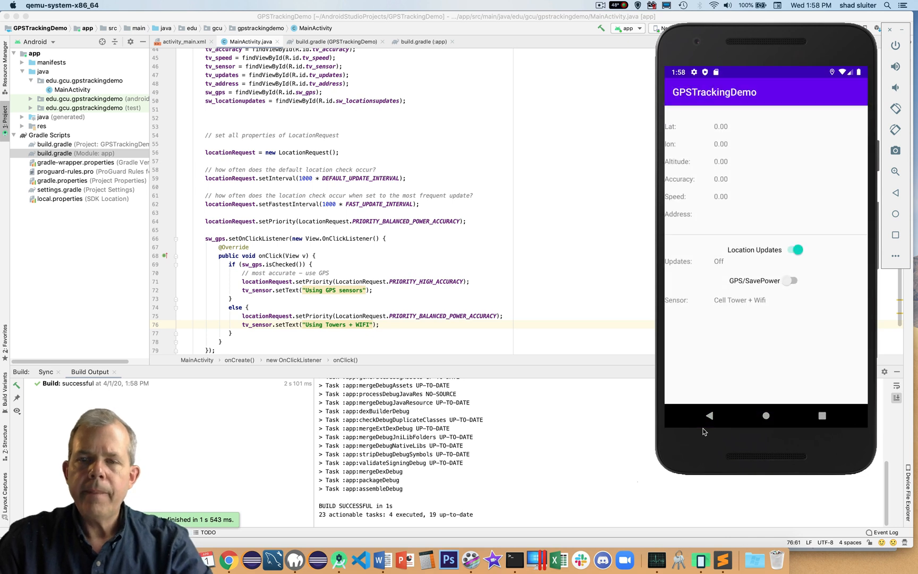
{"action": "mouse_move", "coordinate": [755, 248]}
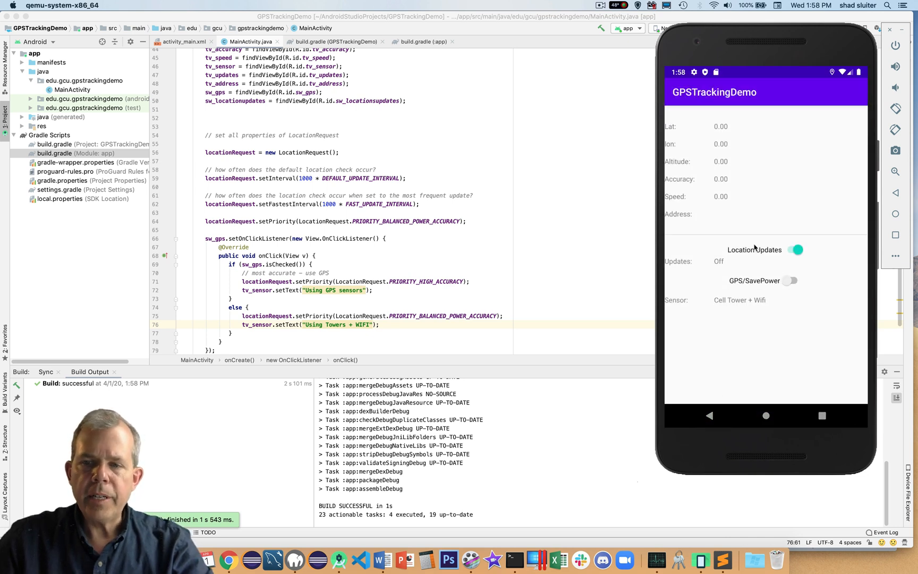
{"action": "left_click", "coordinate": [794, 281]}
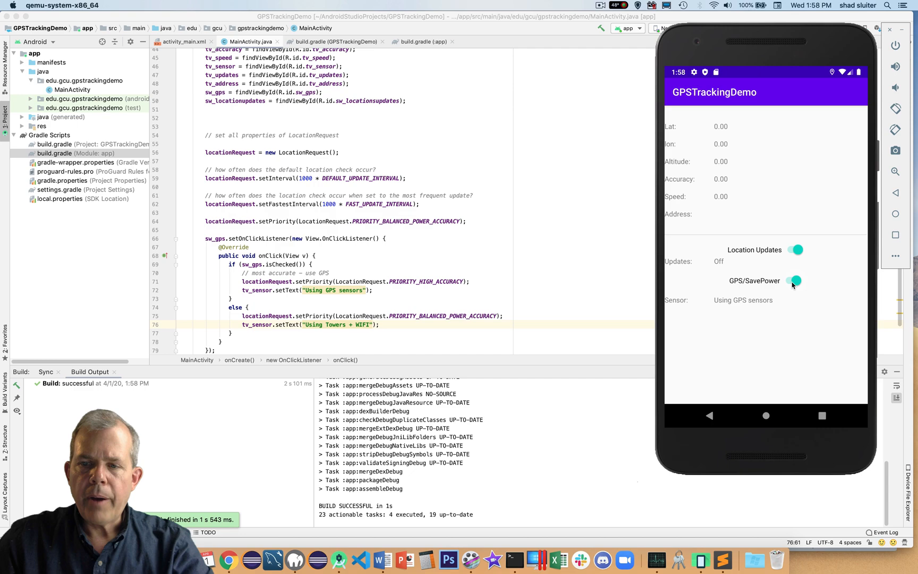
{"action": "left_click", "coordinate": [795, 280]}
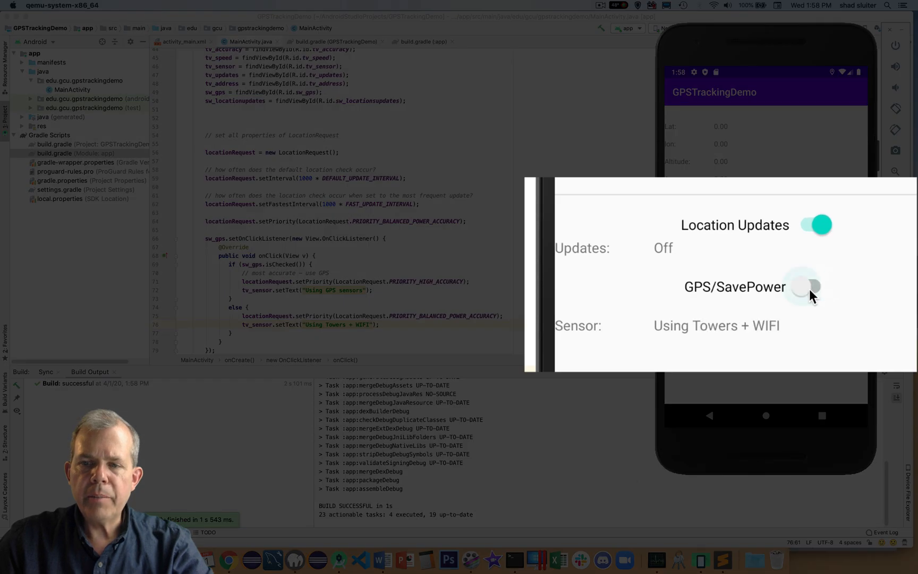
{"action": "left_click", "coordinate": [807, 287]}
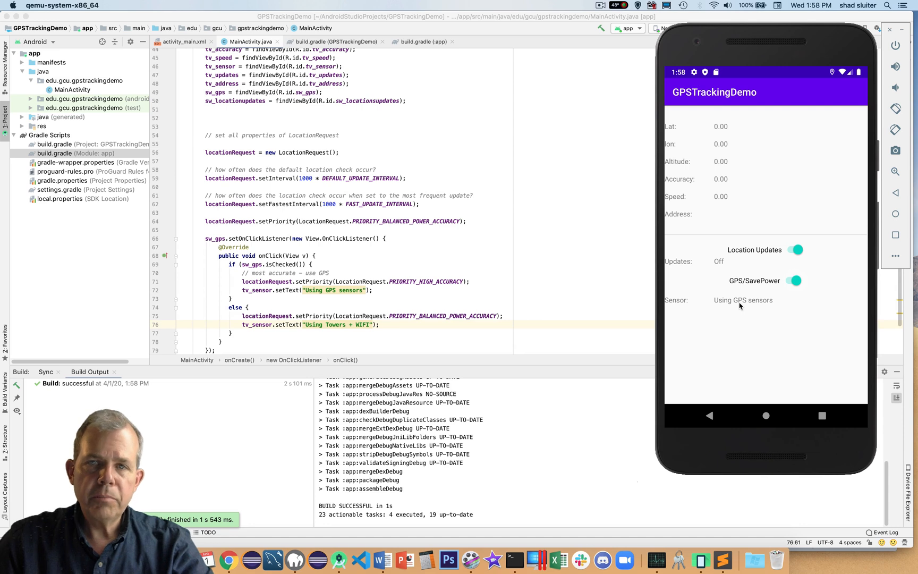
{"action": "left_click", "coordinate": [794, 281]}
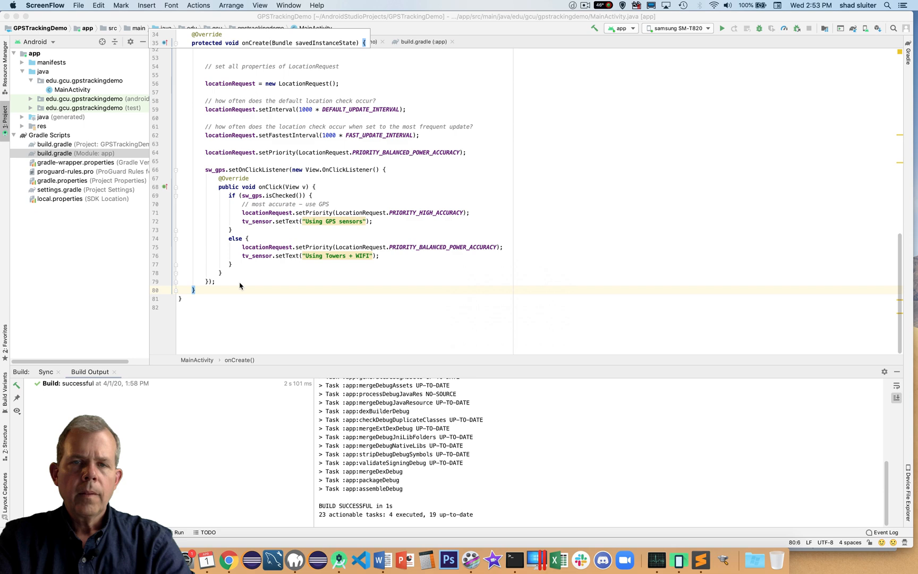
Declare an empty private void updateGPS() method after an end comment.
{"action": "type", "text": "// end onCreate method"}
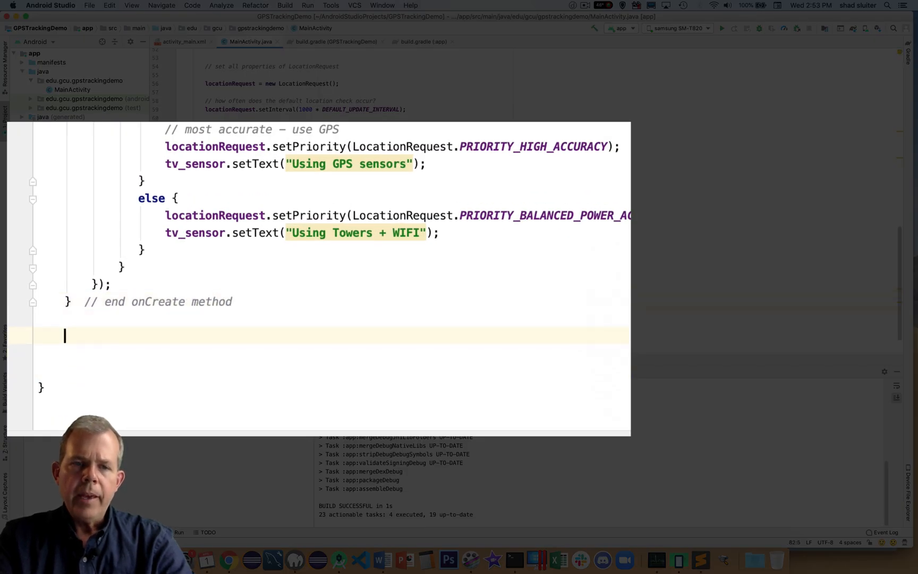
{"action": "type", "text": "priv"}
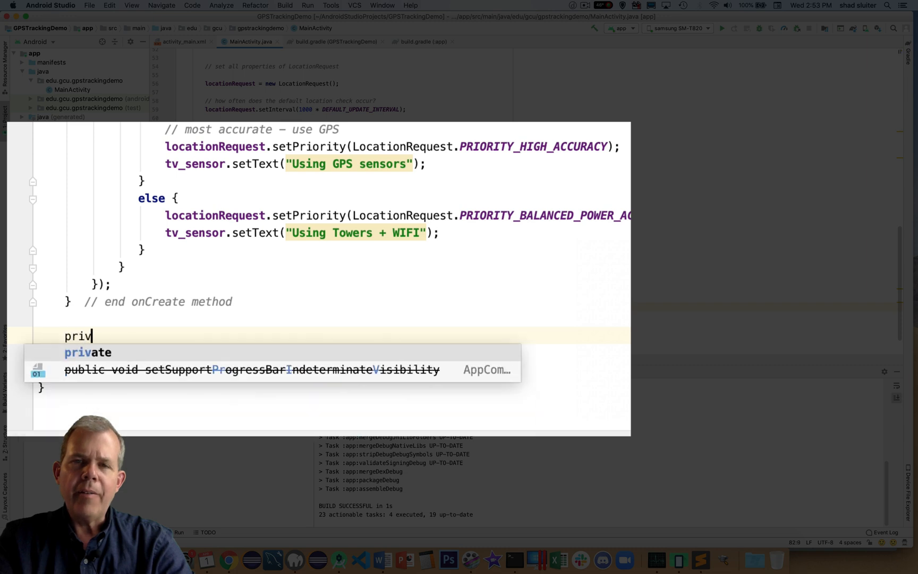
{"action": "type", "text": "ate void updateGPS()"}
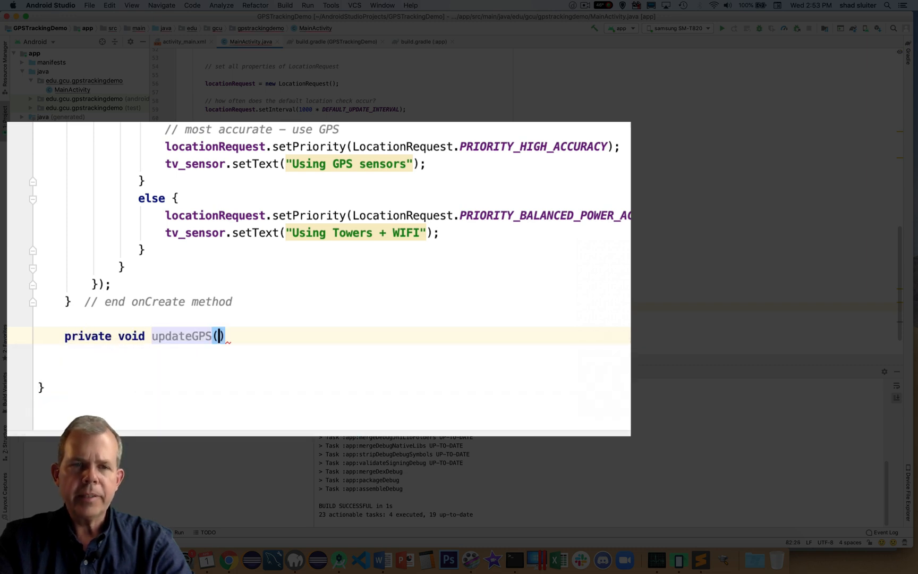
{"action": "type", "text": ") {"}
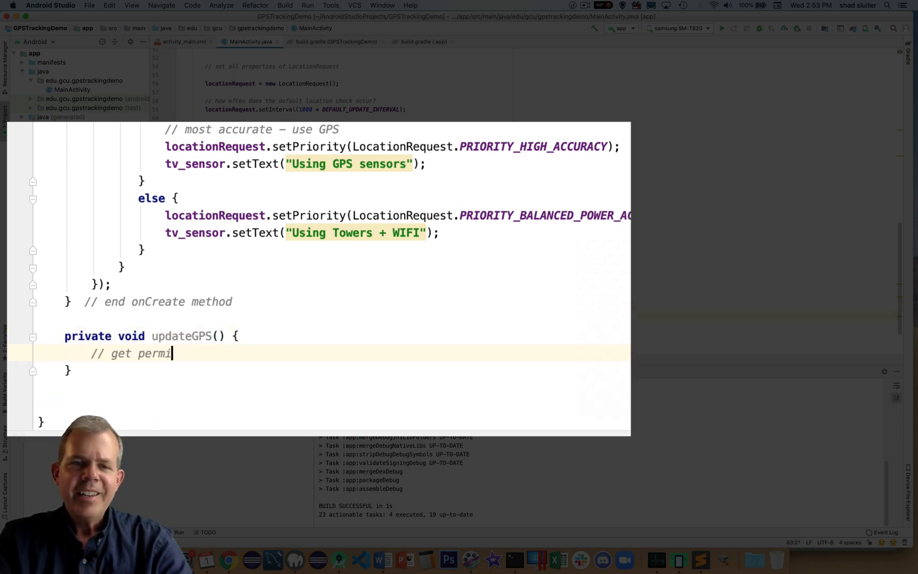
Add comments for user GPS permissions, fused-client location, and updating the UI.
{"action": "type", "text": "ssions from the"}
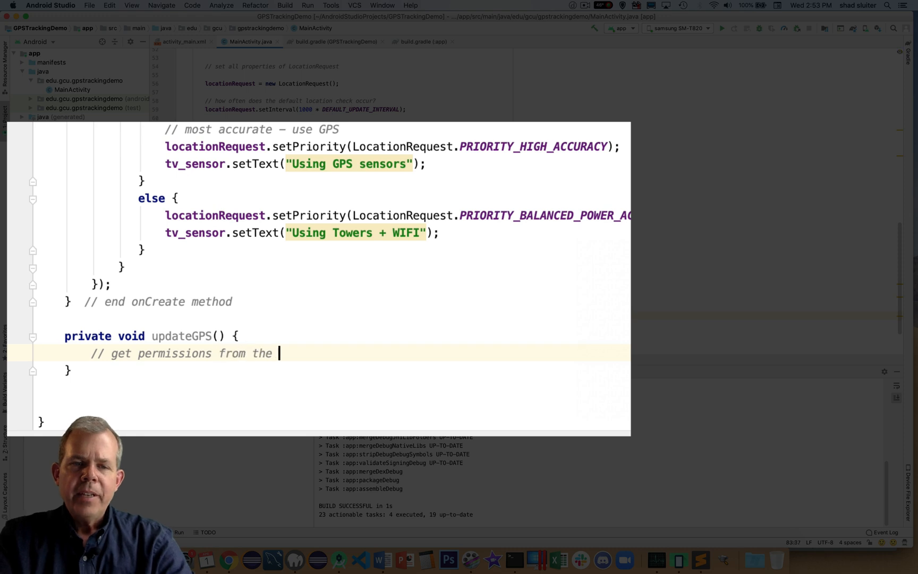
{"action": "type", "text": "user to track GPS"}
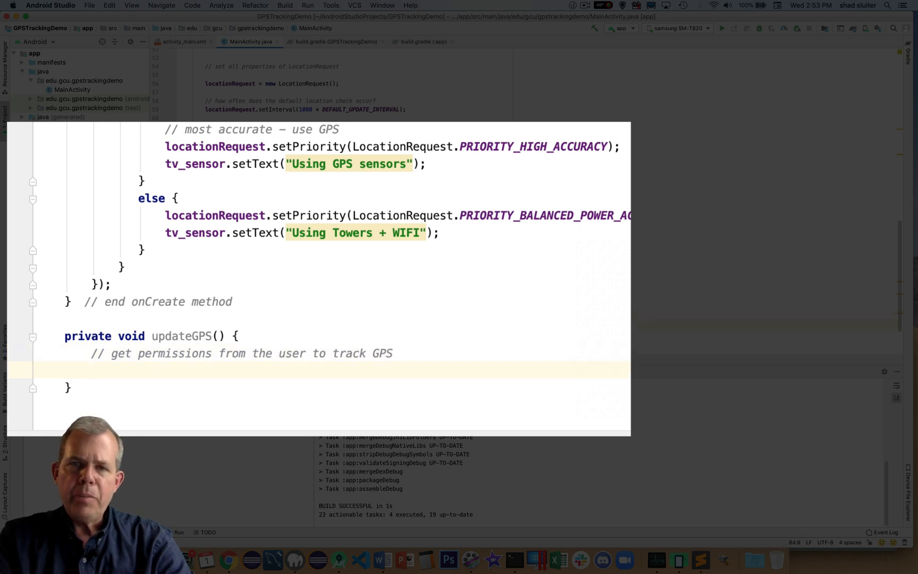
{"action": "type", "text": "// get the current location from t"}
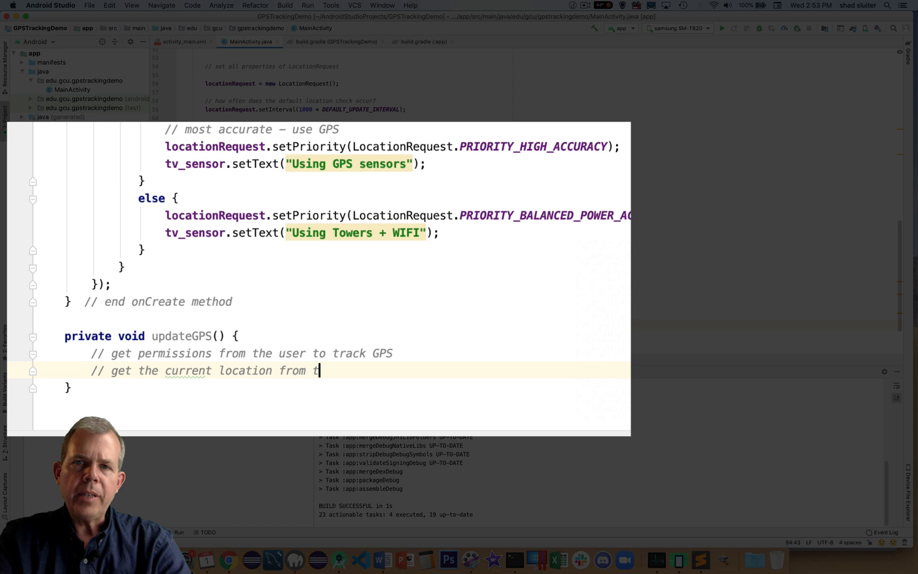
{"action": "type", "text": "he fused client"}
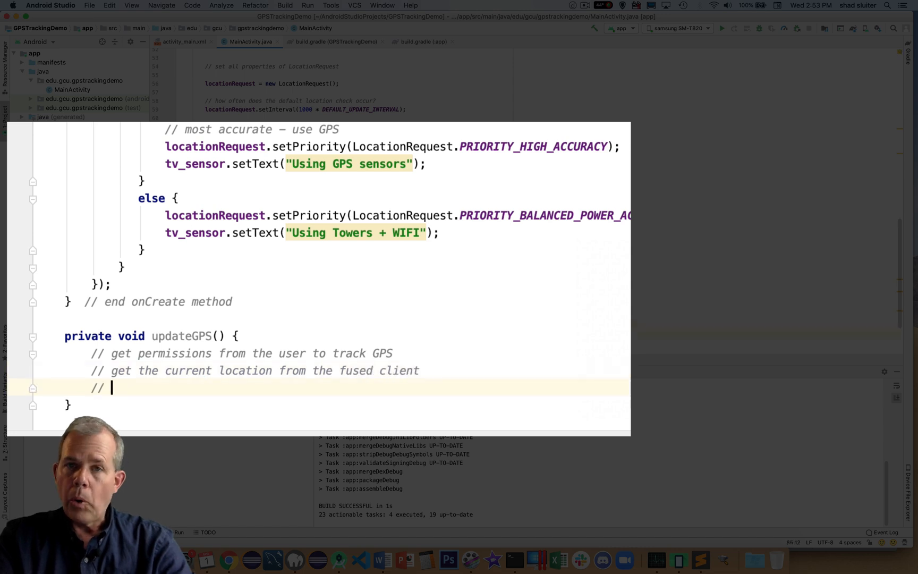
{"action": "type", "text": "update the UI - i"}
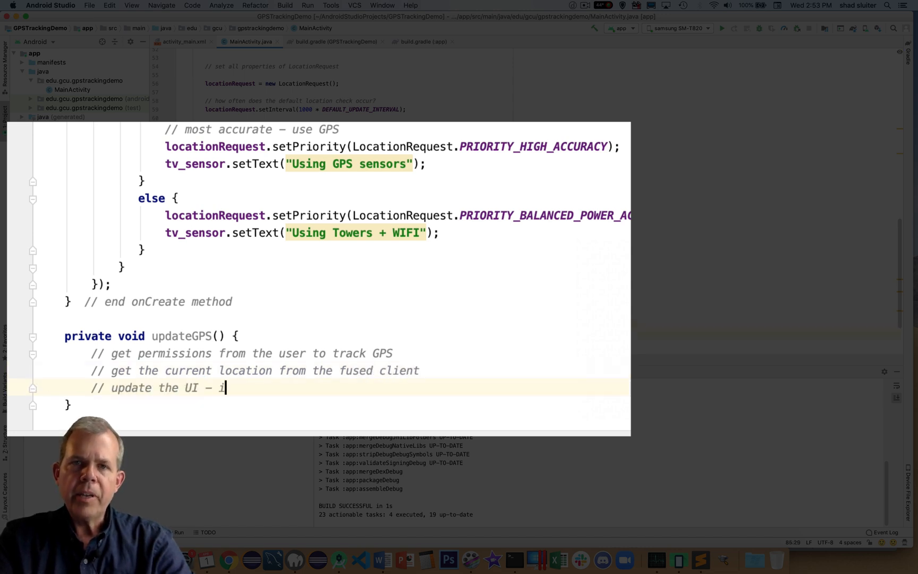
{"action": "type", "text": ".e. set all properties in their associated text view items."}
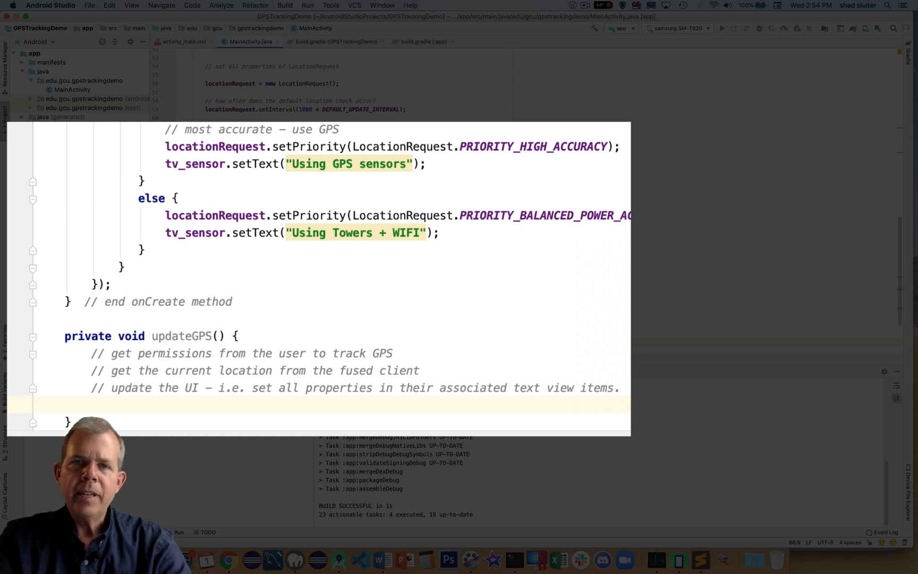
{"action": "left_click", "coordinate": [91, 406]}
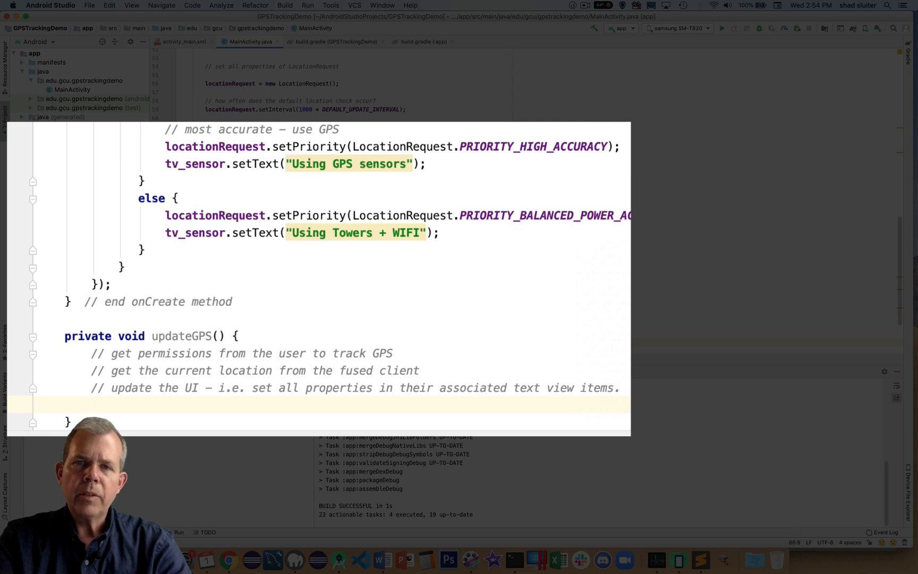
{"action": "left_click", "coordinate": [91, 405]}
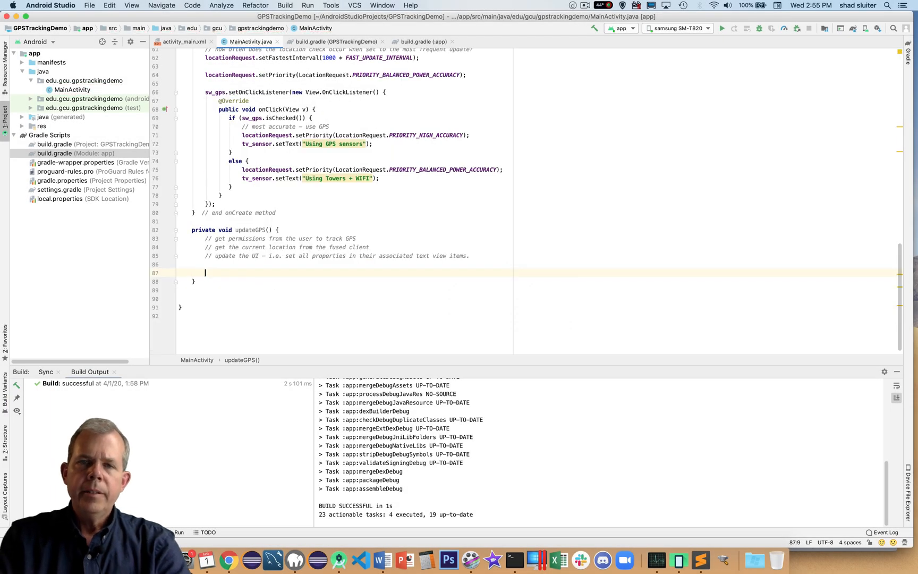
Assign fusedLocationProviderClient = LocationServices.getFusedLocationProviderClient(MainActivity.this).
{"action": "type", "text": "fusedLocationProviderClient"}
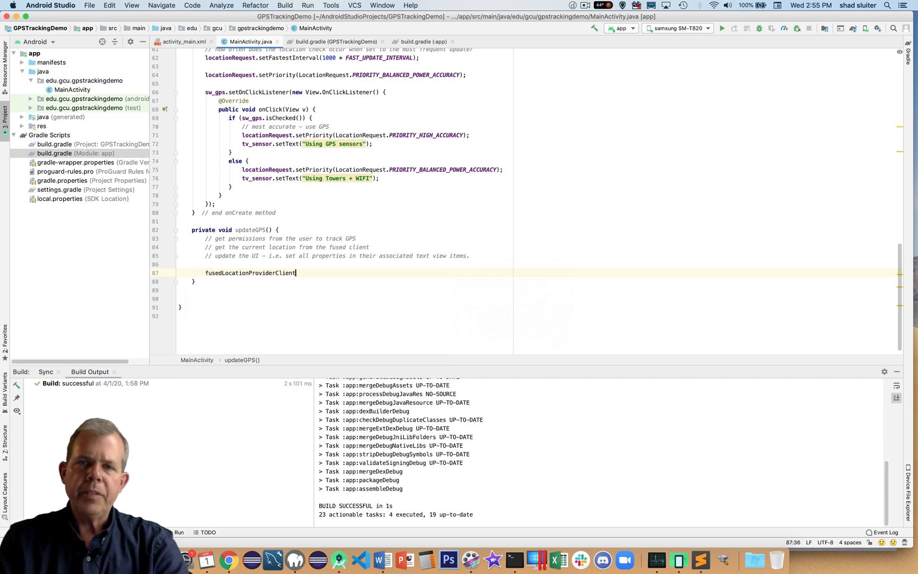
{"action": "type", "text": "="}
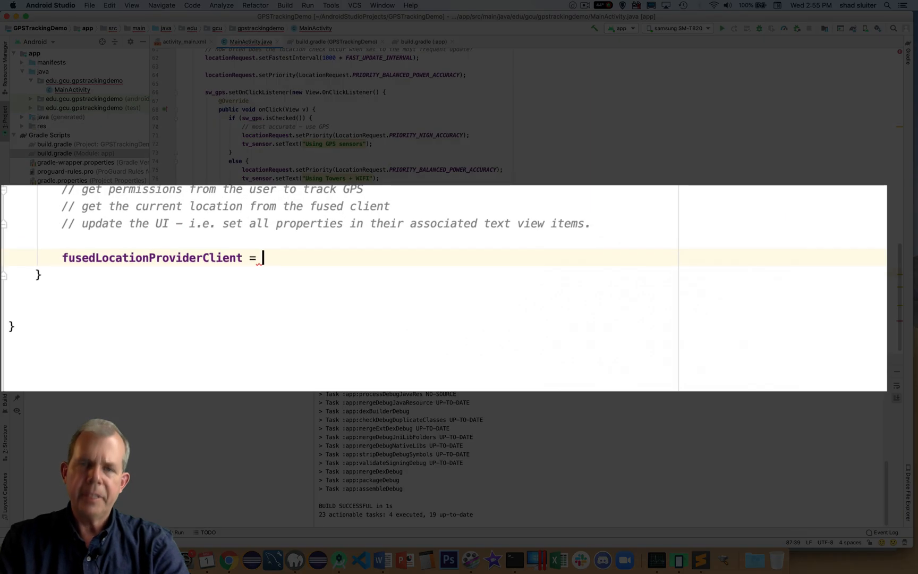
{"action": "type", "text": "Location"}
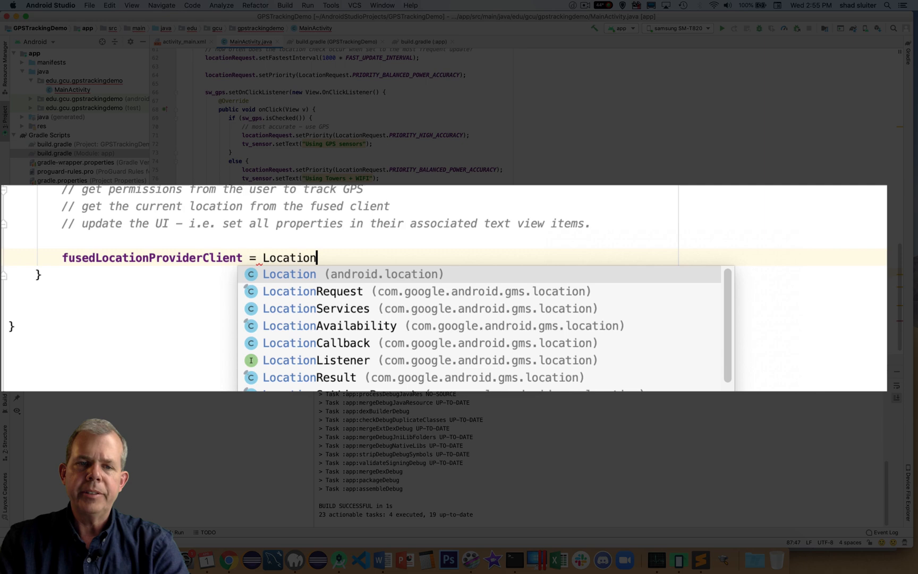
{"action": "left_click", "coordinate": [315, 309]}
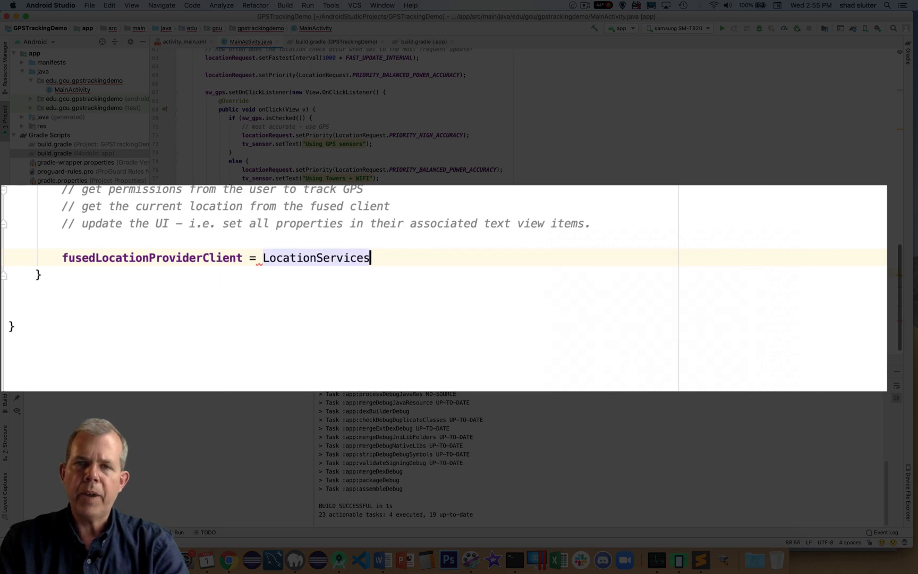
{"action": "type", "text": "."}
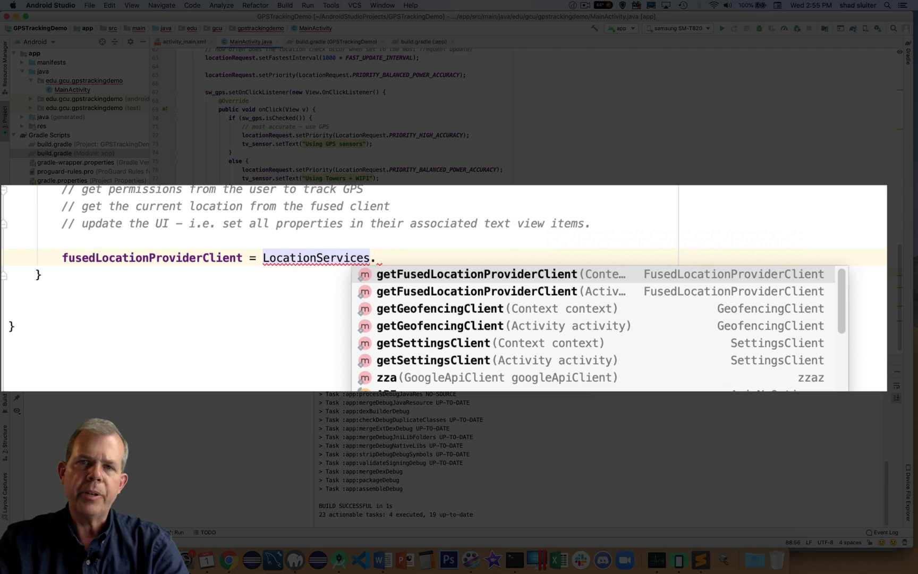
{"action": "left_click", "coordinate": [480, 274]}
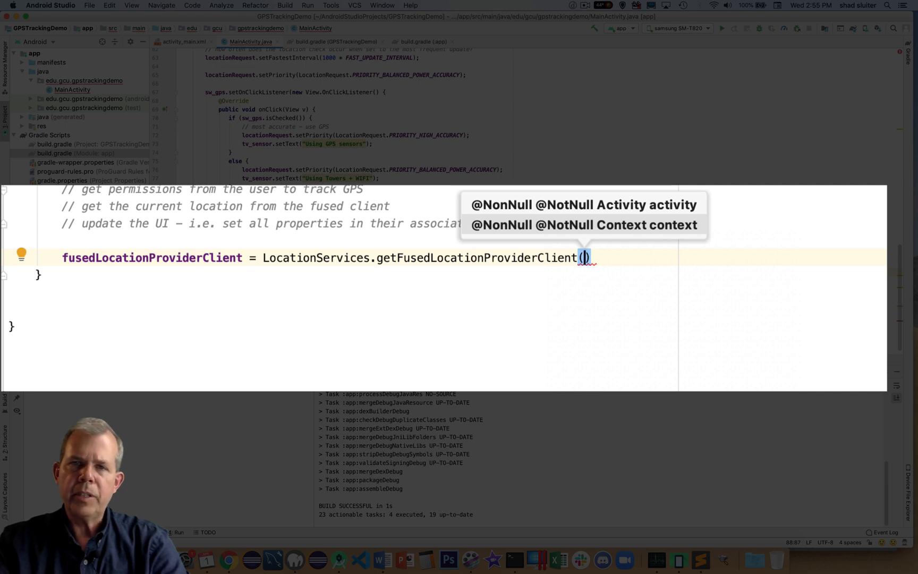
{"action": "type", "text": "M"}
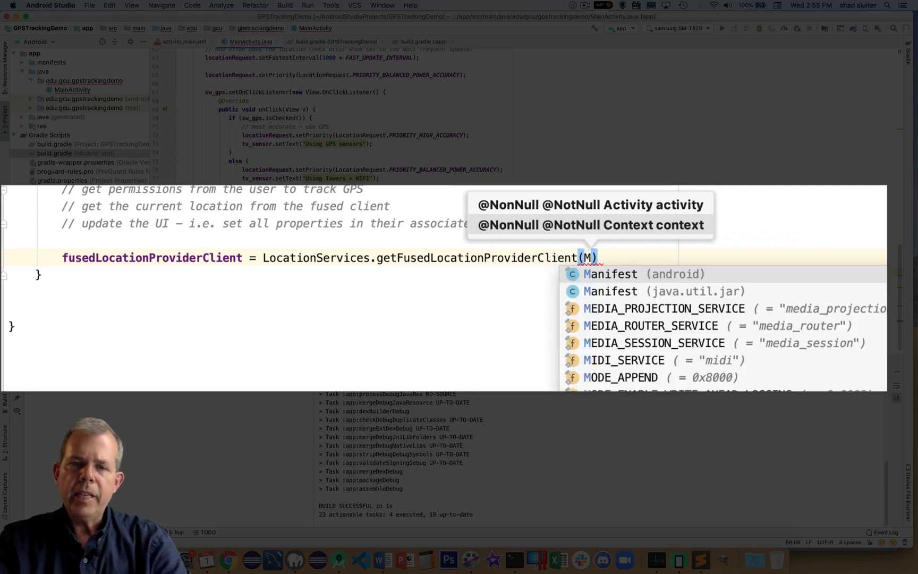
{"action": "type", "text": "ai"}
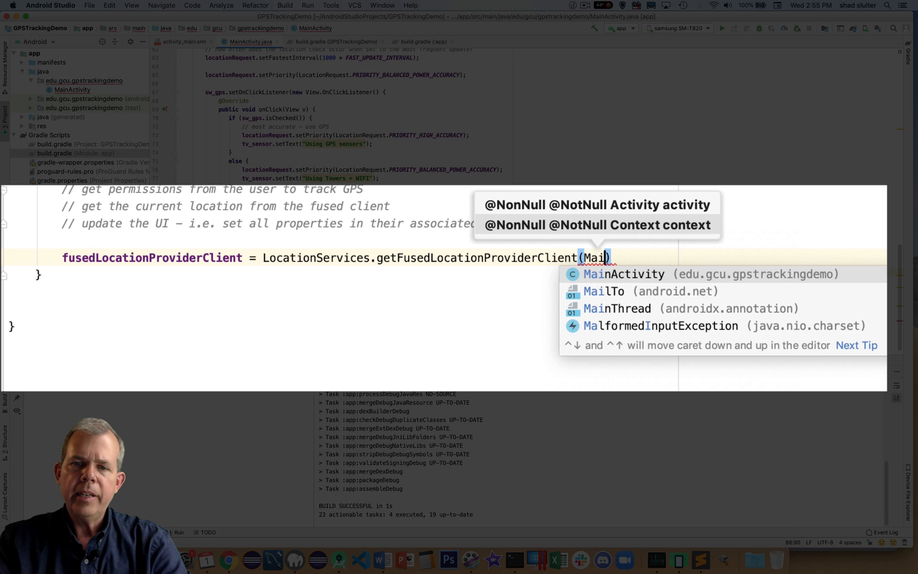
{"action": "left_click", "coordinate": [624, 274]}
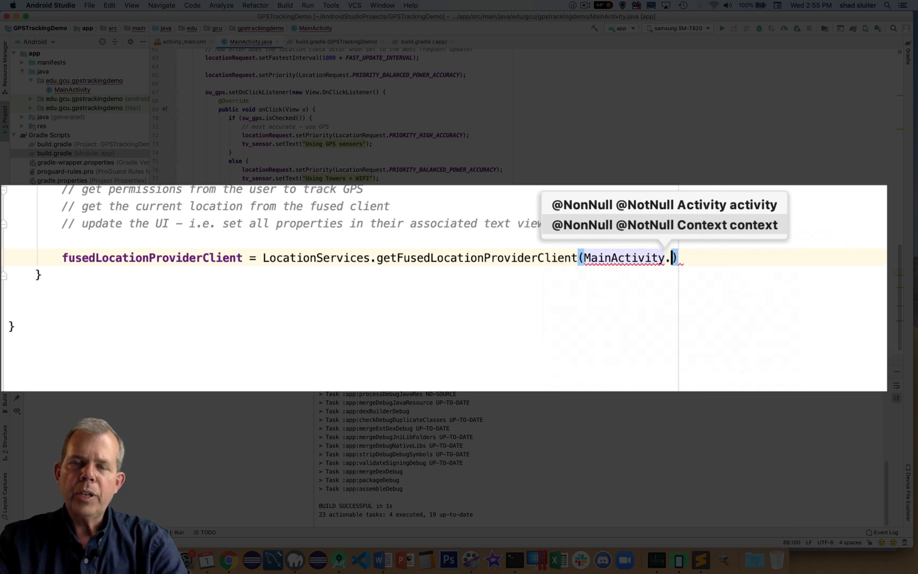
{"action": "type", "text": "this"}
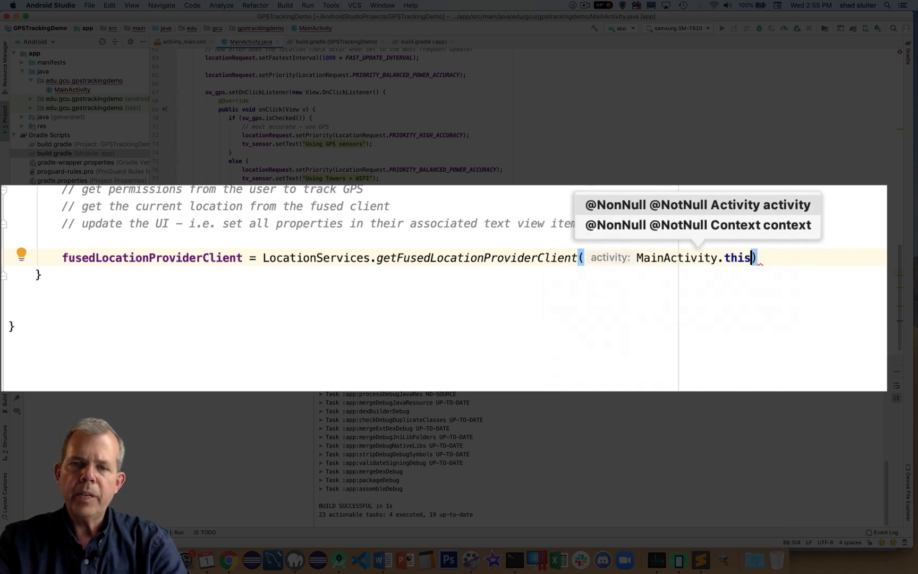
{"action": "type", "text": ");"}
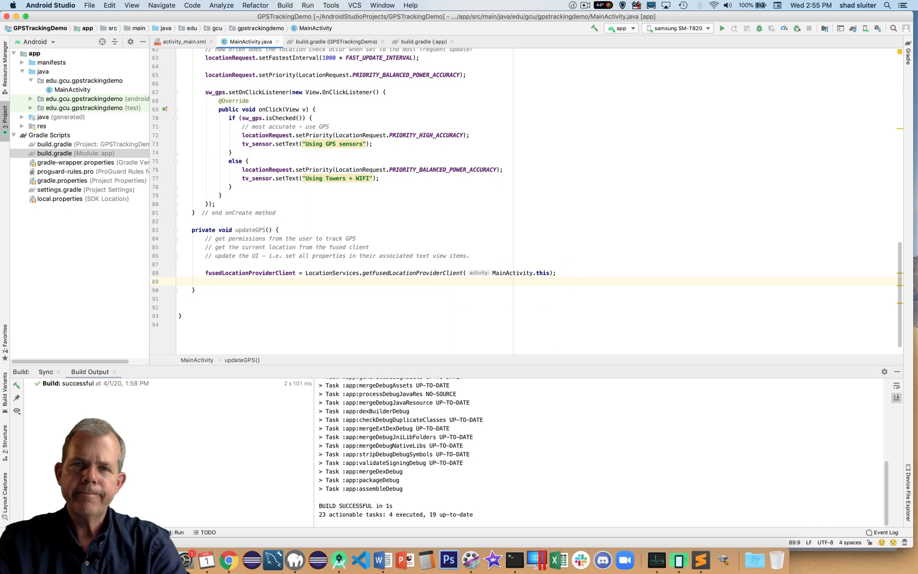
Add an ACCESS_FINE_LOCATION permission check with a 'permissions not granted yet' else comment.
{"action": "type", "text": "if (A)"}
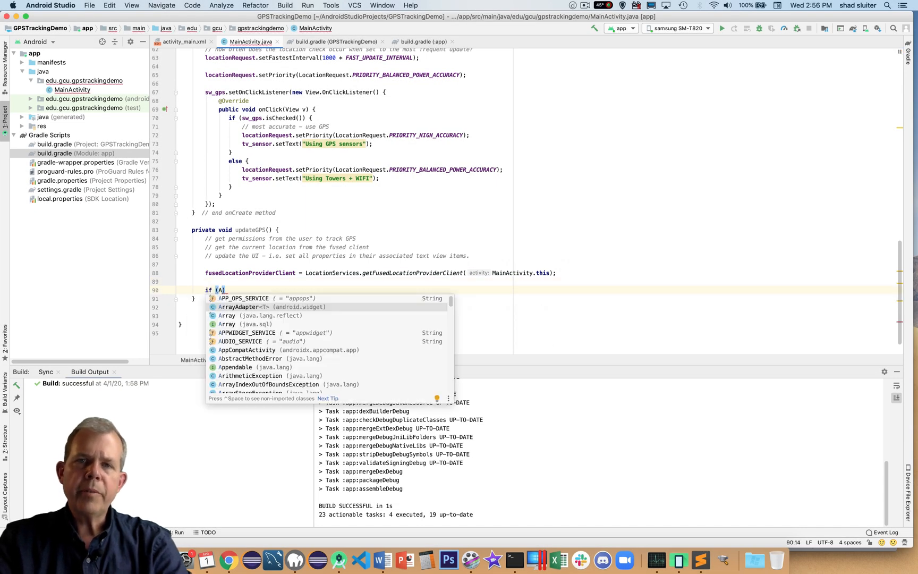
{"action": "type", "text": "ctivity"}
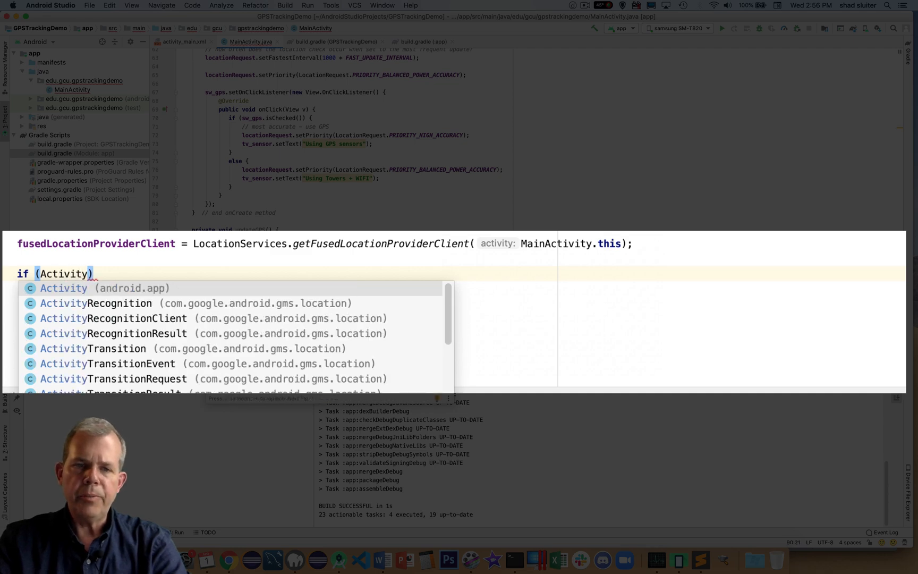
{"action": "type", "text": "Compat.checkSelfPermission( this,"}
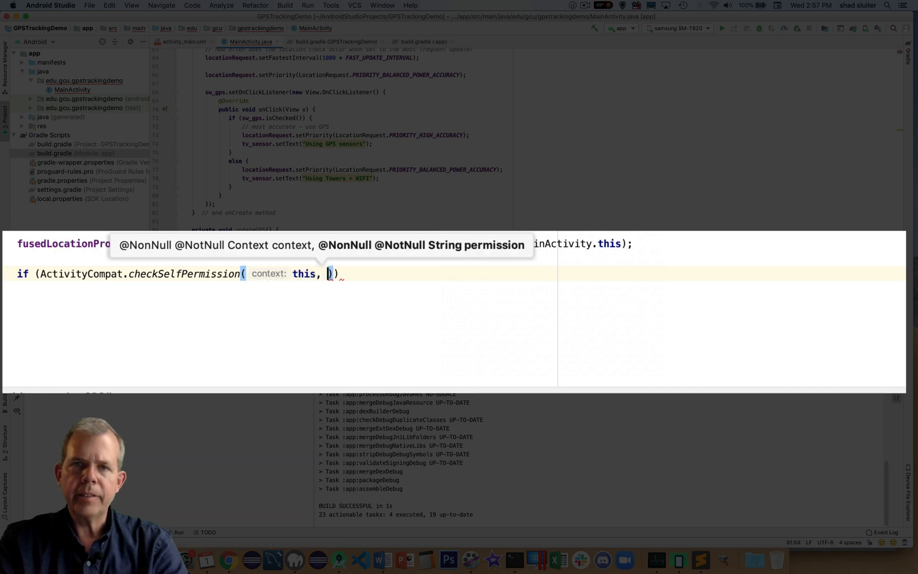
{"action": "type", "text": "Manifest.permission"}
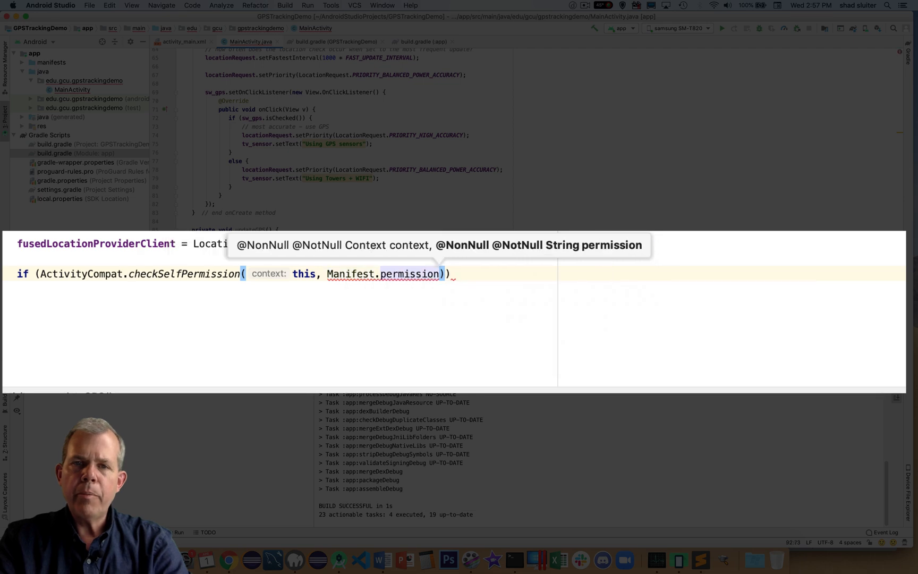
{"action": "type", "text": ".ACCESS_FINE_LOCATION"}
{"action": "type", "text": "// user provided the permissi"}
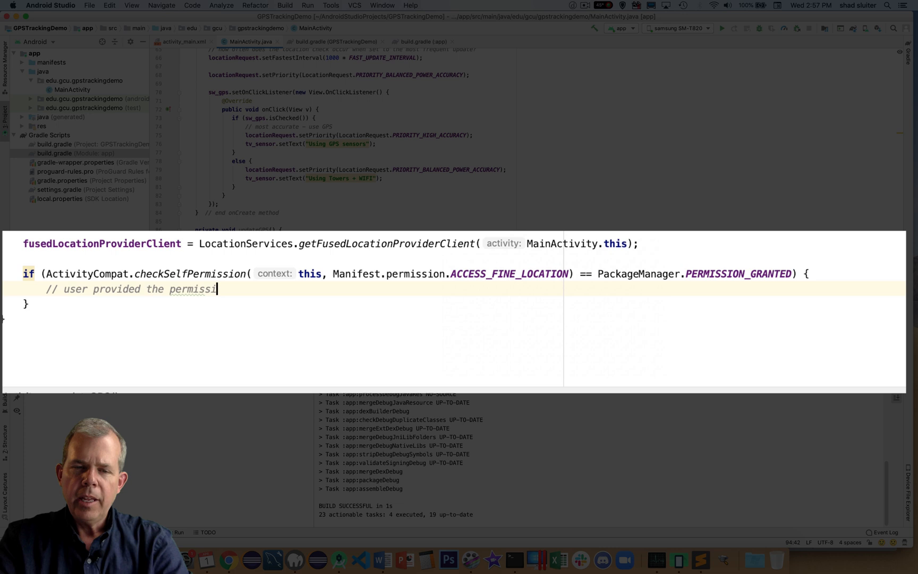
{"action": "type", "text": "on"}
{"action": "type", "text": "// permi"}
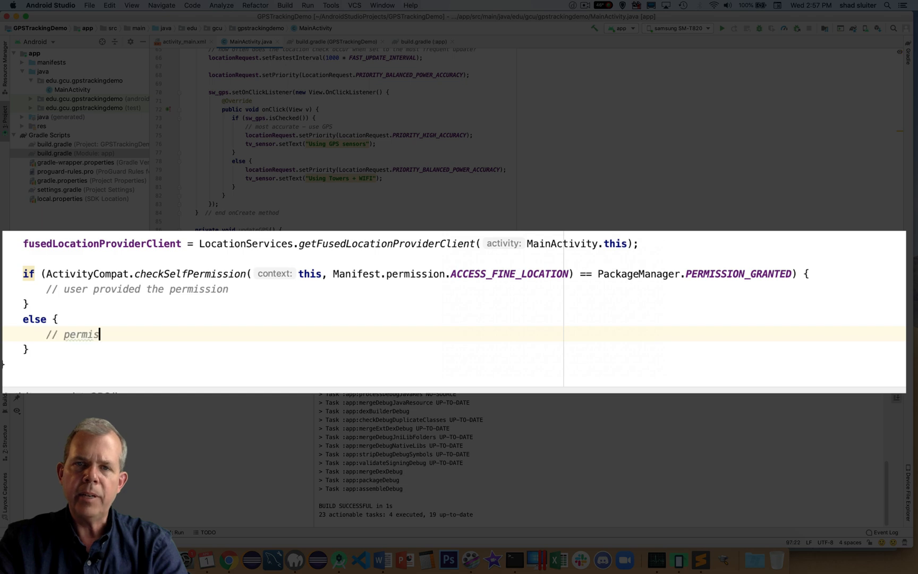
{"action": "type", "text": "sions not granted yet."}
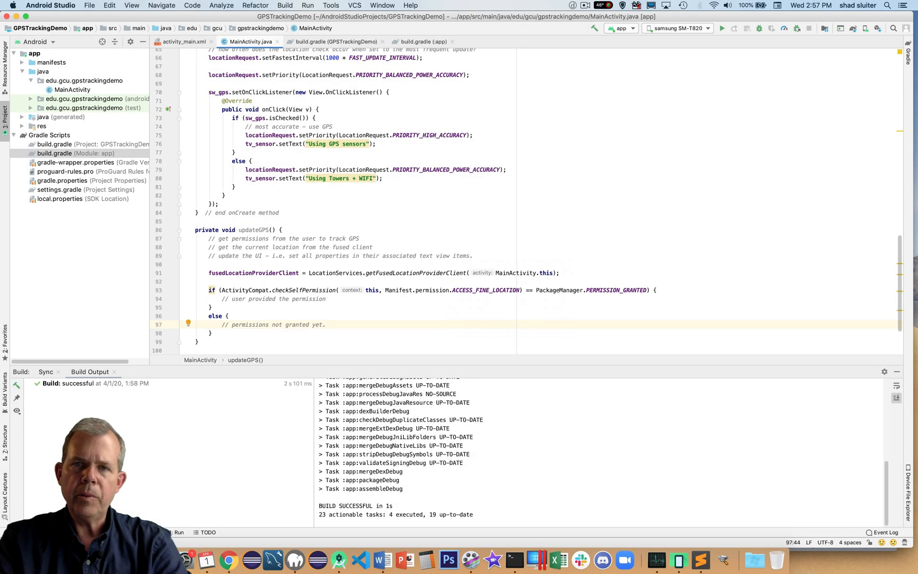
{"action": "type", "text": "fu"}
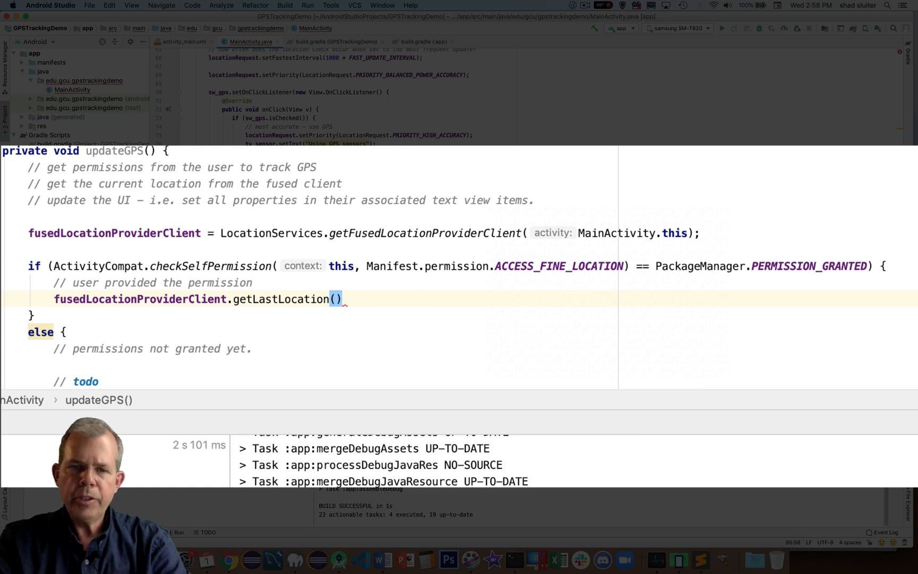
Attach an OnSuccessListener to getLastLocation() in the granted branch.
{"action": "type", "text": ".addOnSuccessListener("}
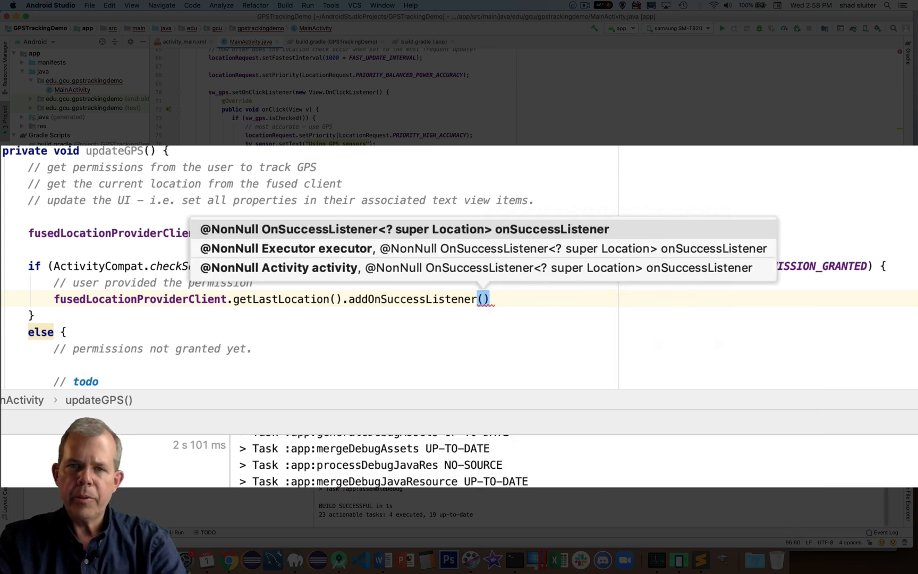
{"action": "type", "text": "this,new"}
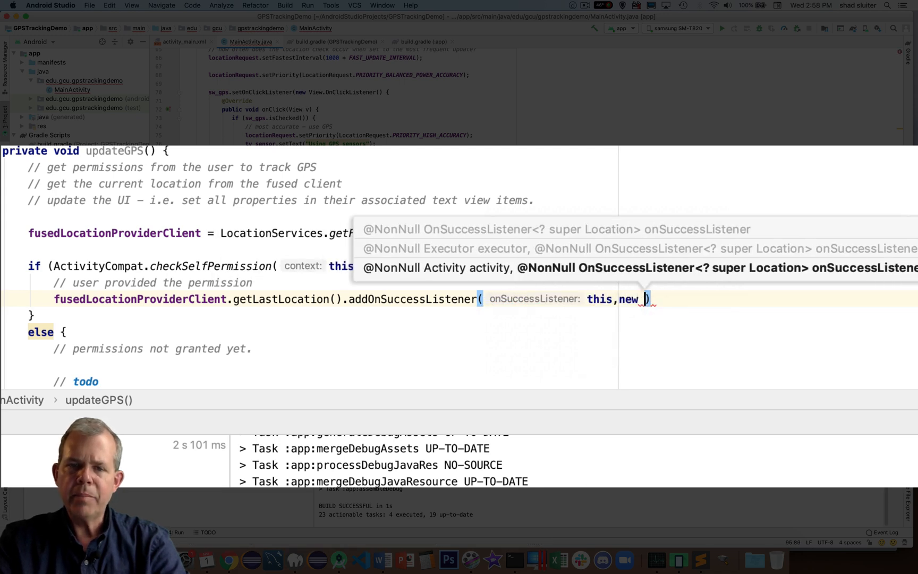
{"action": "type", "text": "ons"}
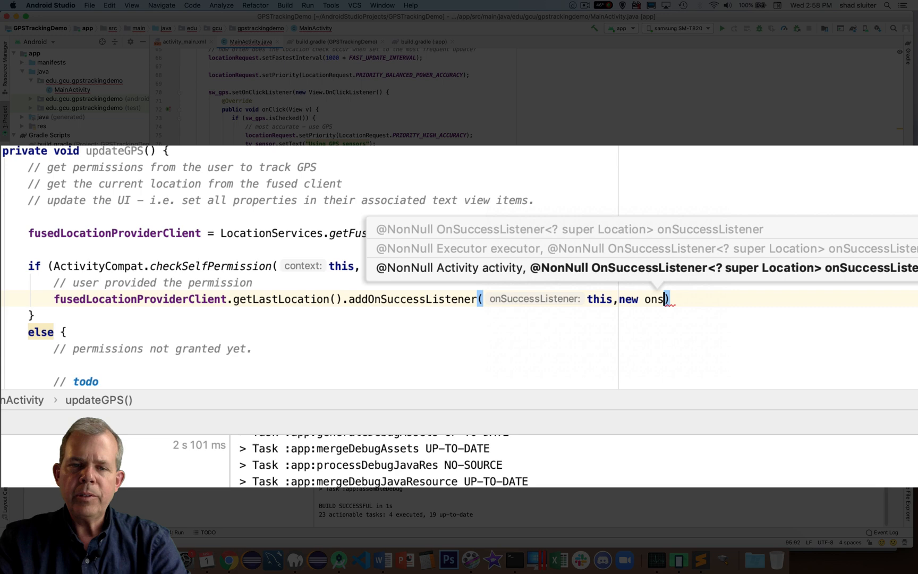
{"action": "key", "text": "BackSpace"}
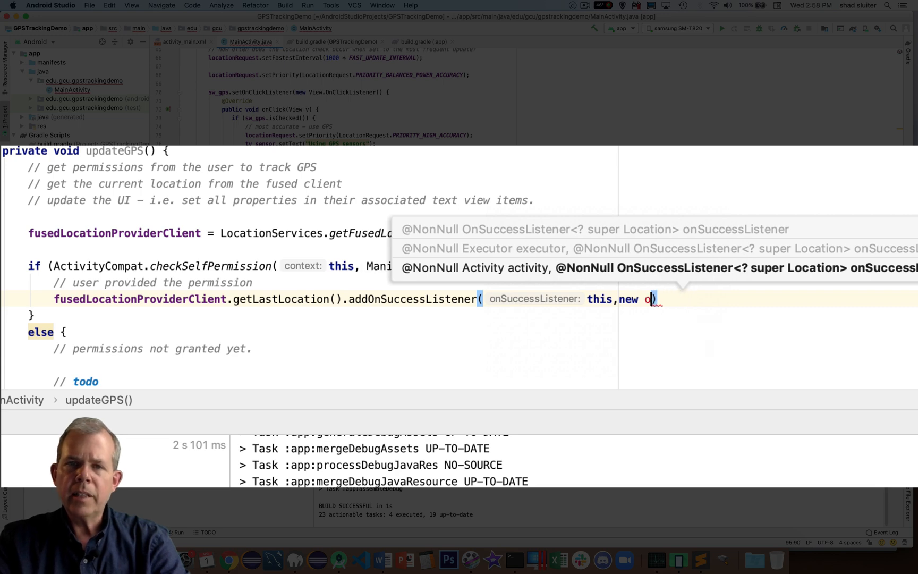
{"action": "type", "text": "OnSuccessListener<Location>("}
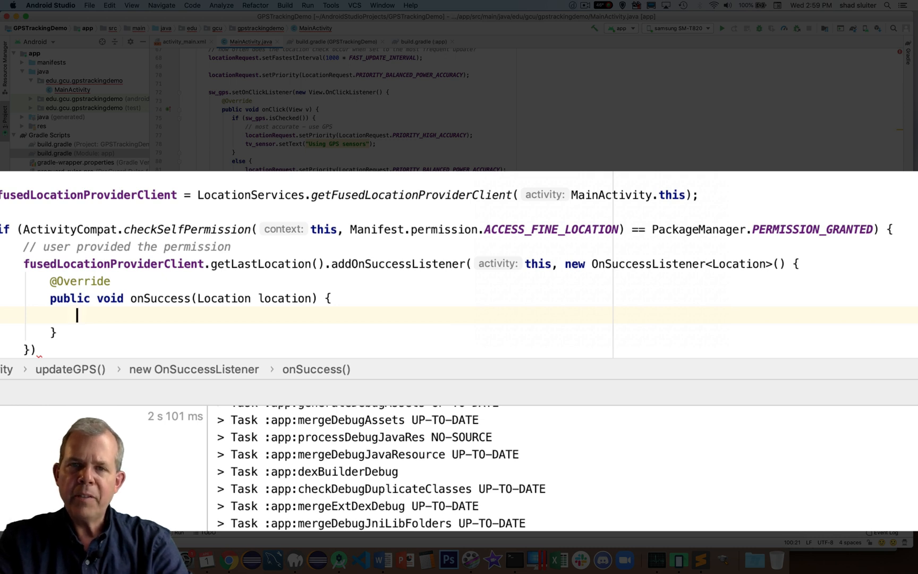
Comment in onSuccess: permissions granted, put location values into the UI components.
{"action": "type", "text": "// we go"}
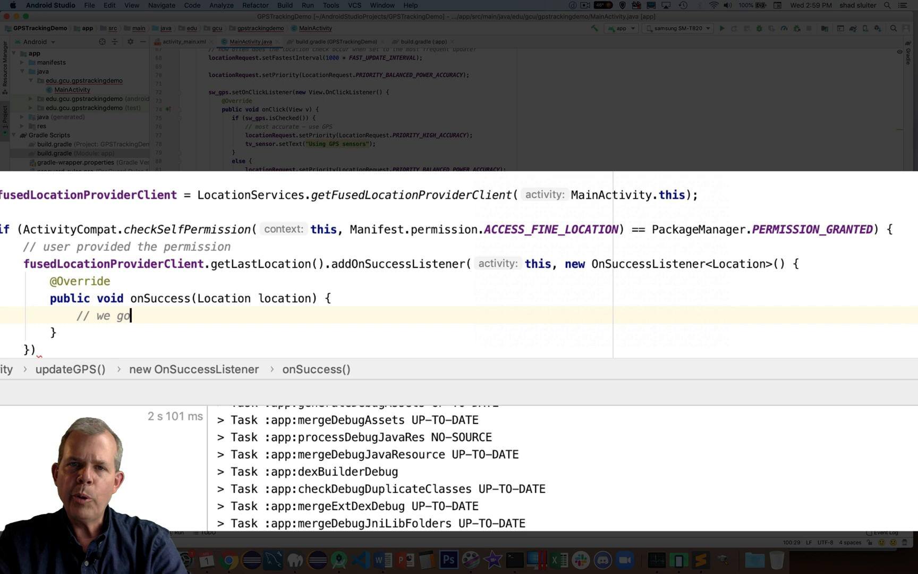
{"action": "type", "text": "t permissions."}
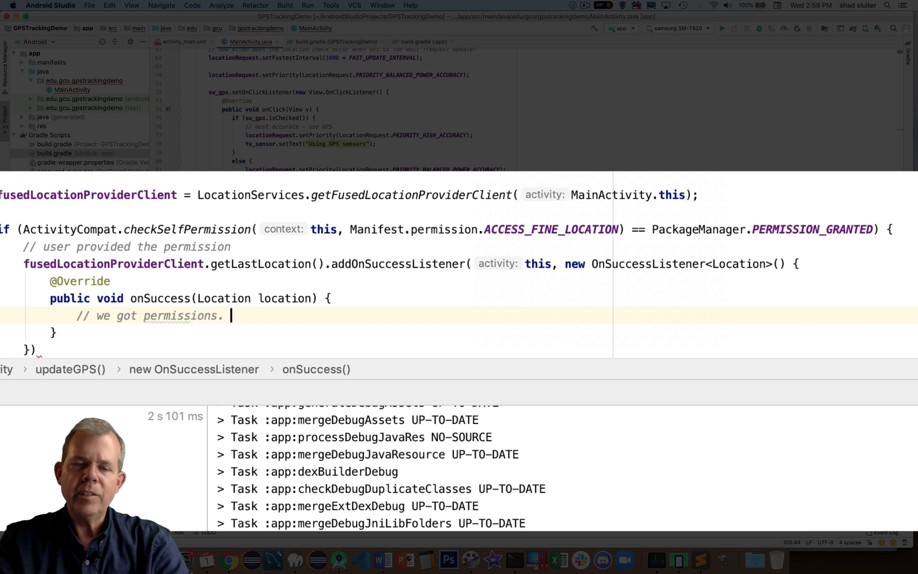
{"action": "type", "text": "P"}
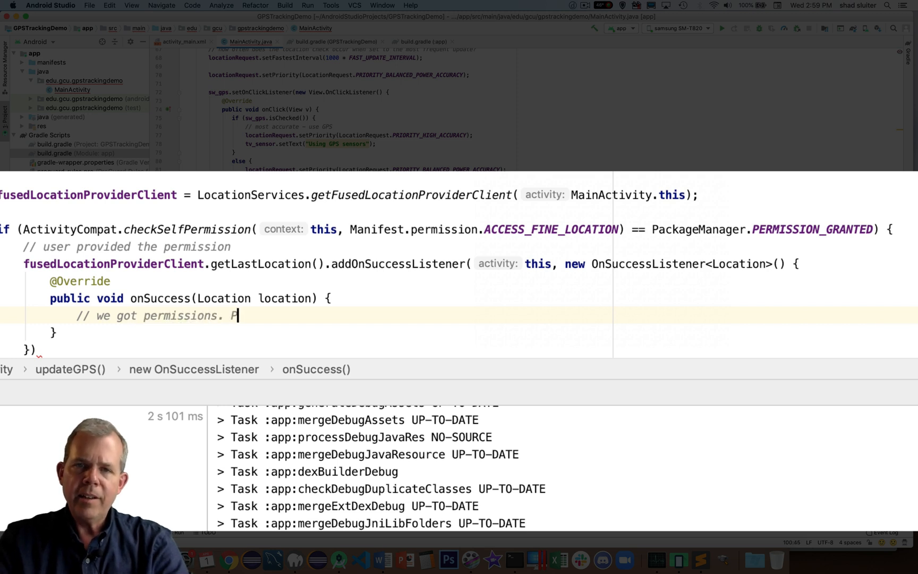
{"action": "type", "text": "ut the values of"}
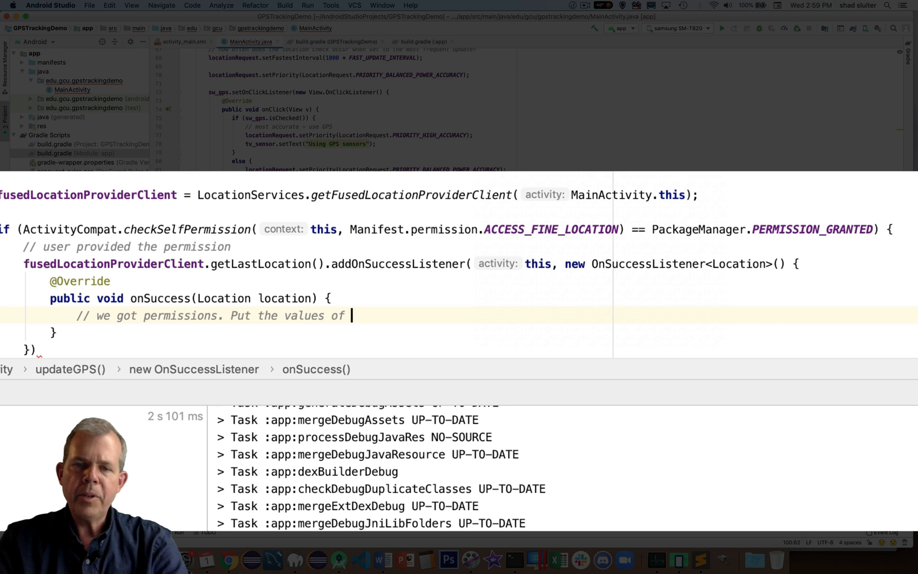
{"action": "type", "text": "location."}
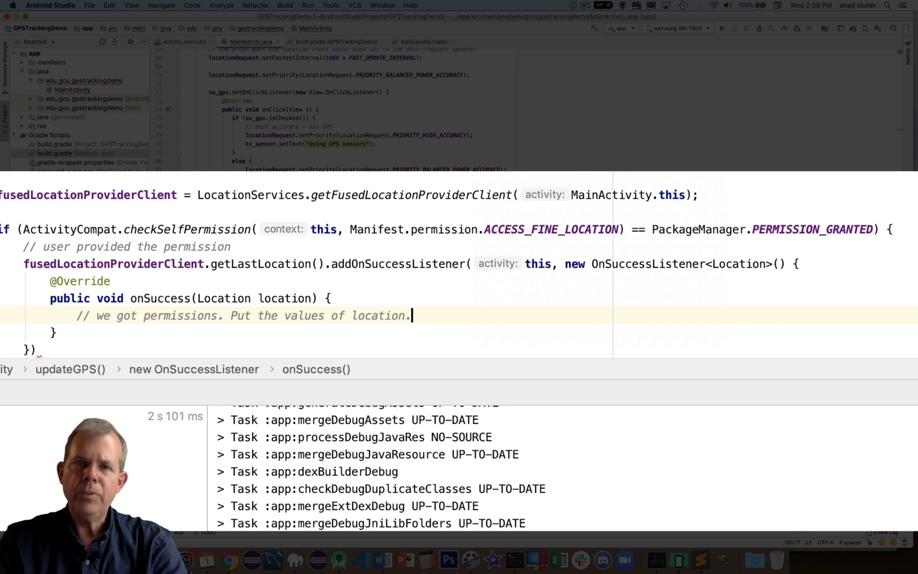
{"action": "type", "text": "XXX into the"}
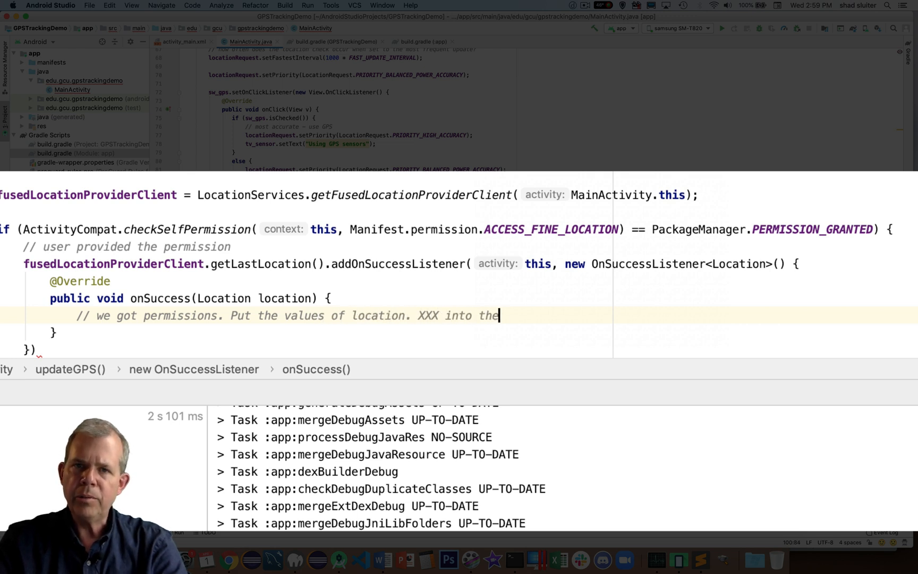
{"action": "type", "text": "UI"}
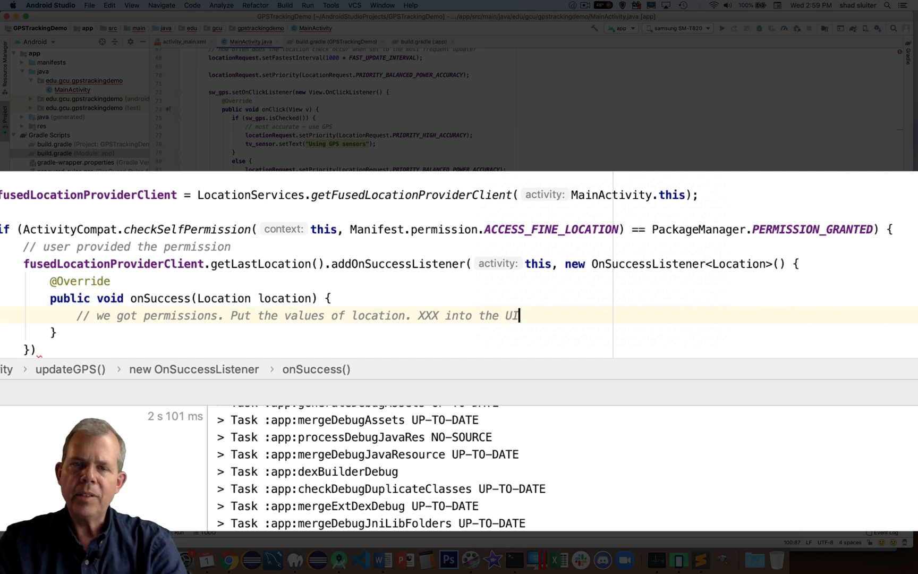
{"action": "type", "text": "components."}
{"action": "type", "text": "// permissions not granted yet."}
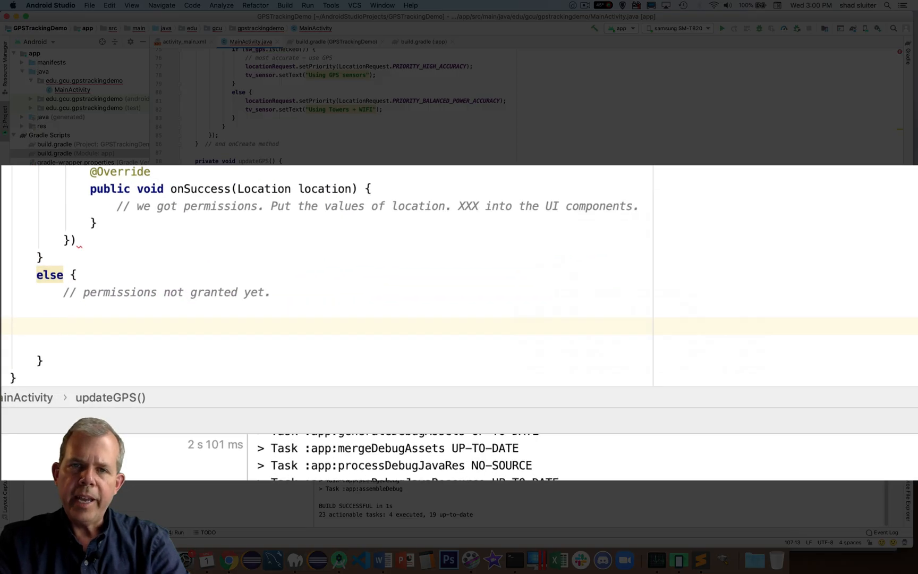
Add an if comparing Build.VERSION against Build.VERSION_CODES.M in the else branch.
{"action": "type", "text": "if (Build."}
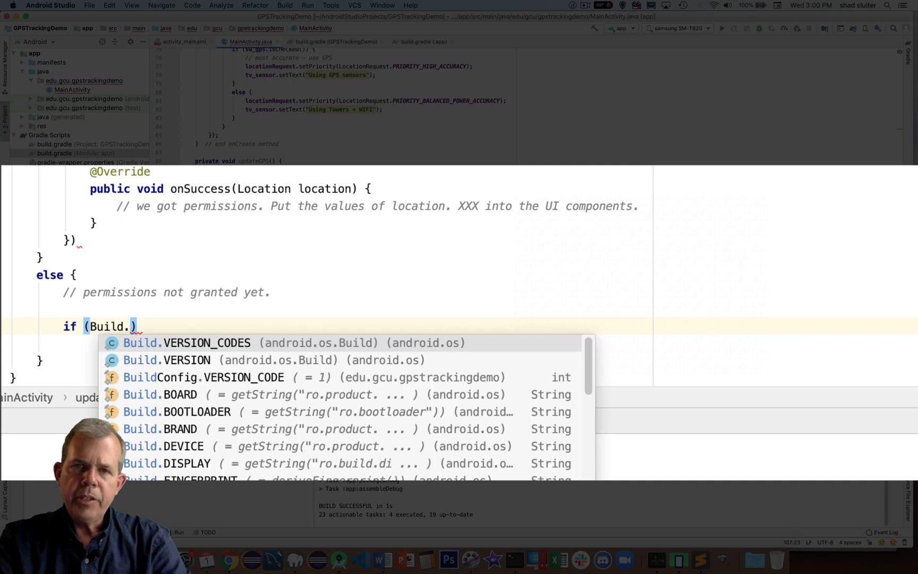
{"action": "left_click", "coordinate": [188, 360]}
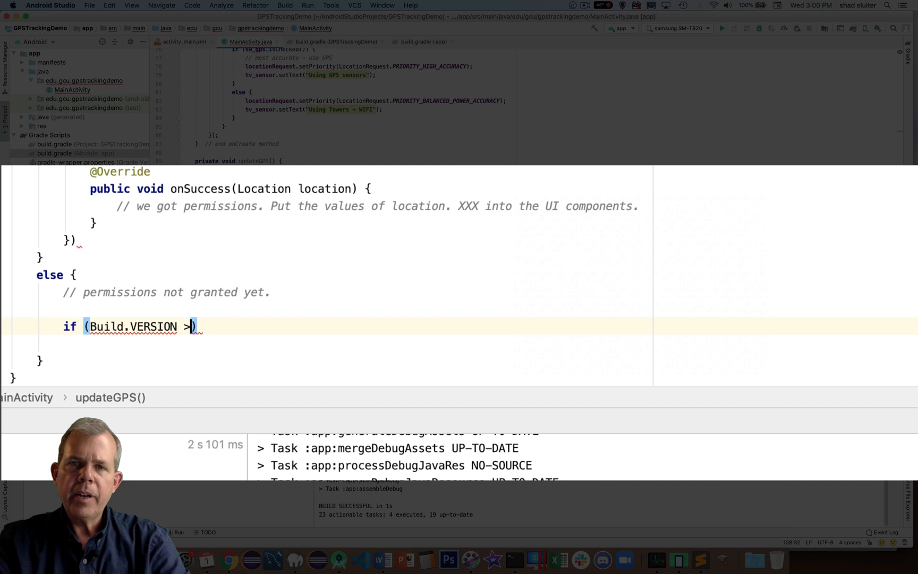
{"action": "type", "text": "= B"}
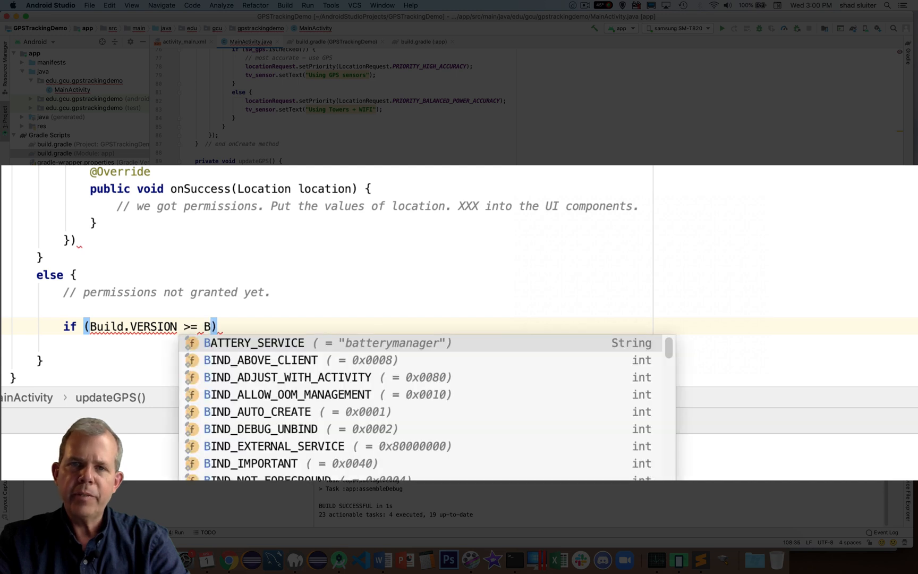
{"action": "type", "text": "uild"}
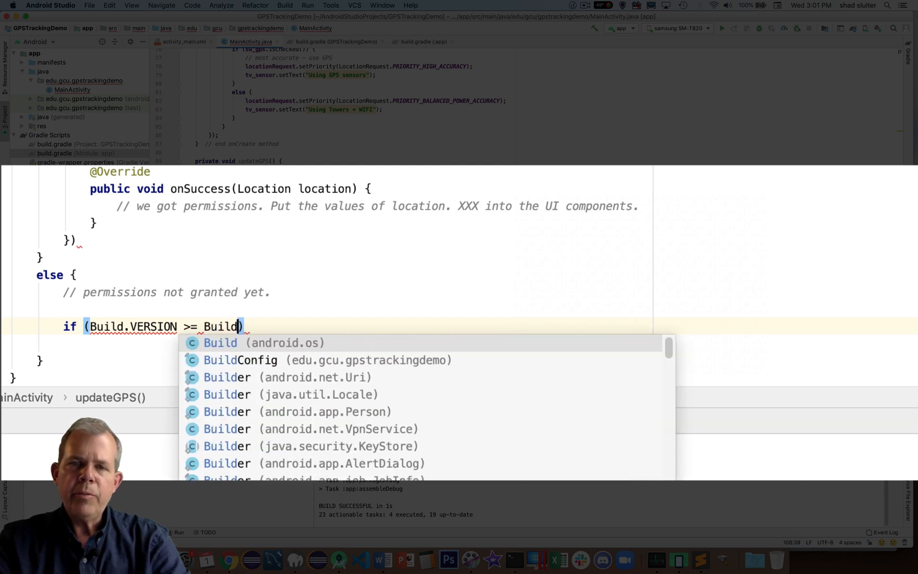
{"action": "type", "text": ".VERSION_CODES.M"}
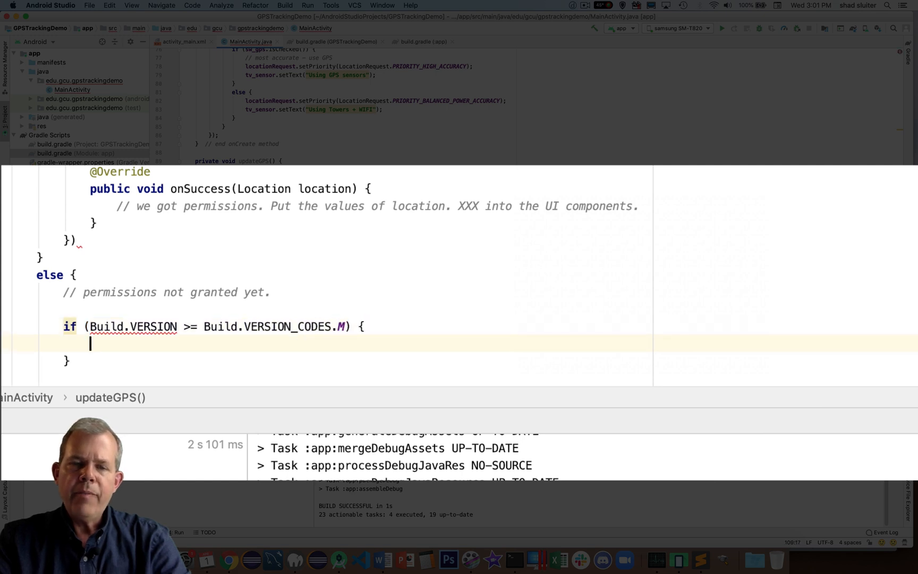
Call requestPermissions with ACCESS_FINE_LOCATION and PERMISSIONS_FINE_LOCATION.
{"action": "type", "text": "requestPermissions();"}
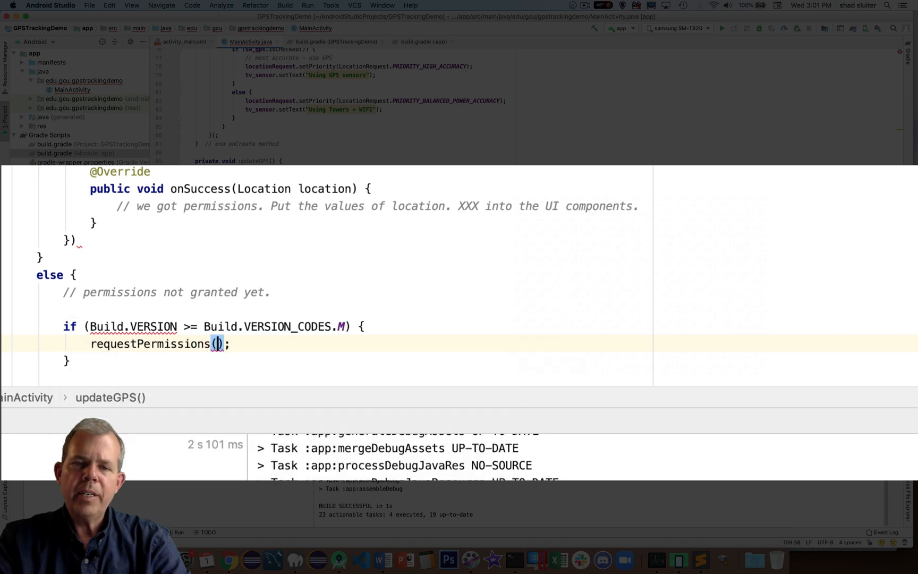
{"action": "type", "text": "new"}
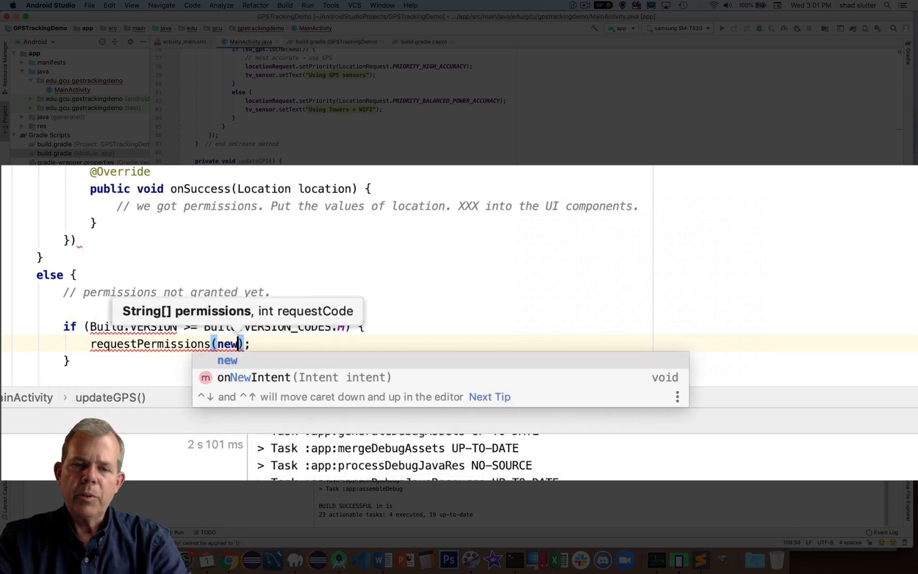
{"action": "type", "text": "String["}
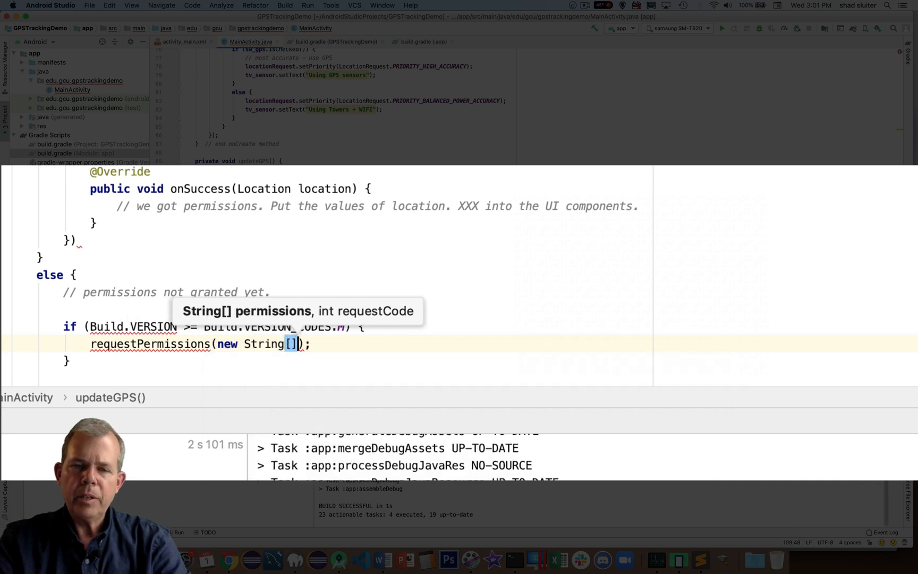
{"action": "type", "text": "{}"}
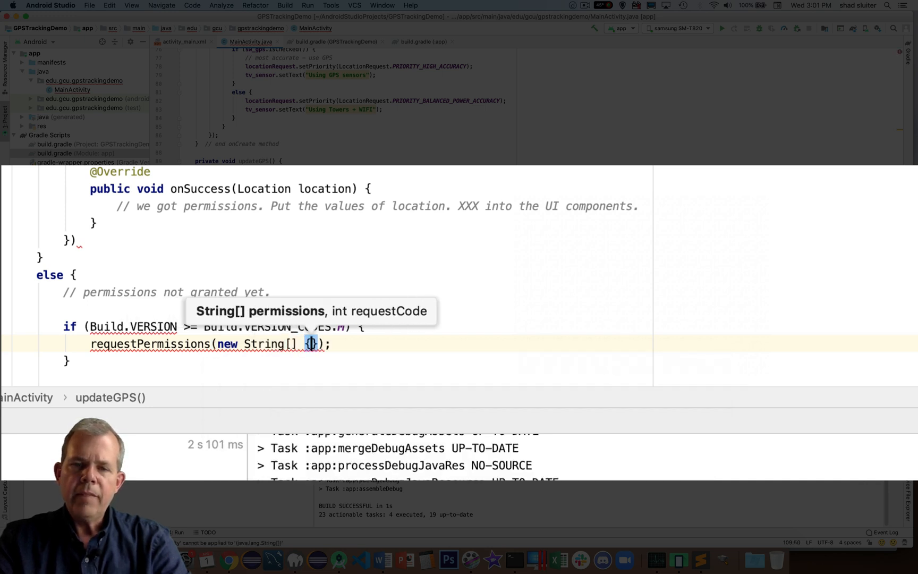
{"action": "type", "text": "Manifest.permission"}
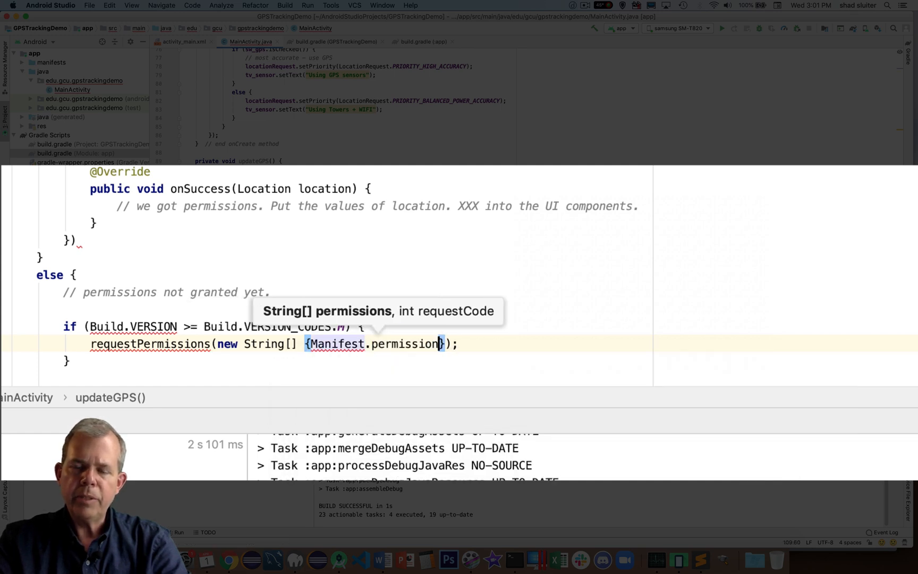
{"action": "type", "text": "."}
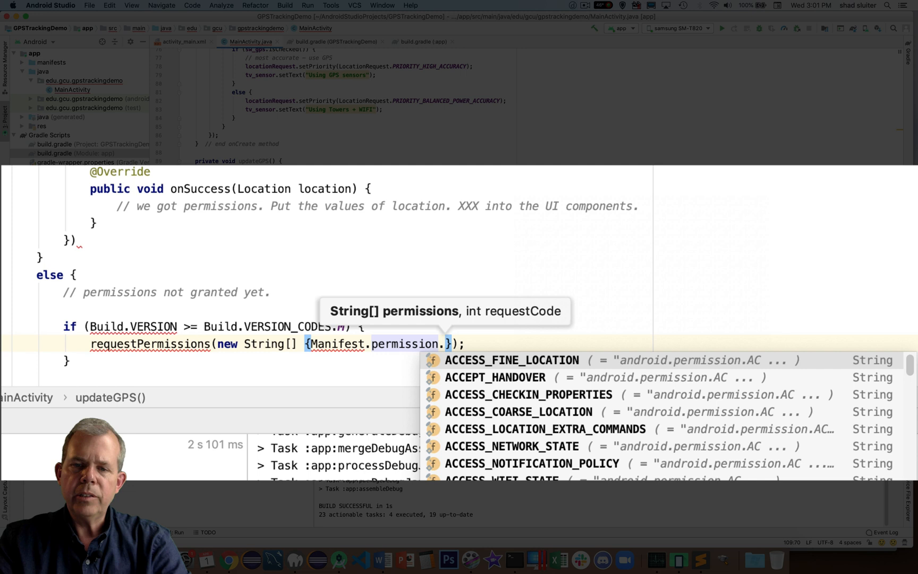
{"action": "left_click", "coordinate": [511, 359]}
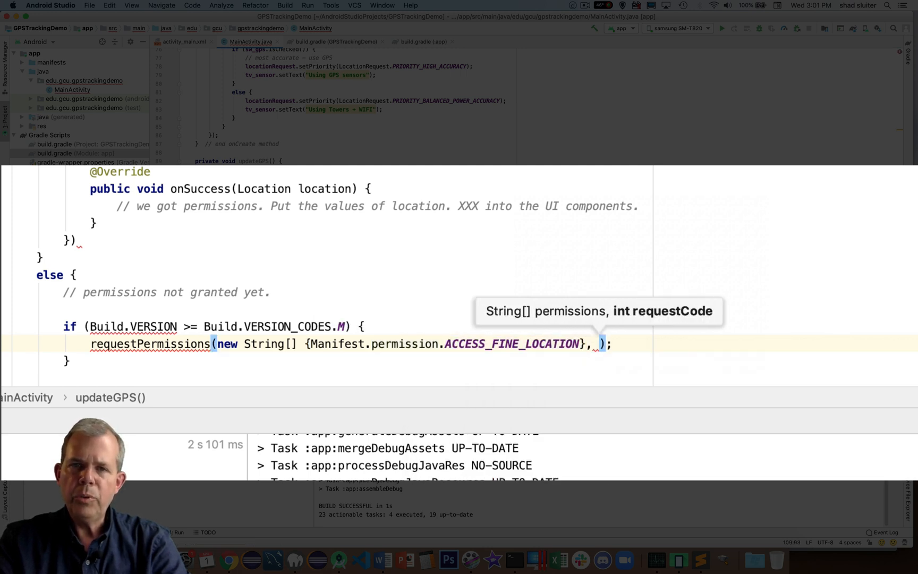
{"action": "type", "text": "PERMISSIONS_"}
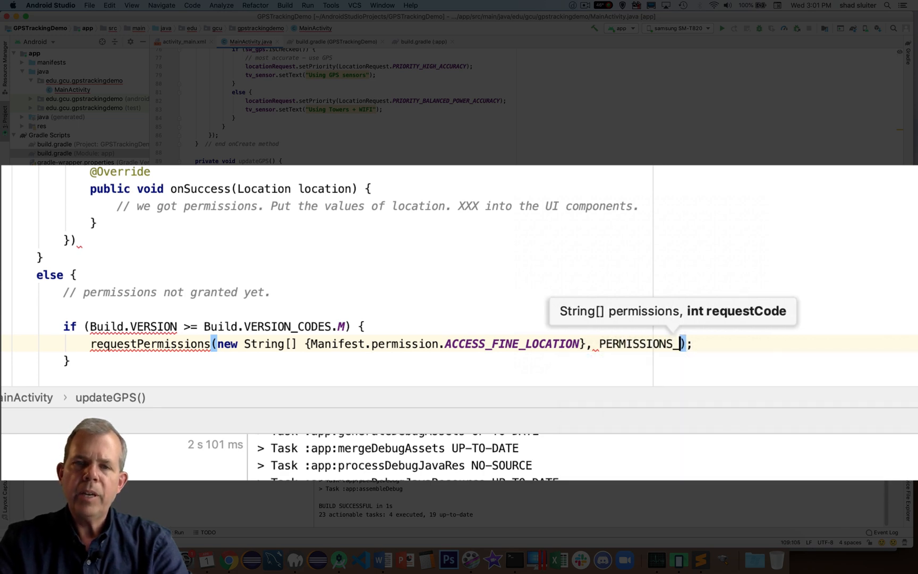
{"action": "type", "text": "FINE_LOCATION"}
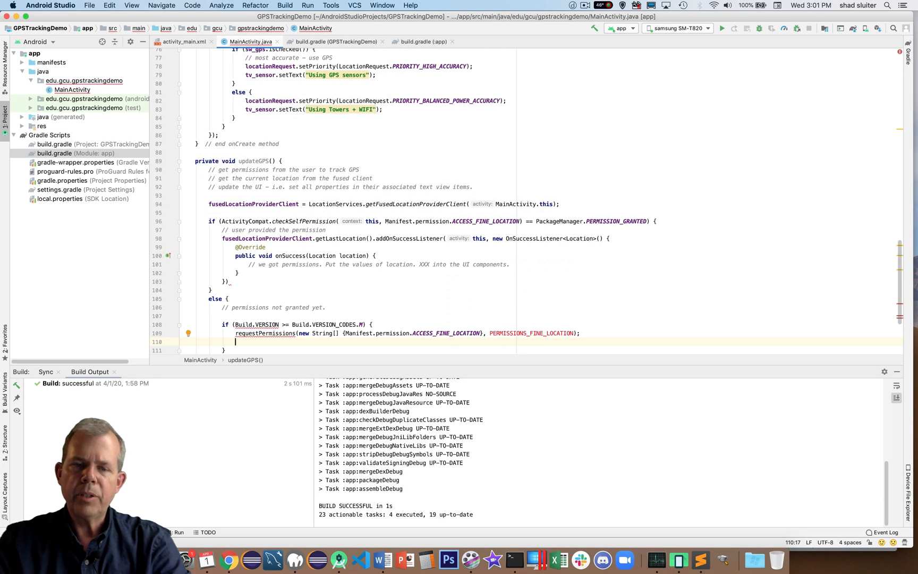
Change the condition to Build.VERSION.SDK_INT >= Build.VERSION_CODES.M.
{"action": "left_click", "coordinate": [248, 324]}
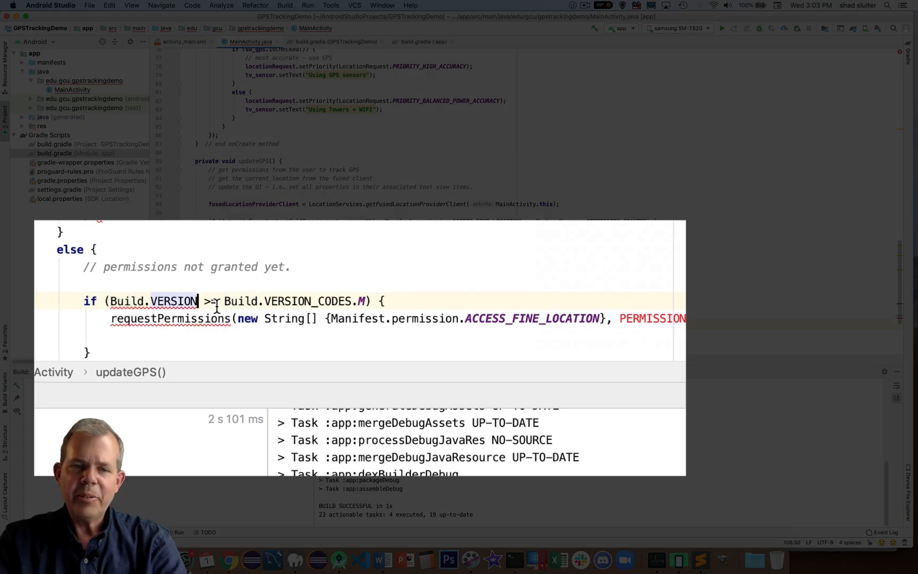
{"action": "type", "text": ".SDK_INT"}
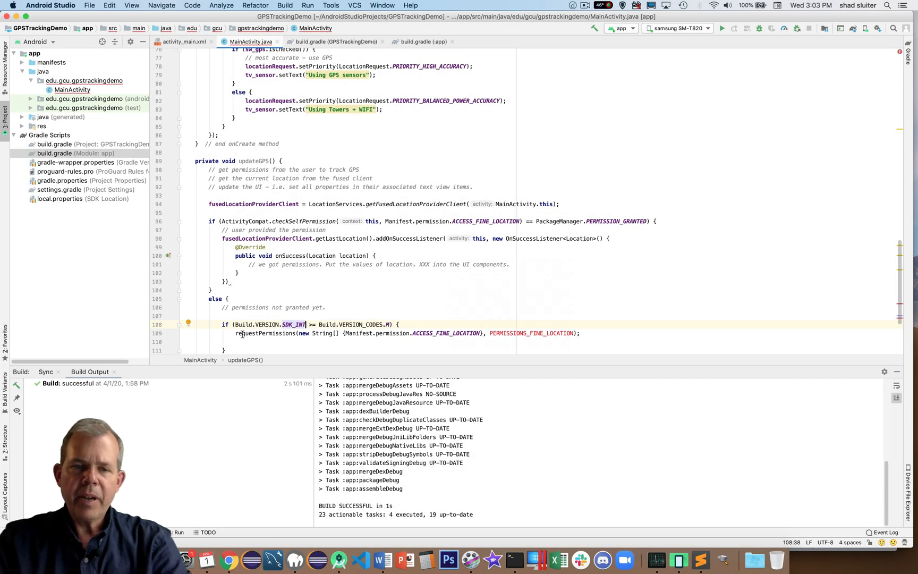
{"action": "mouse_move", "coordinate": [532, 334]}
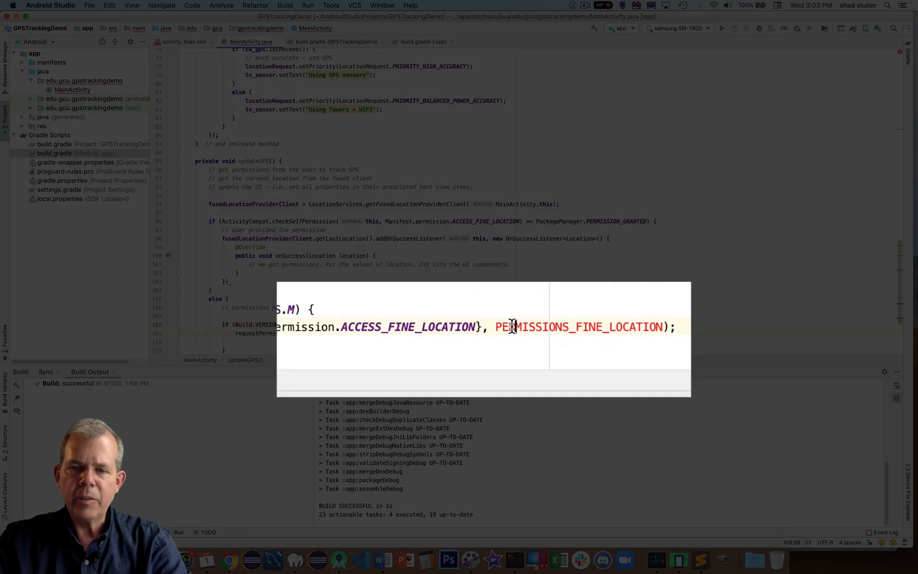
{"action": "mouse_move", "coordinate": [615, 326]}
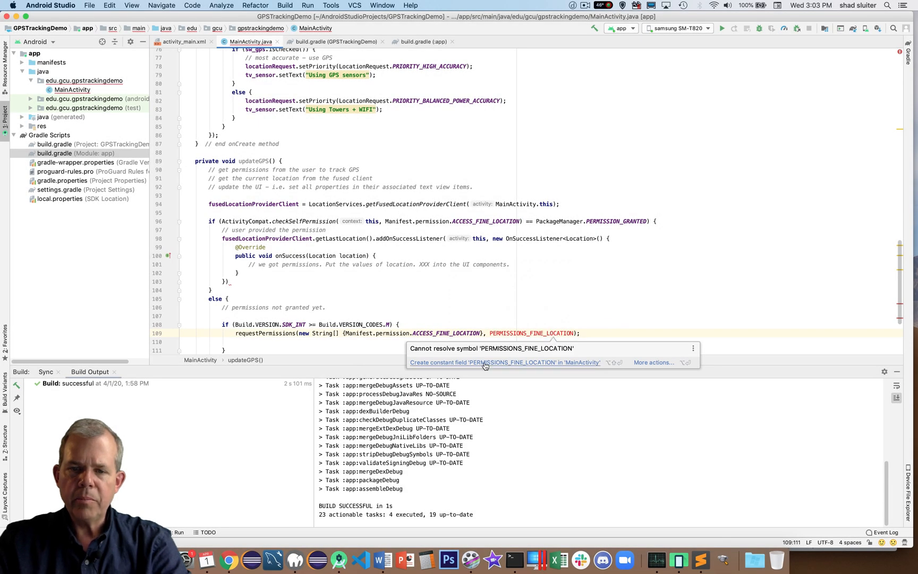
Create the PERMISSIONS_FINE_LOCATION constant in MainActivity via quick fix, valued 99.
{"action": "left_click", "coordinate": [503, 362]}
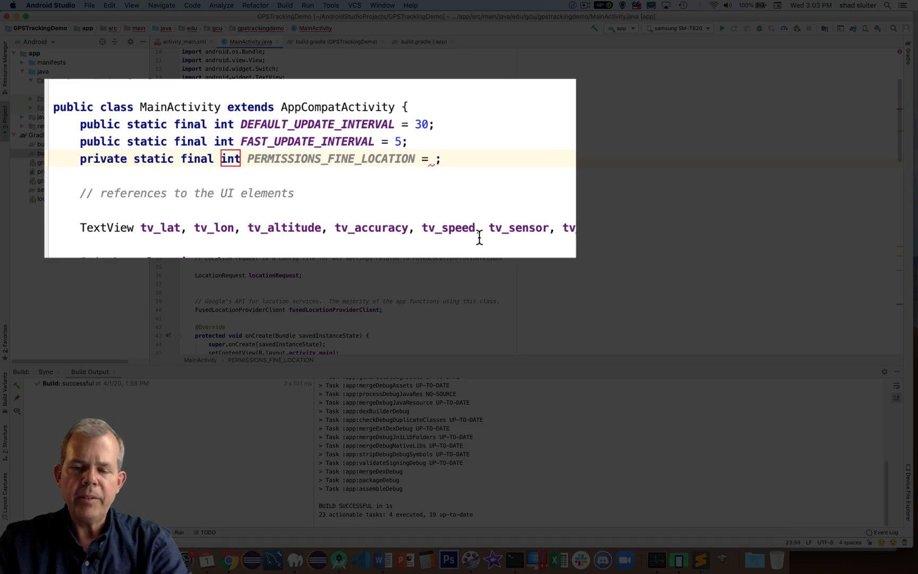
{"action": "type", "text": "9"}
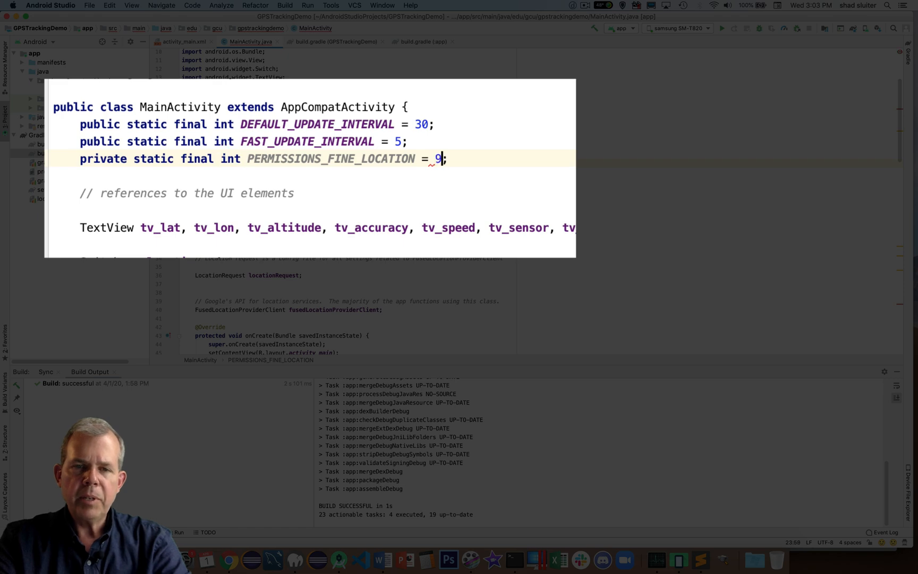
{"action": "type", "text": "9"}
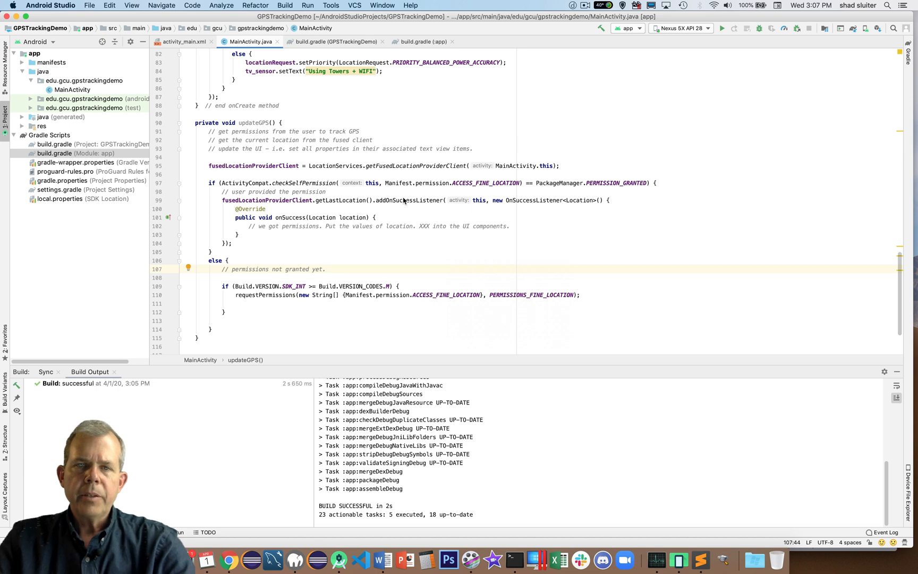
Scroll up to the MainActivity class declaration and open the AppCompatActivity context menu.
{"action": "scroll", "scroll_direction": "up", "scroll_amount": 3}
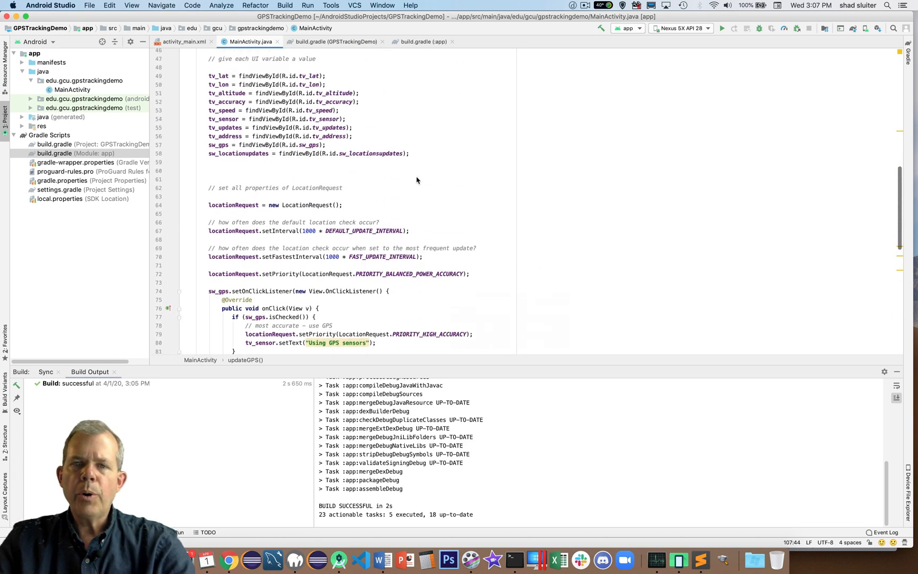
{"action": "scroll", "scroll_direction": "up", "scroll_amount": 3}
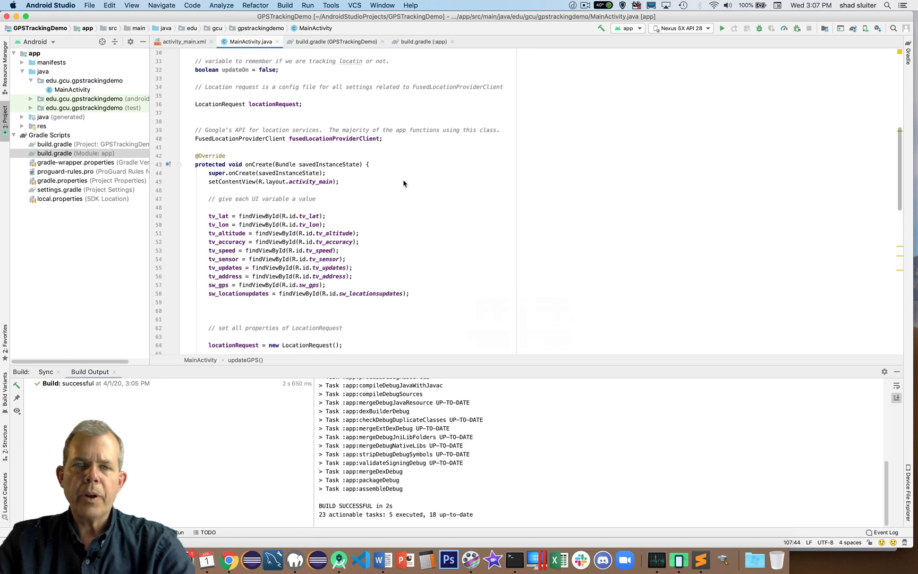
{"action": "scroll", "scroll_direction": "up", "scroll_amount": 3}
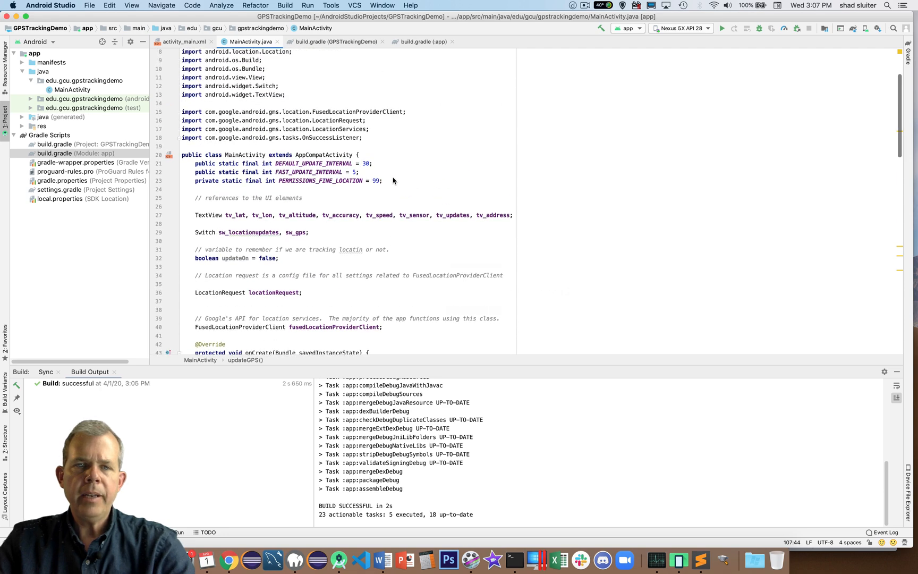
{"action": "mouse_move", "coordinate": [316, 155]}
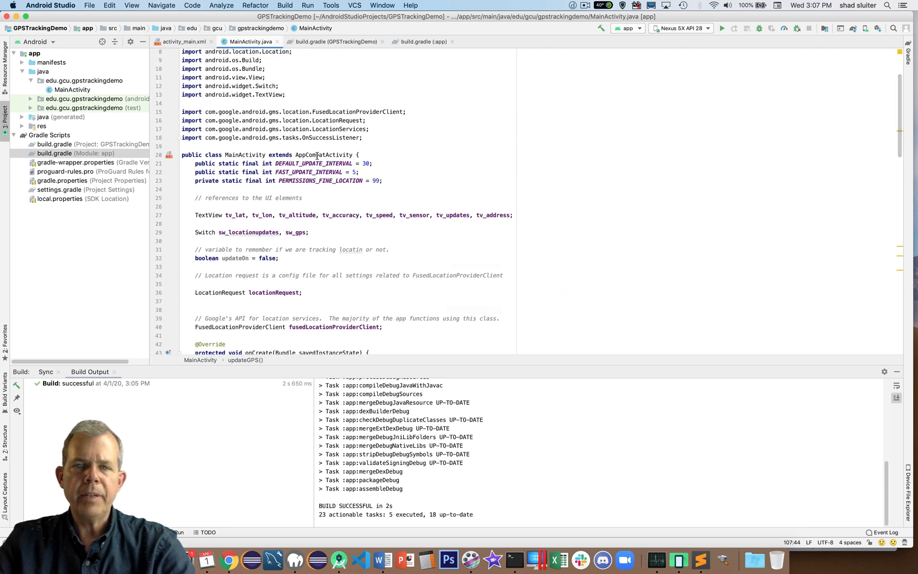
{"action": "left_click", "coordinate": [315, 154]}
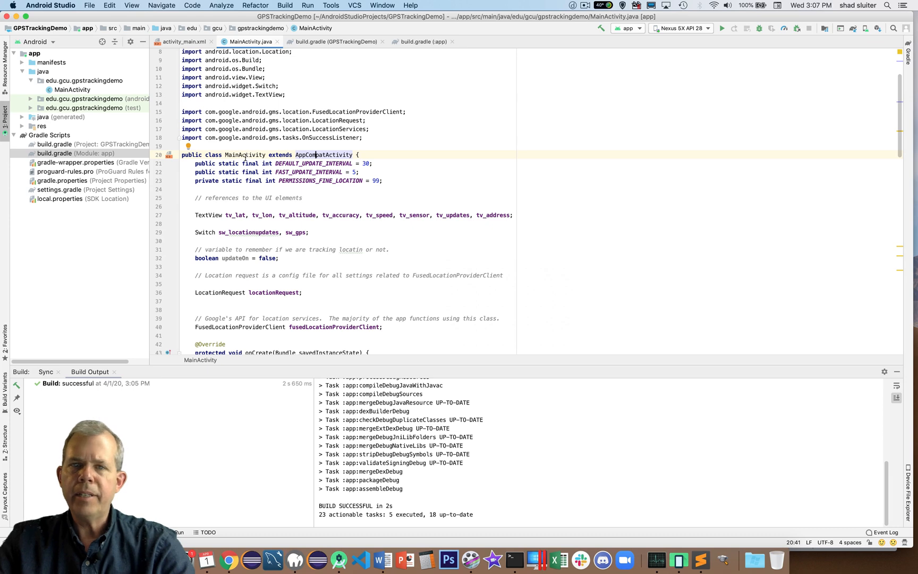
{"action": "right_click", "coordinate": [322, 155]}
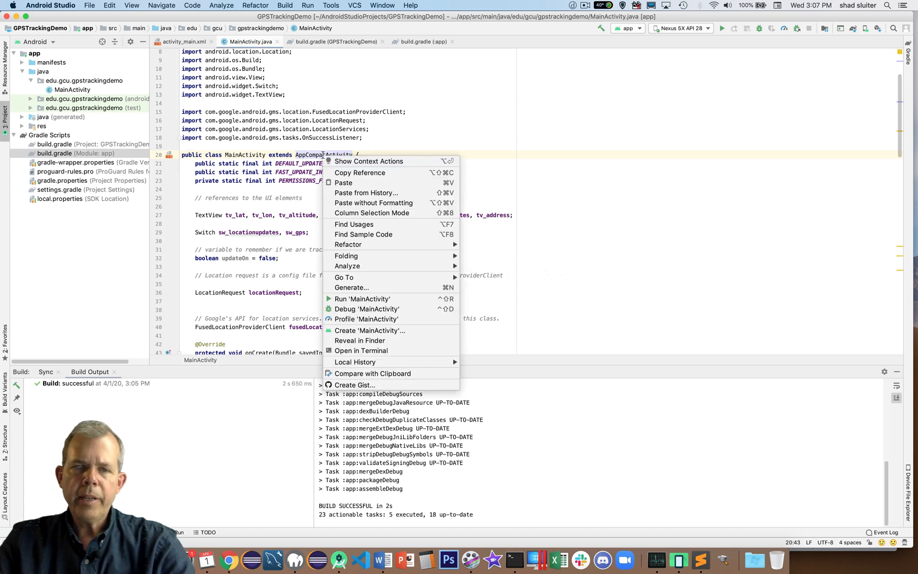
{"action": "mouse_move", "coordinate": [348, 245]}
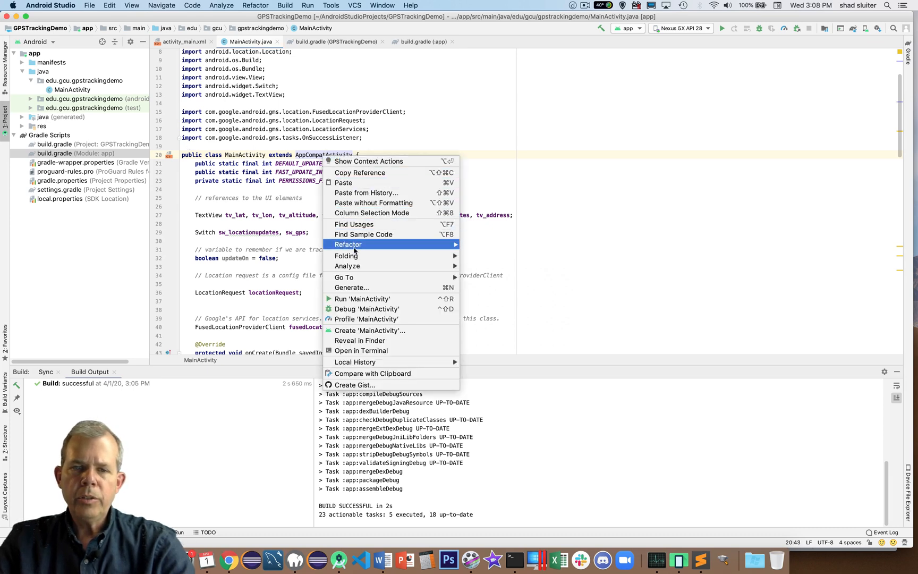
Insert an onRequestPermissionsResult override into MainActivity using Generate > Override Methods.
{"action": "left_click", "coordinate": [352, 287]}
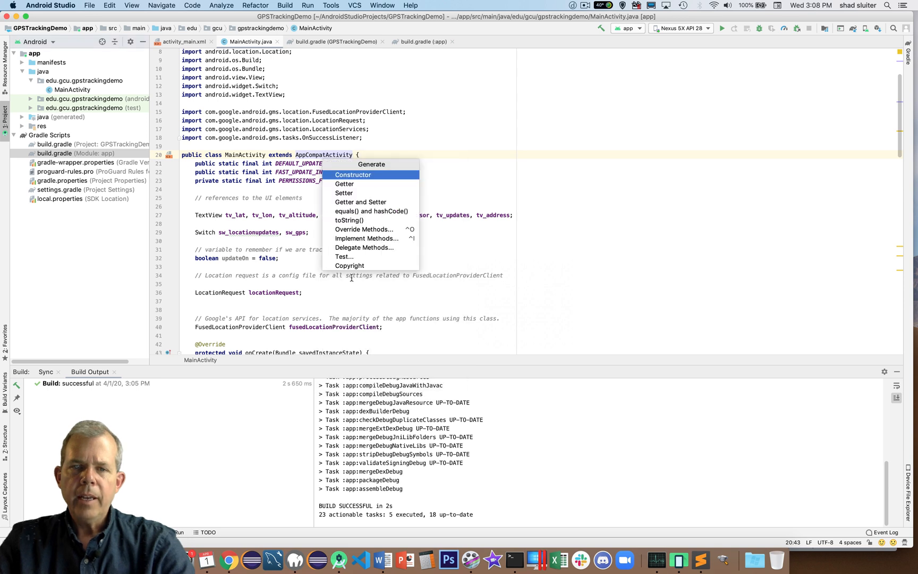
{"action": "mouse_move", "coordinate": [363, 229]}
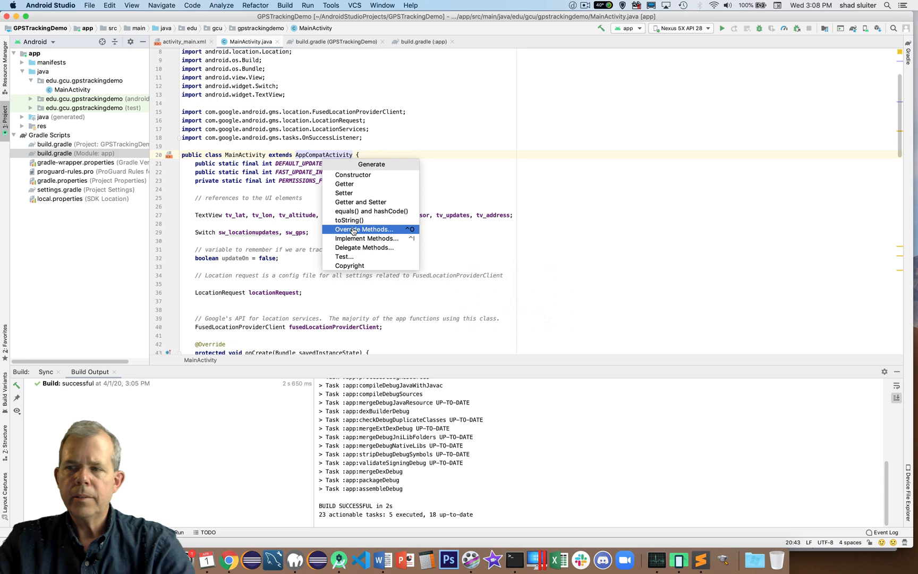
{"action": "left_click", "coordinate": [363, 229]}
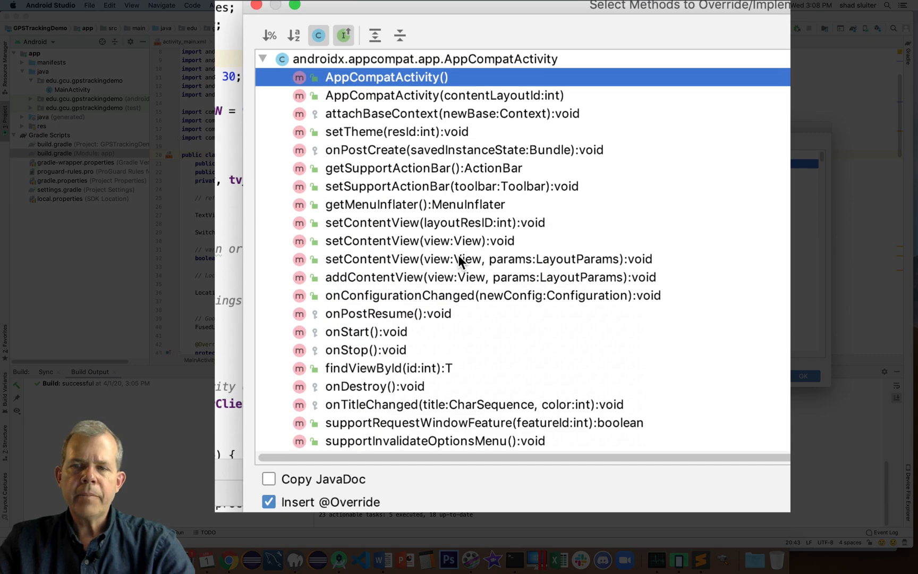
{"action": "scroll", "scroll_direction": "down", "scroll_amount": 3}
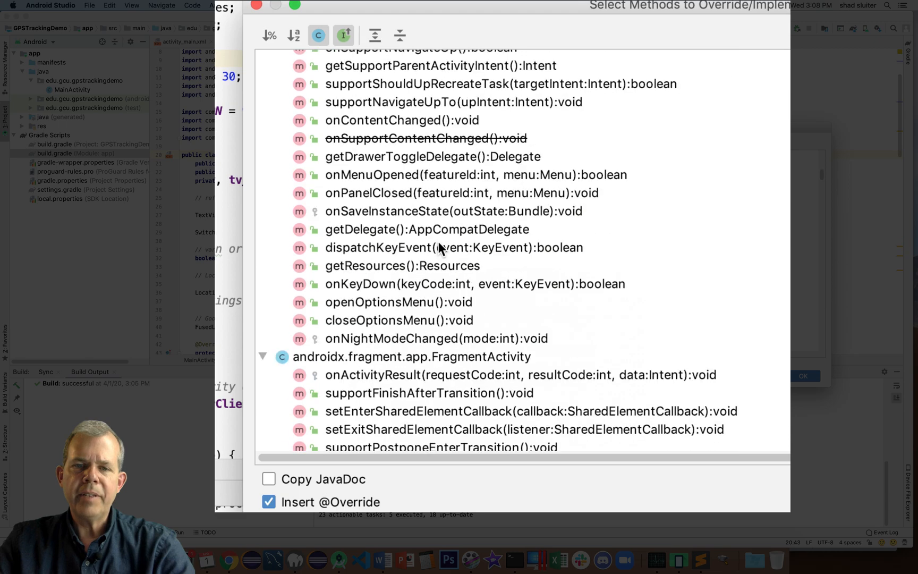
{"action": "scroll", "scroll_direction": "down", "scroll_amount": 3}
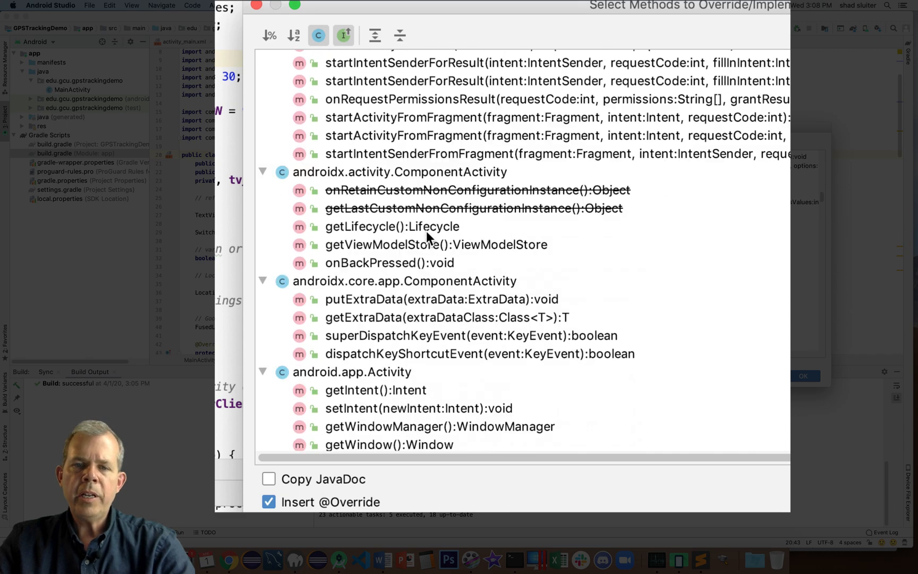
{"action": "scroll", "scroll_direction": "down", "scroll_amount": 3}
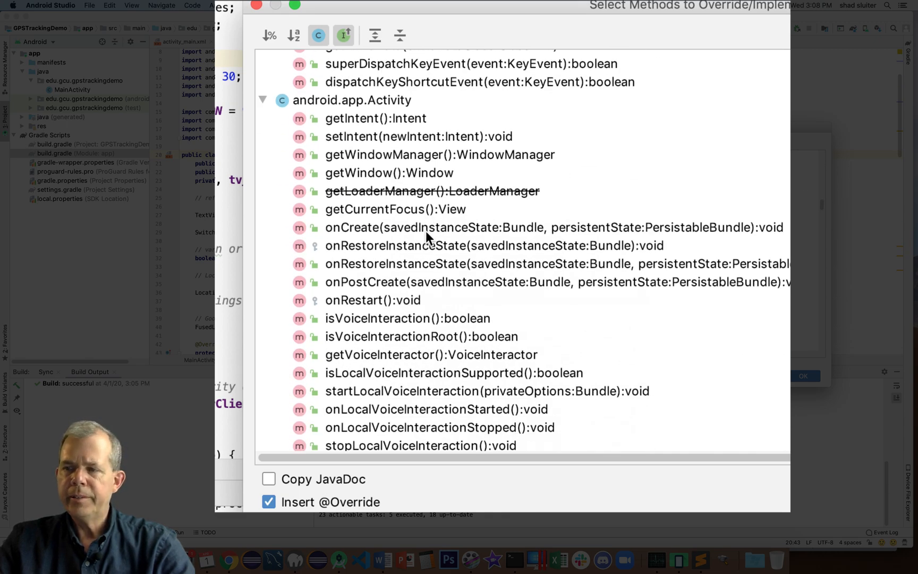
{"action": "type", "text": "ONREQUESTPER"}
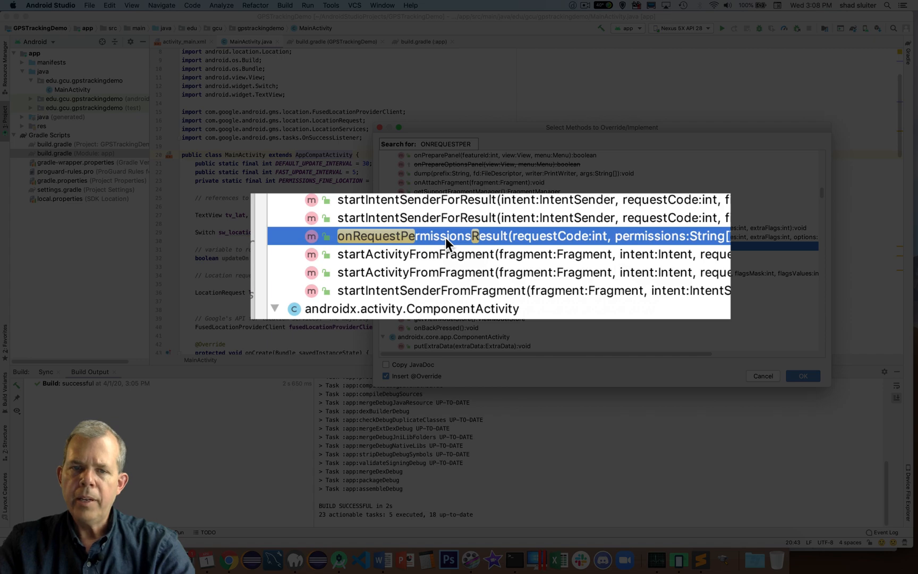
{"action": "left_click", "coordinate": [803, 375]}
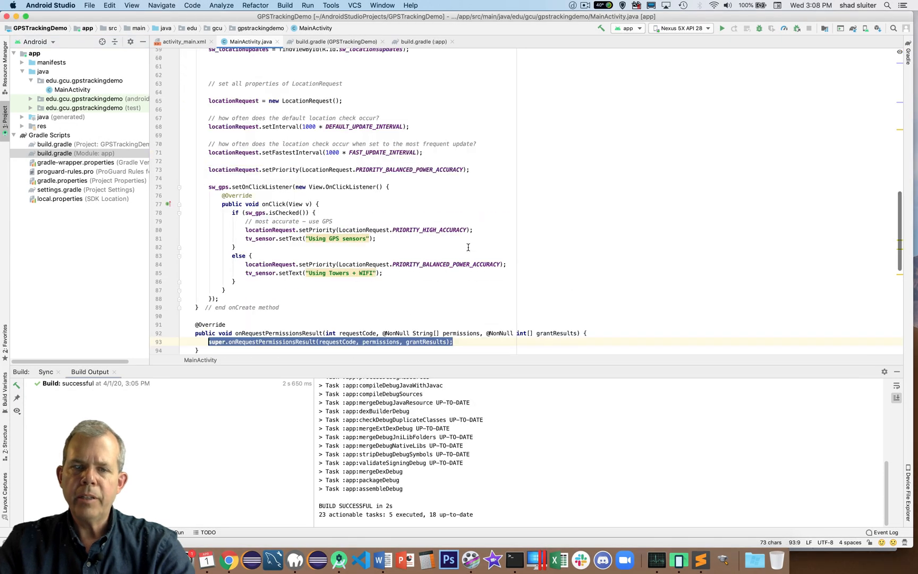
Deselect the inserted override and highlight its requestCode and permissions parameters.
{"action": "scroll", "scroll_direction": "down", "scroll_amount": 3}
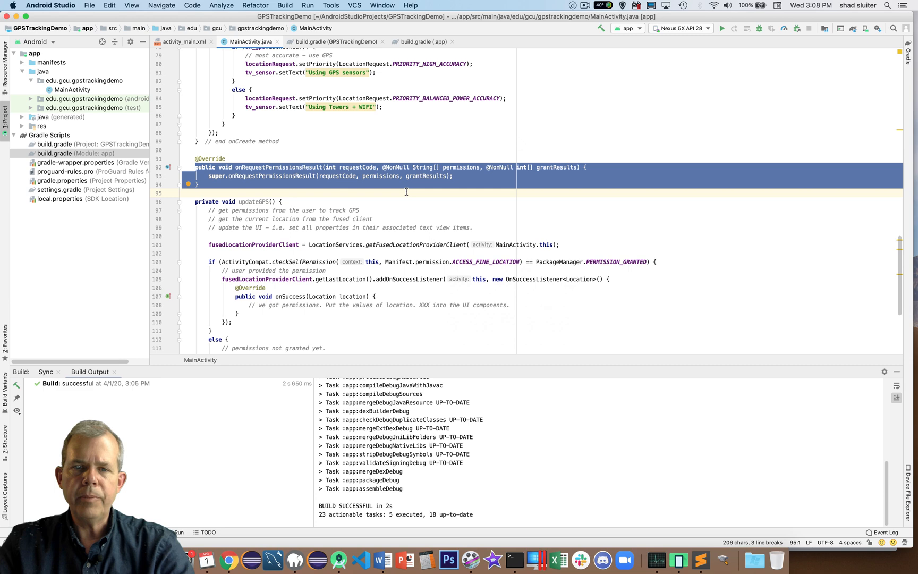
{"action": "left_click", "coordinate": [402, 176]}
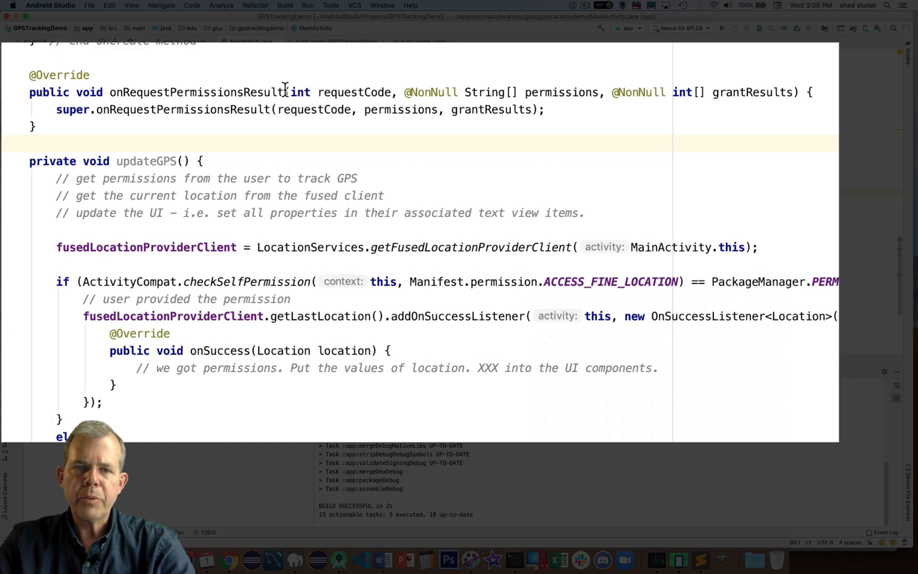
{"action": "double_click", "coordinate": [354, 92]}
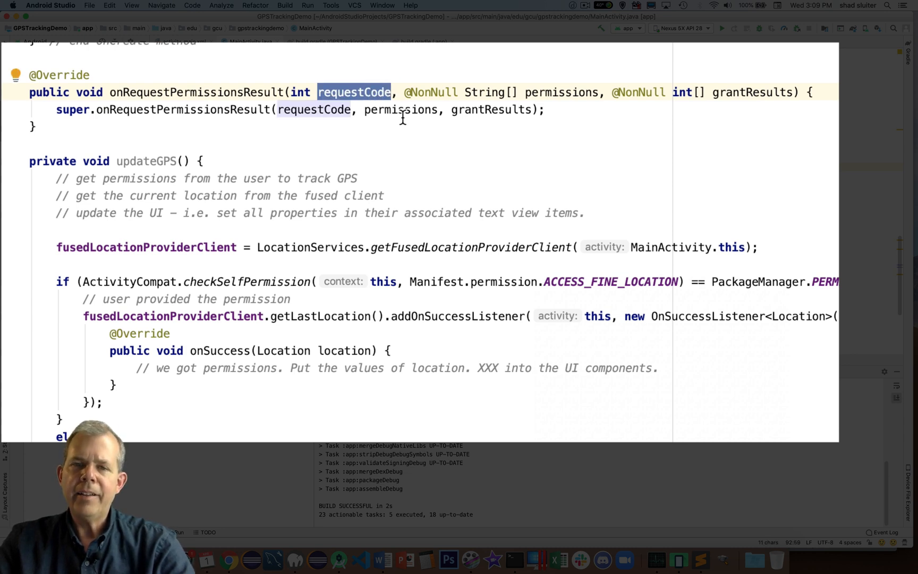
{"action": "mouse_move", "coordinate": [547, 87]}
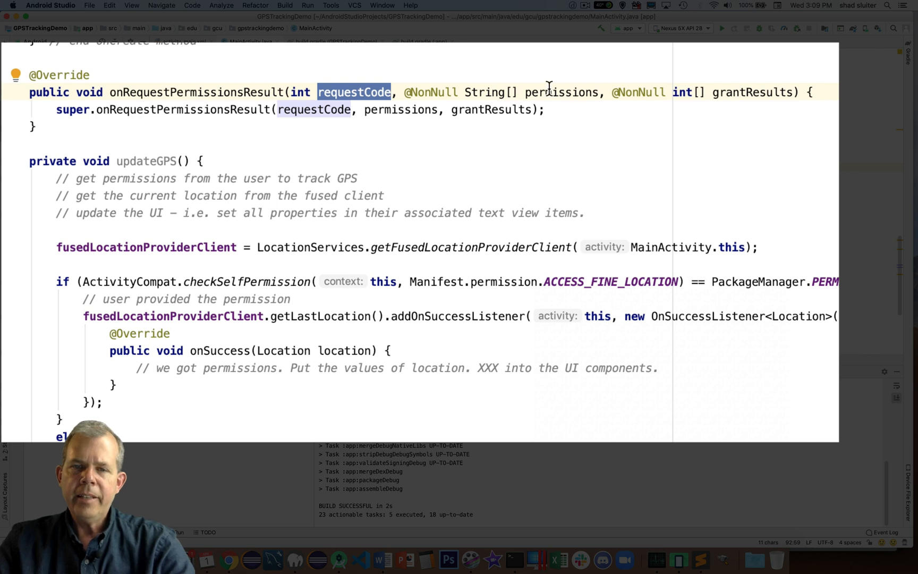
{"action": "double_click", "coordinate": [561, 92]}
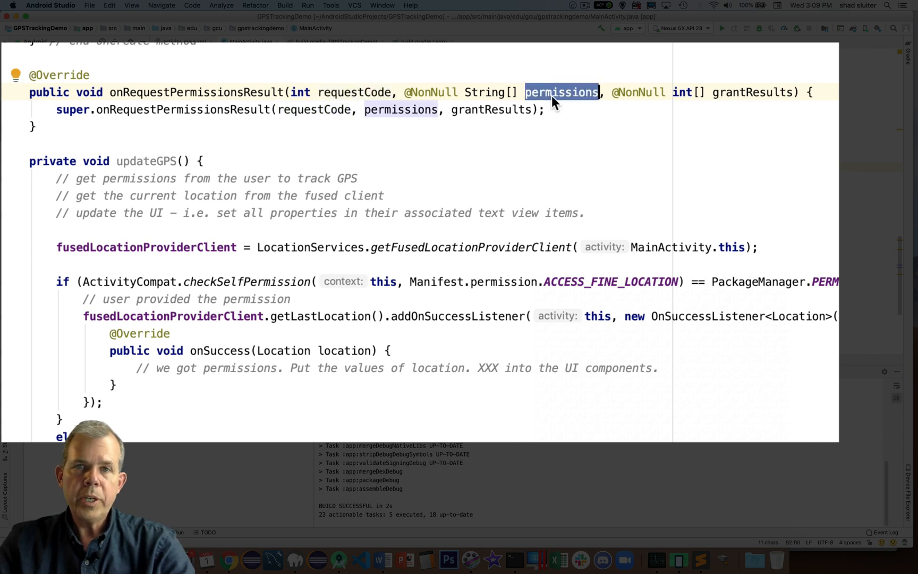
{"action": "mouse_move", "coordinate": [751, 98]}
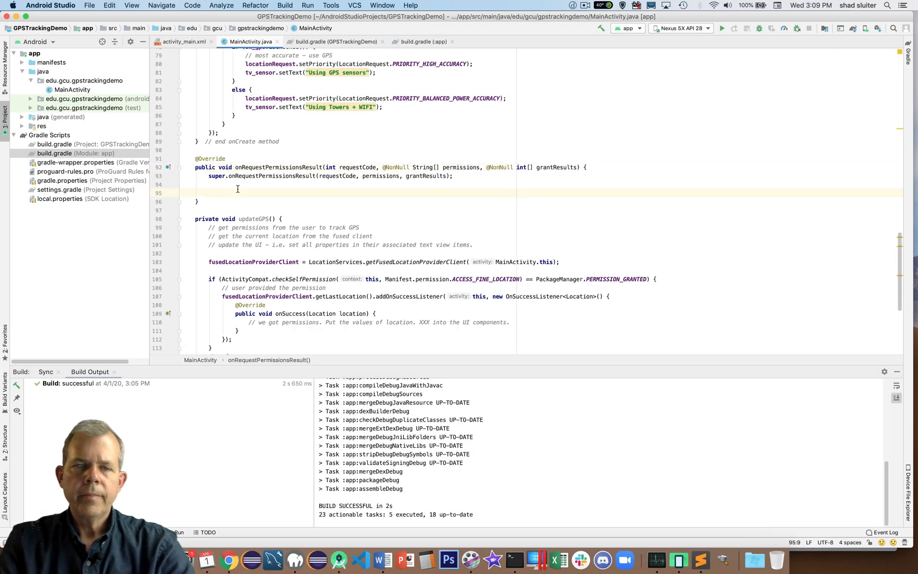
Add a switch on requestCode whose case calls updateGPS() if grantResults[0] is granted.
{"action": "type", "text": "switch ()"}
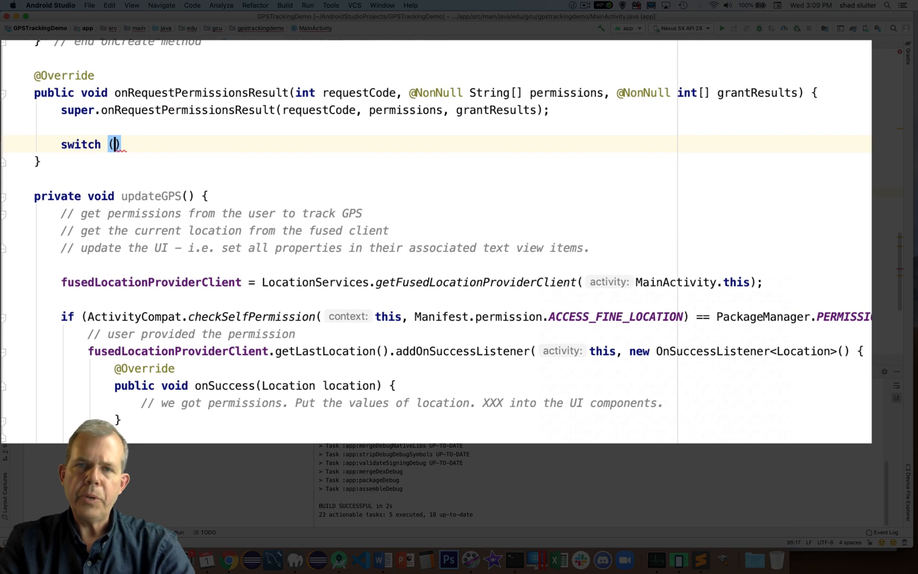
{"action": "type", "text": "requestCode"}
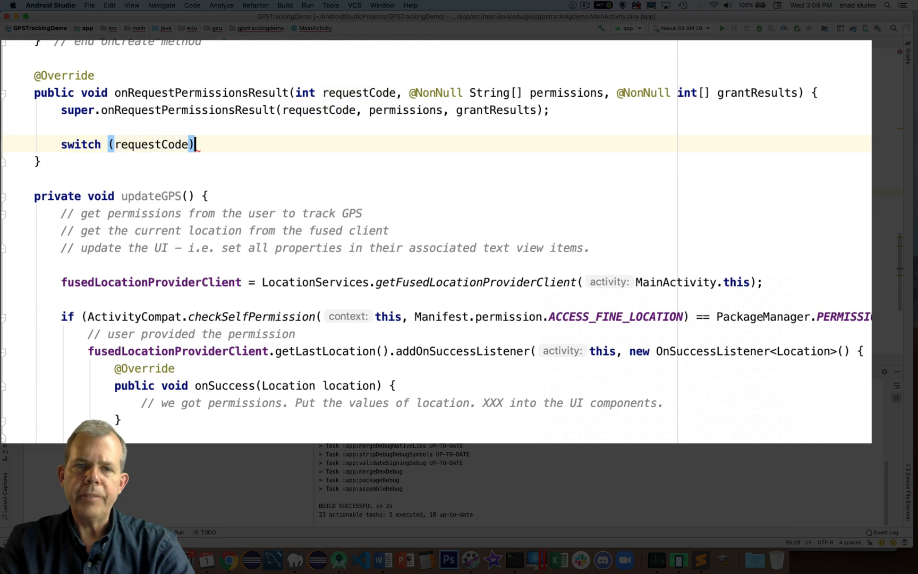
{"action": "type", "text": "{"}
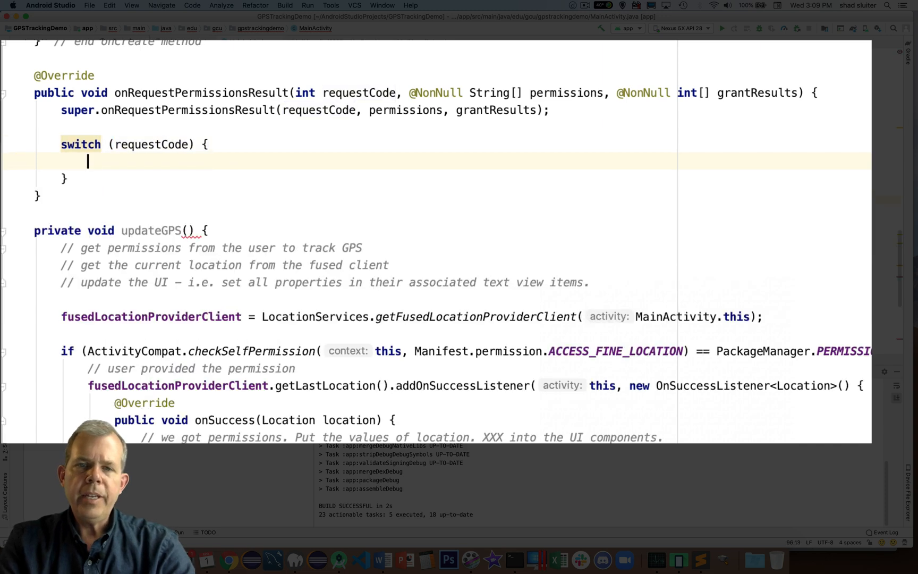
{"action": "type", "text": "case"}
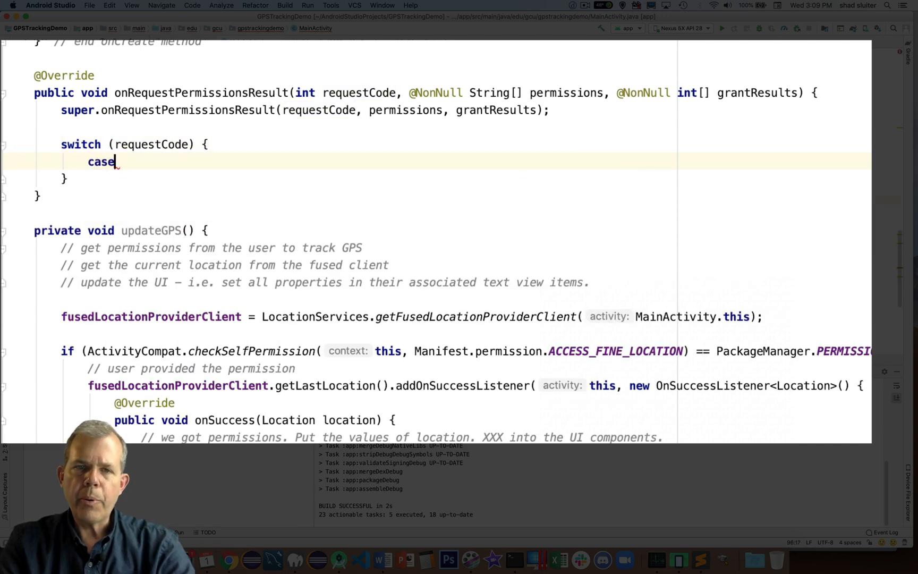
{"action": "type", "text": "PERMISSIONS_FINE_LOCATION:"}
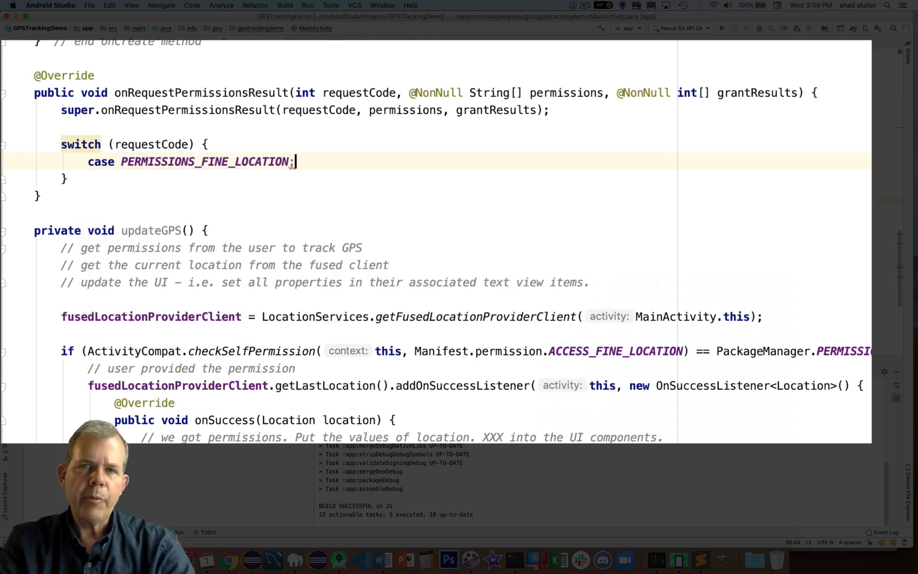
{"action": "type", "text": "if (g"}
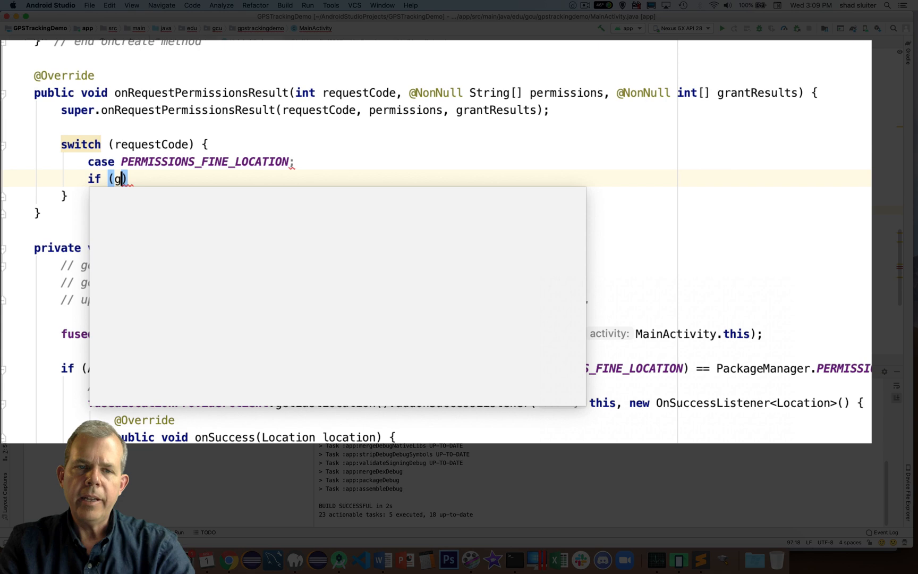
{"action": "type", "text": "rantResults[0] =="}
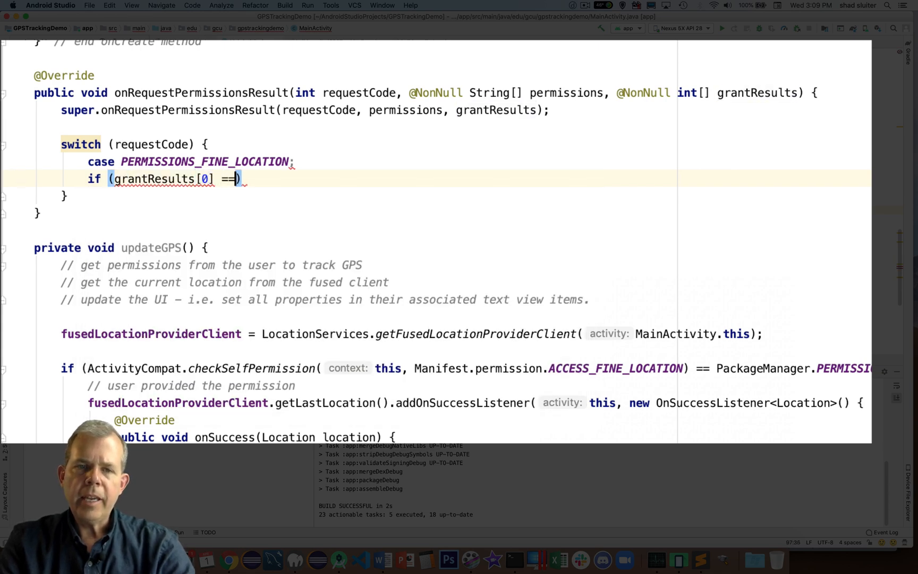
{"action": "type", "text": "Pa"}
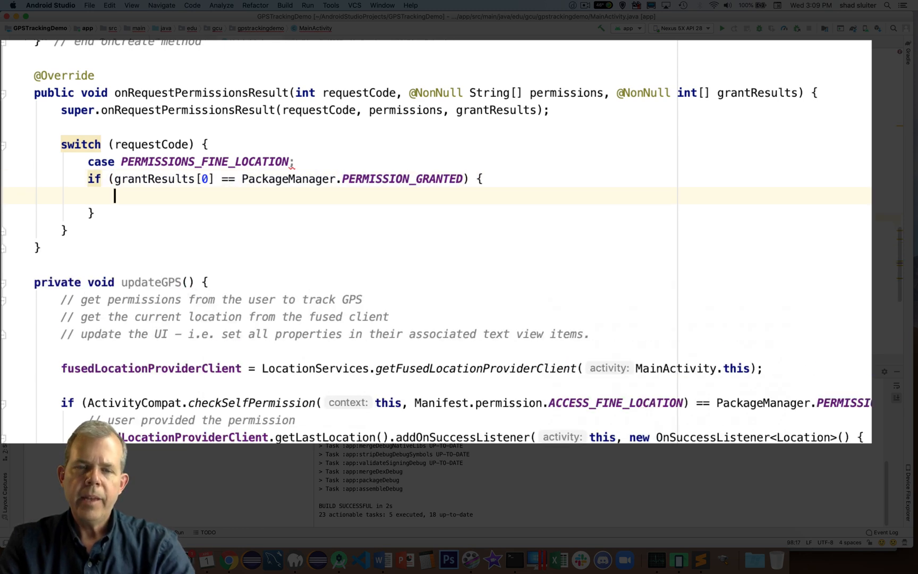
{"action": "type", "text": "updateGPS();"}
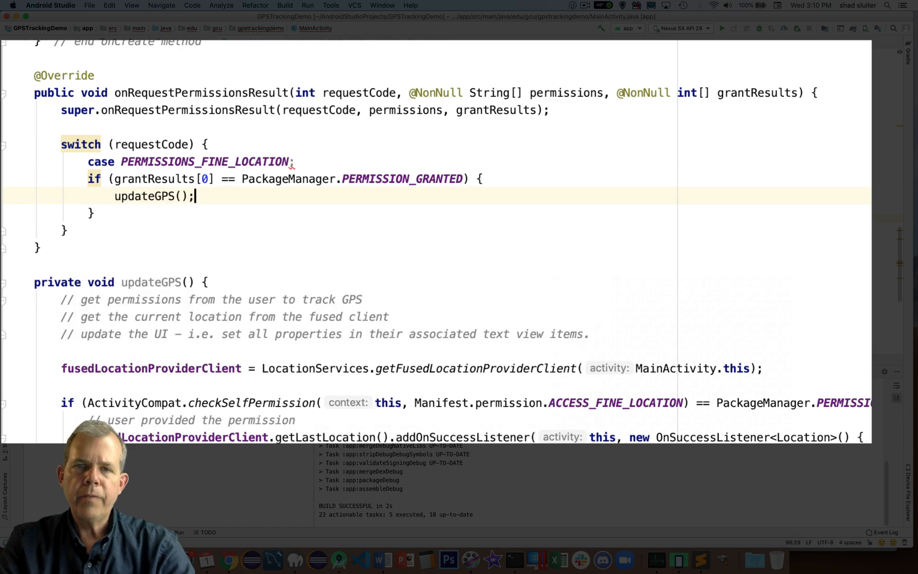
Otherwise show a 'This app requires permission to be granted…' toast and call finish().
{"action": "type", "text": "else {"}
{"action": "type", "text": "Toast.makeText(this, \"\", Toast.LENGTH_SHORT).show();"}
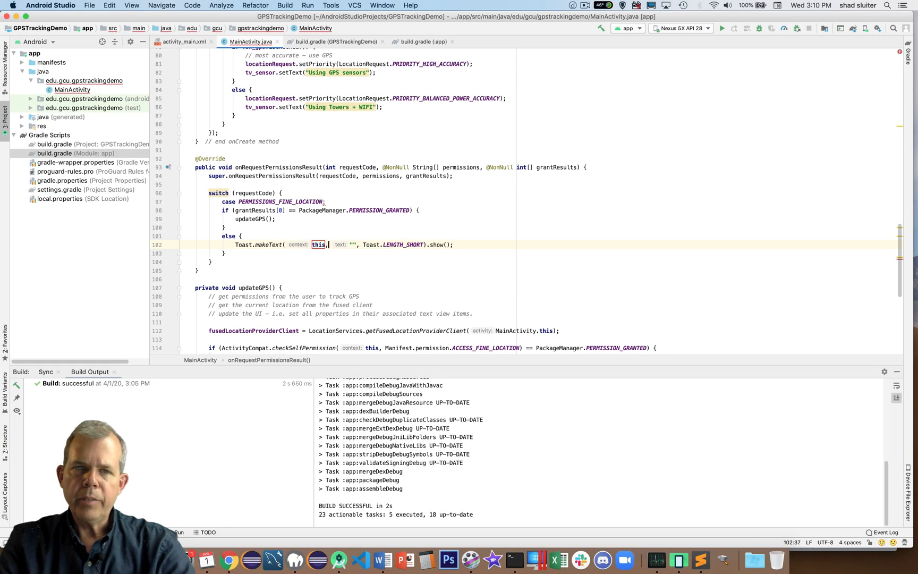
{"action": "type", "text": "This app requires"}
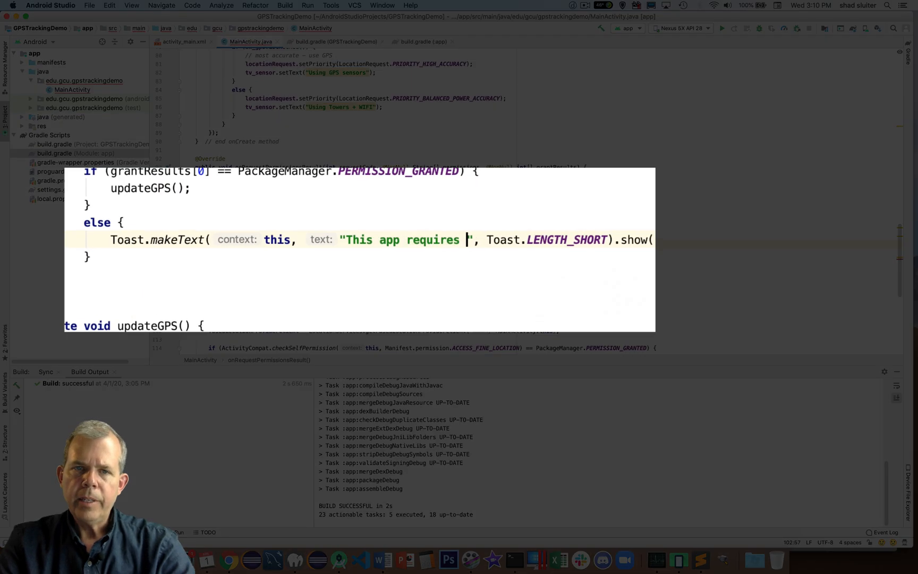
{"action": "type", "text": "permission to be granted in order to work properly"}
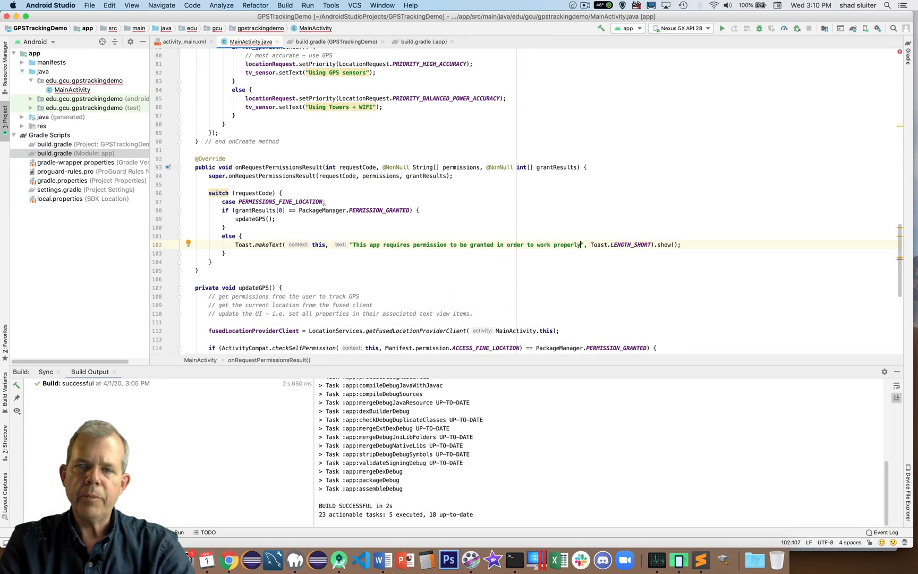
{"action": "type", "text": "finish();"}
{"action": "type", "text": "break;"}
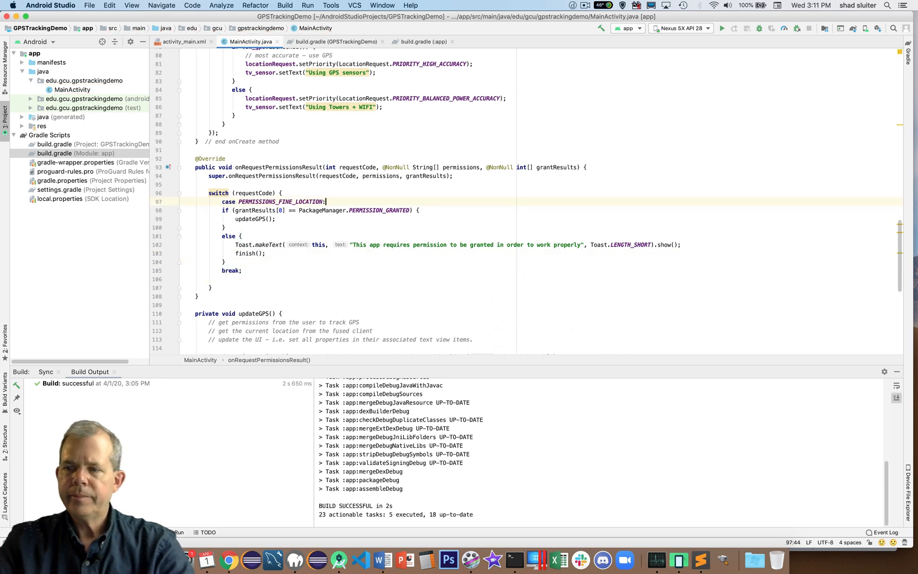
{"action": "scroll", "scroll_direction": "up", "scroll_amount": 3}
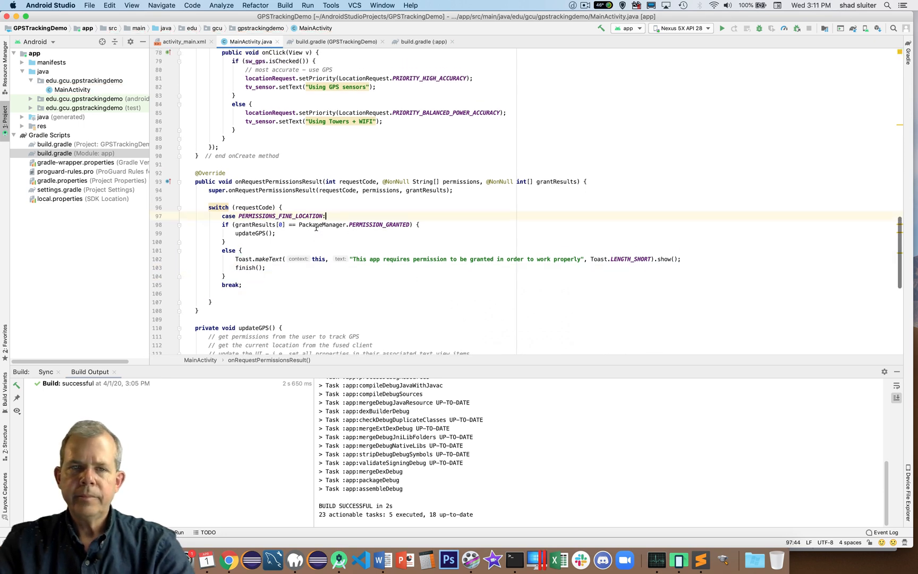
Call updateUIValues() in onSuccess and generate the missing method with the quick fix.
{"action": "scroll", "scroll_direction": "up", "scroll_amount": 3}
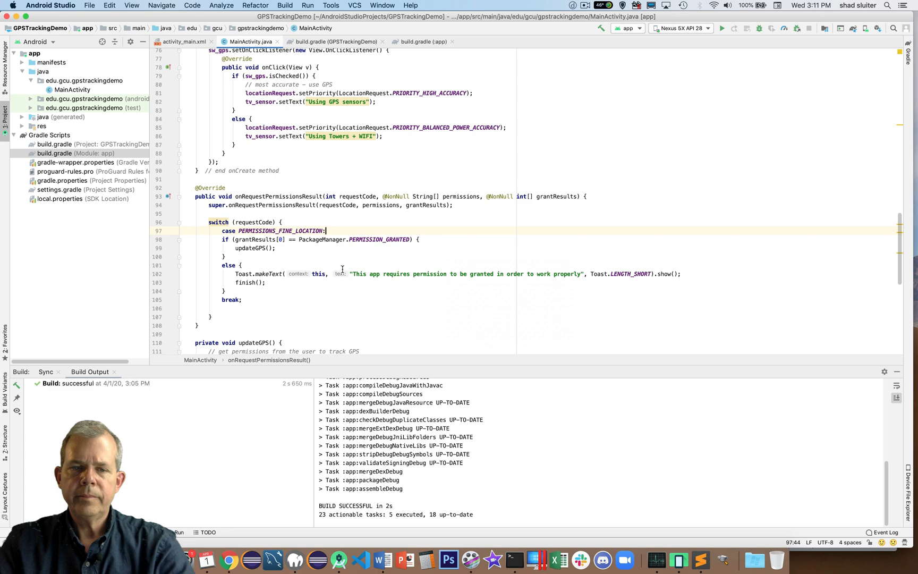
{"action": "scroll", "scroll_direction": "down", "scroll_amount": 3}
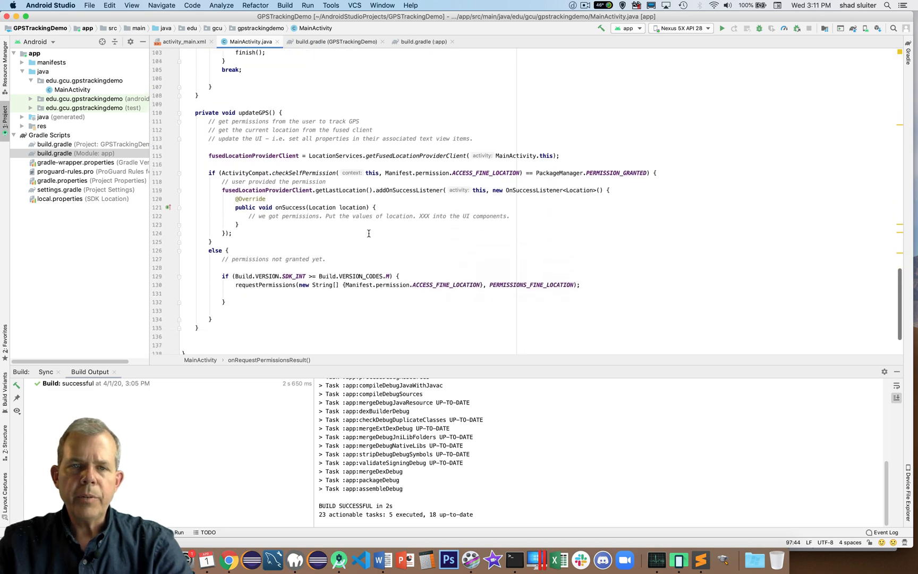
{"action": "scroll", "scroll_direction": "up", "scroll_amount": 3}
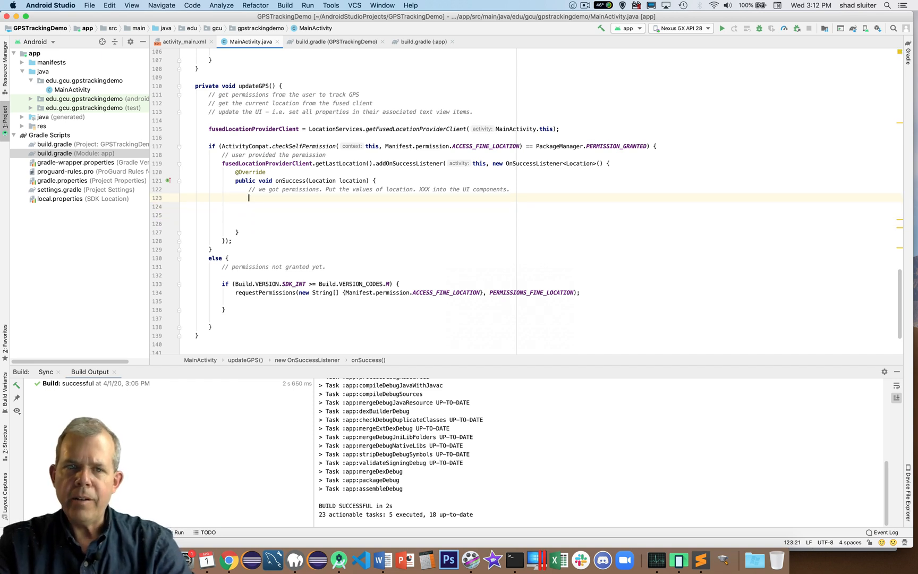
{"action": "type", "text": "updateUIVal"}
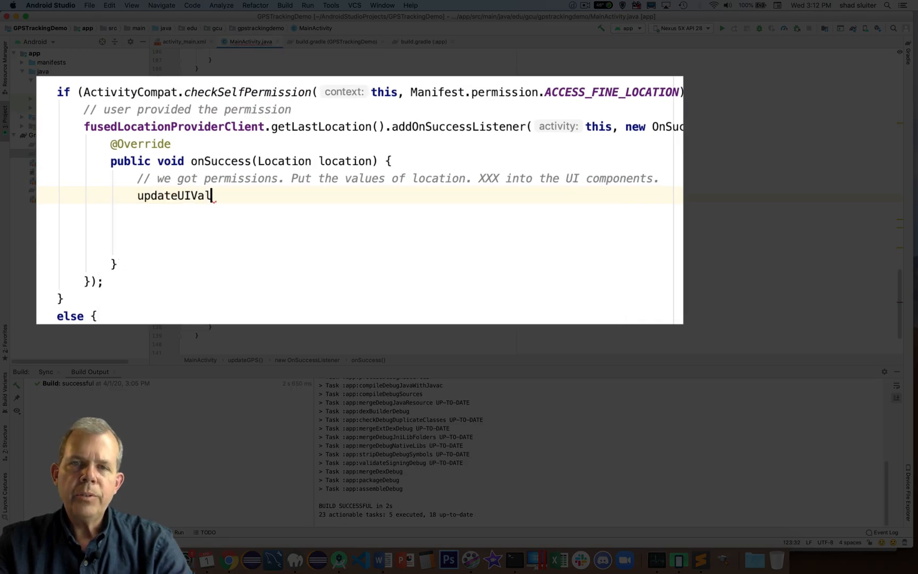
{"action": "type", "text": "ues();"}
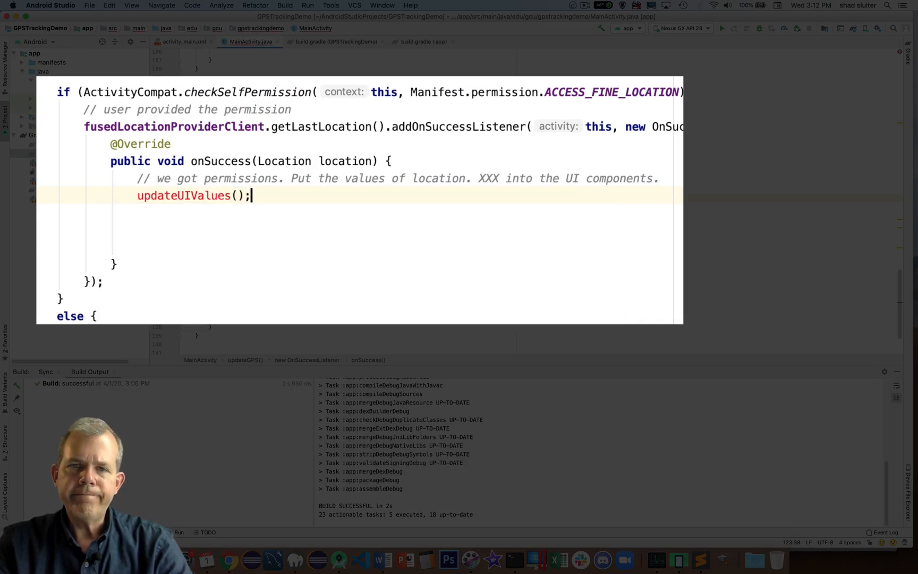
{"action": "left_click", "coordinate": [193, 195]}
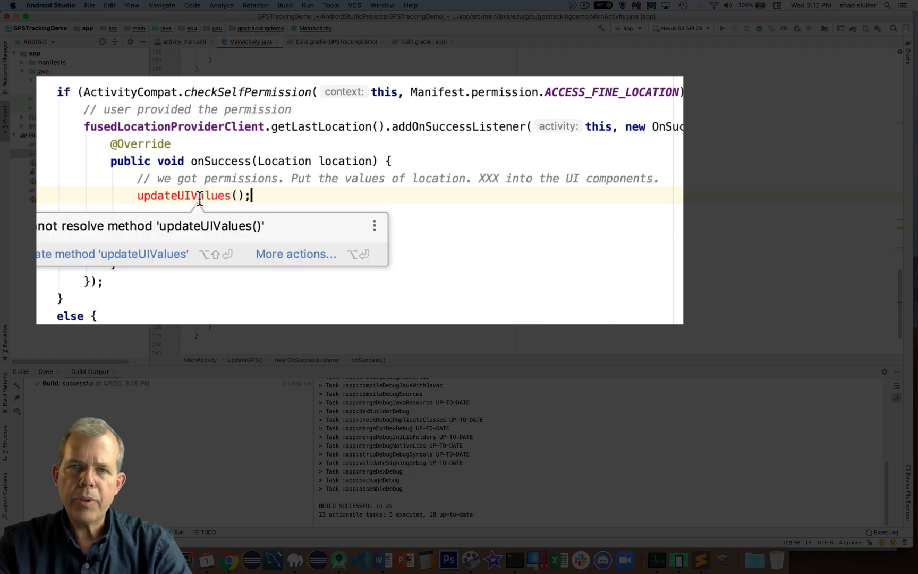
{"action": "left_click", "coordinate": [110, 253]}
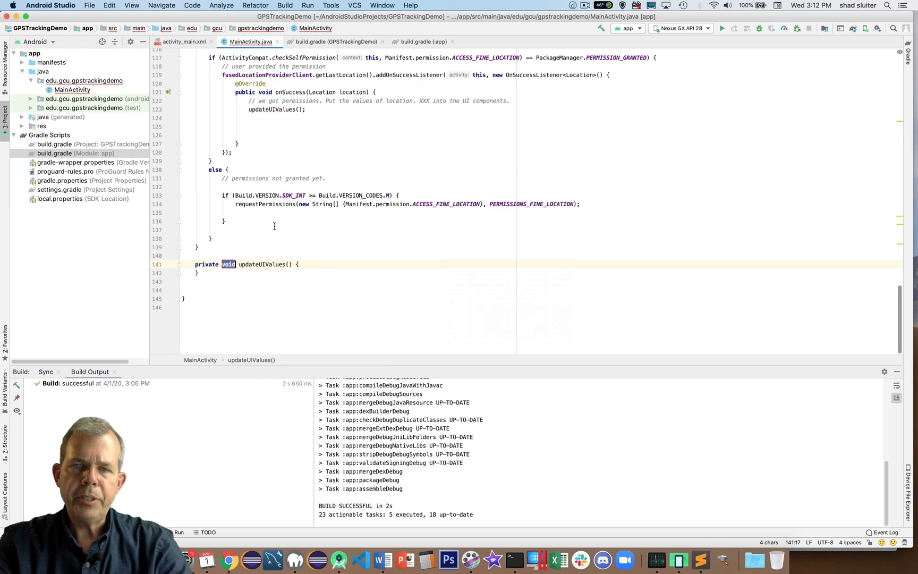
Comment updateUIValues as updating the text view objects with a new location.
{"action": "left_click", "coordinate": [298, 264]}
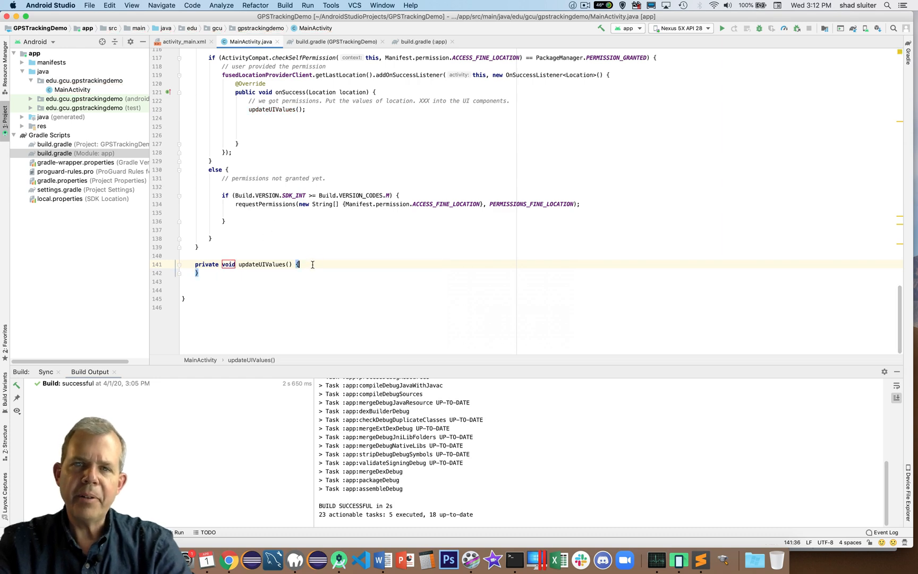
{"action": "type", "text": "// update all"}
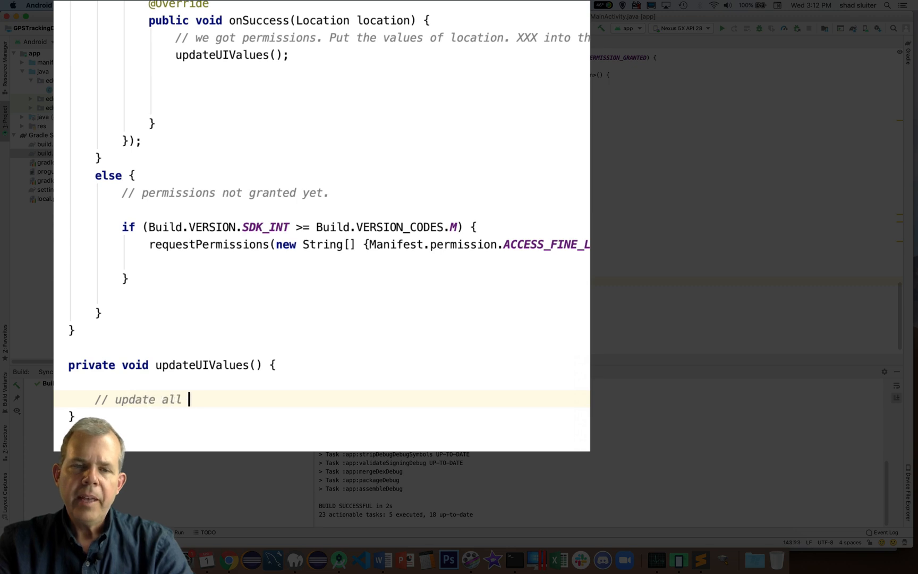
{"action": "type", "text": "of the text"}
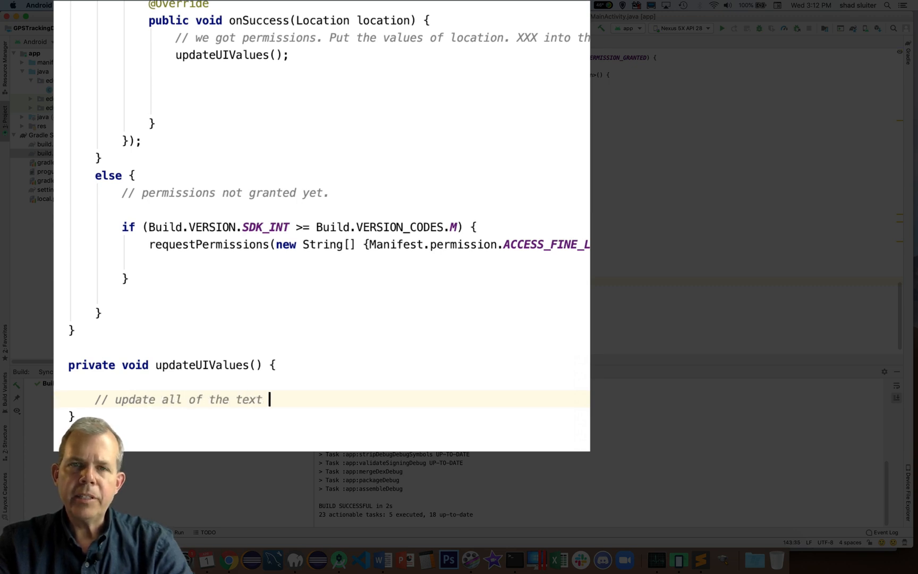
{"action": "type", "text": "view objects with"}
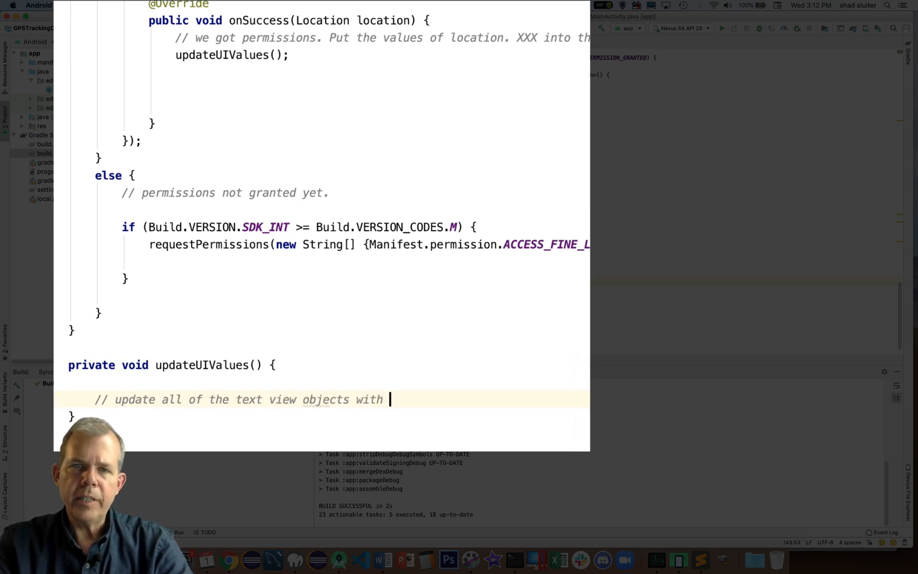
{"action": "type", "text": "a new location."}
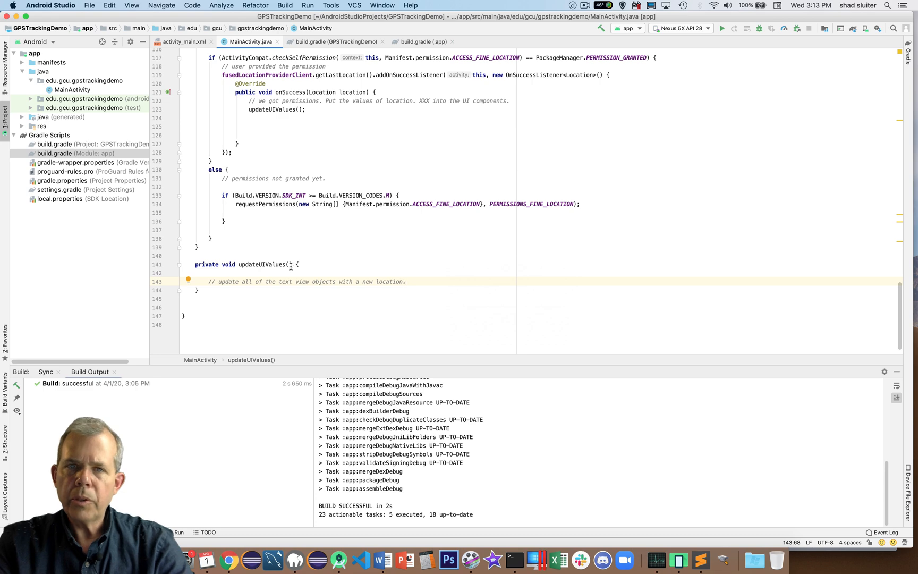
Add a Location parameter to updateUIValues and pass location from the success callback.
{"action": "type", "text": "Locat"}
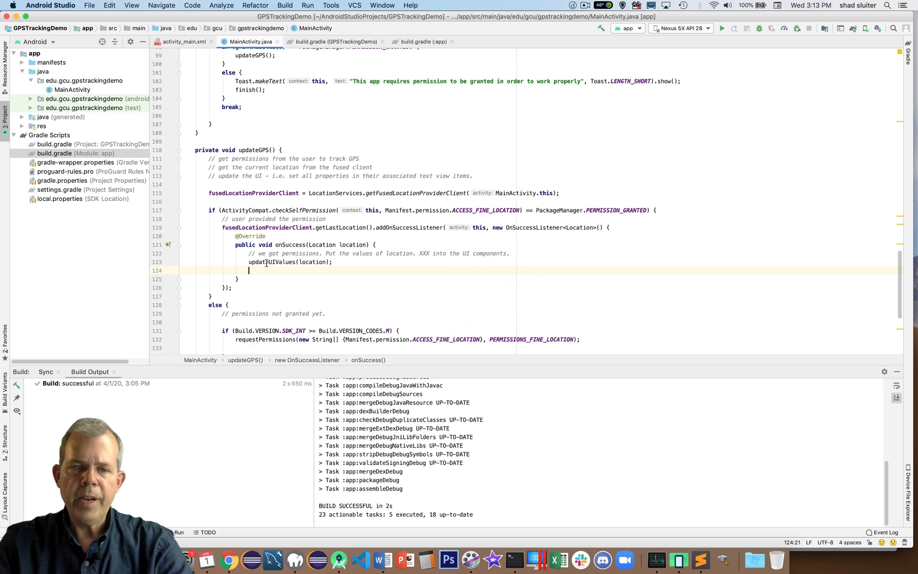
{"action": "scroll", "scroll_direction": "down", "scroll_amount": 3}
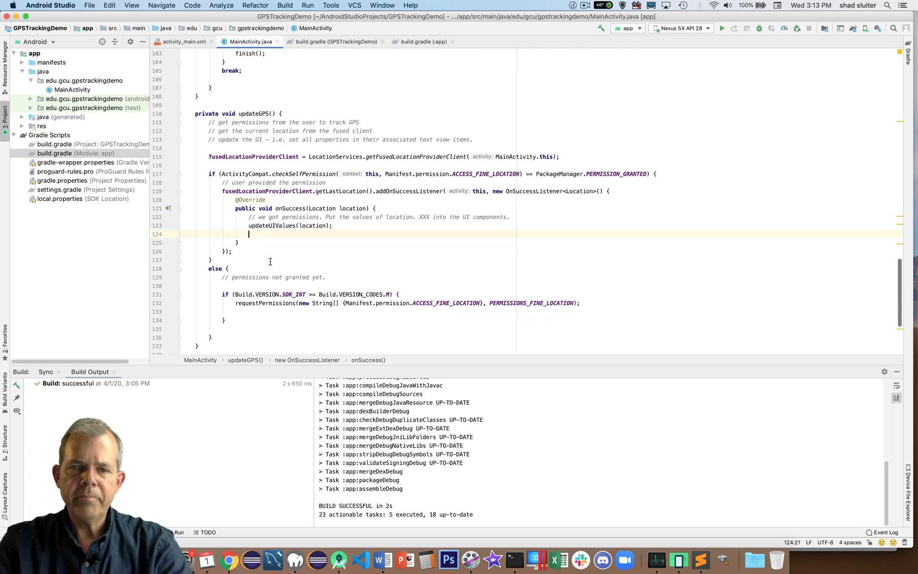
{"action": "scroll", "scroll_direction": "down", "scroll_amount": 3}
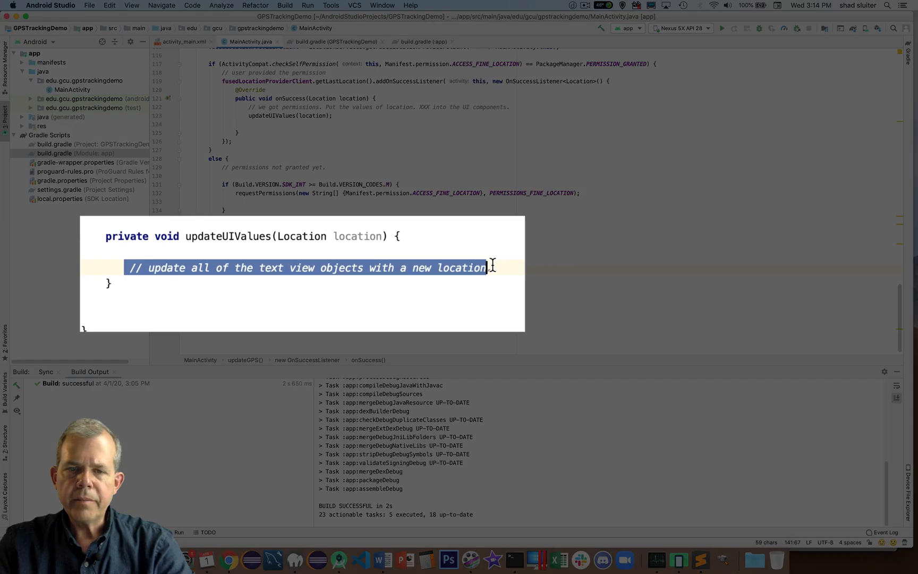
{"action": "type", "text": "."}
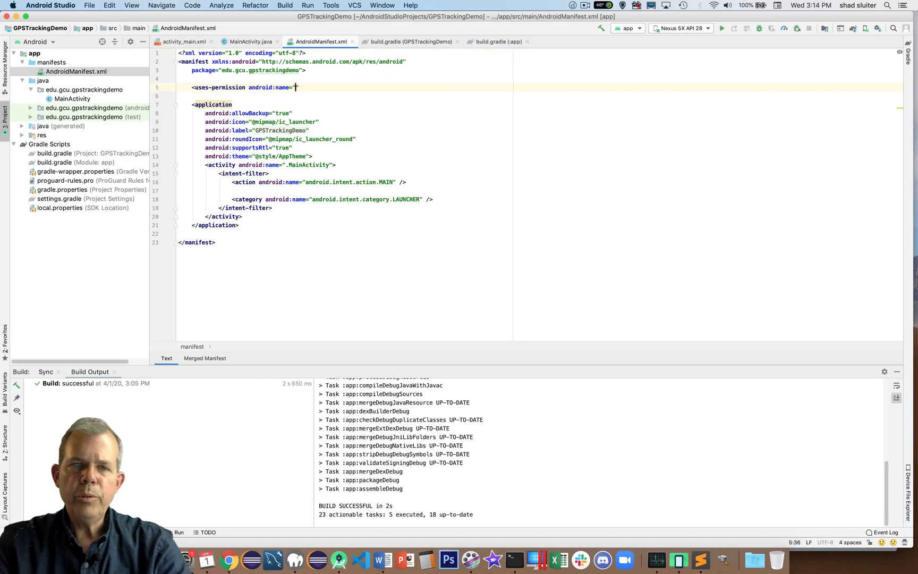
Add a self-closing uses-permission for android.permission.ACCESS_FINE_LOCATION, then close the manifest.
{"action": "type", "text": "android.permission.ACCESS_FINE_LOCATION"}
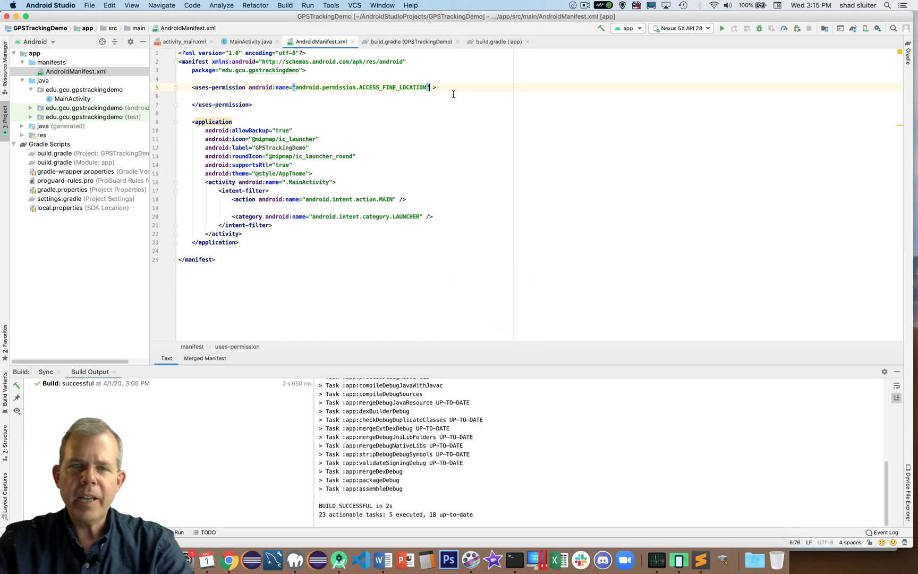
{"action": "type", "text": "/>"}
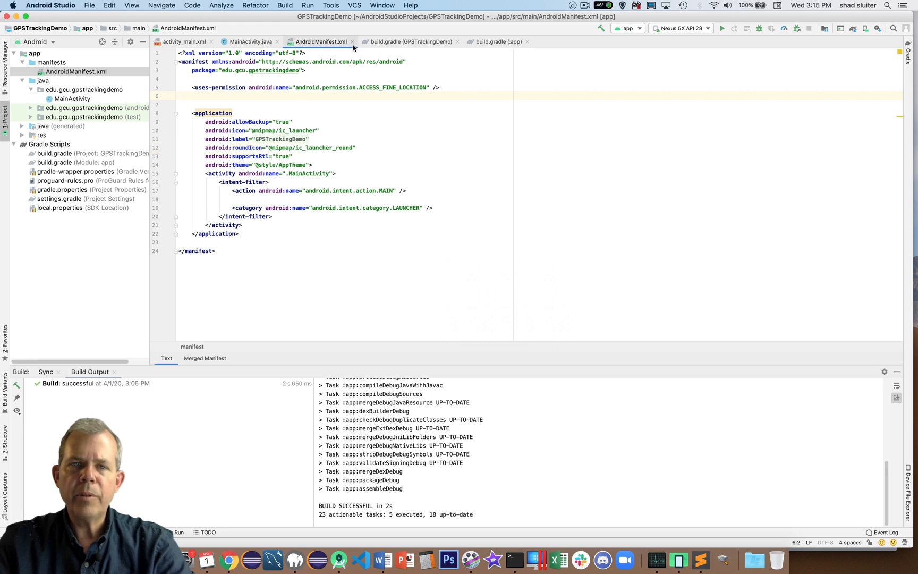
{"action": "left_click", "coordinate": [250, 41]}
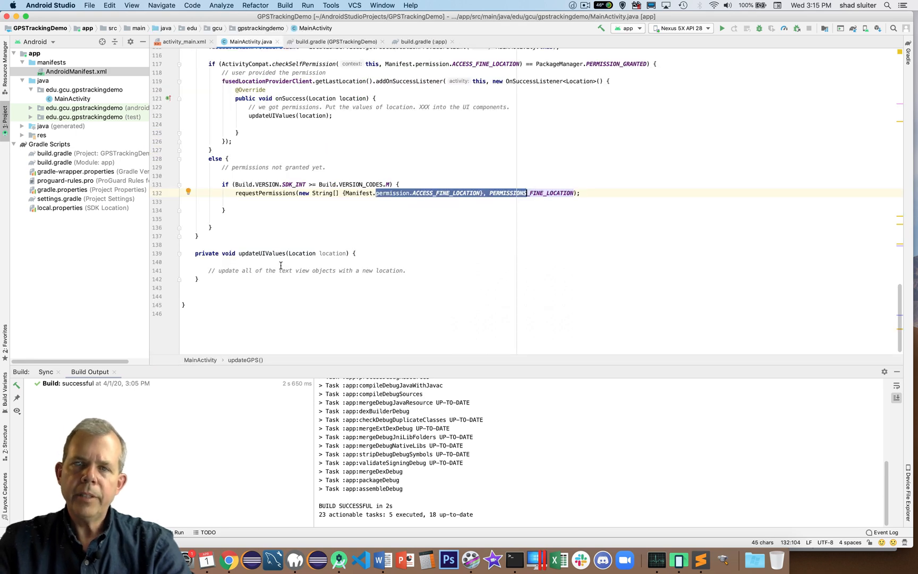
Set tv_lat to String.valueOf(location.getLatitude()) inside updateUIValues.
{"action": "left_click", "coordinate": [406, 270]}
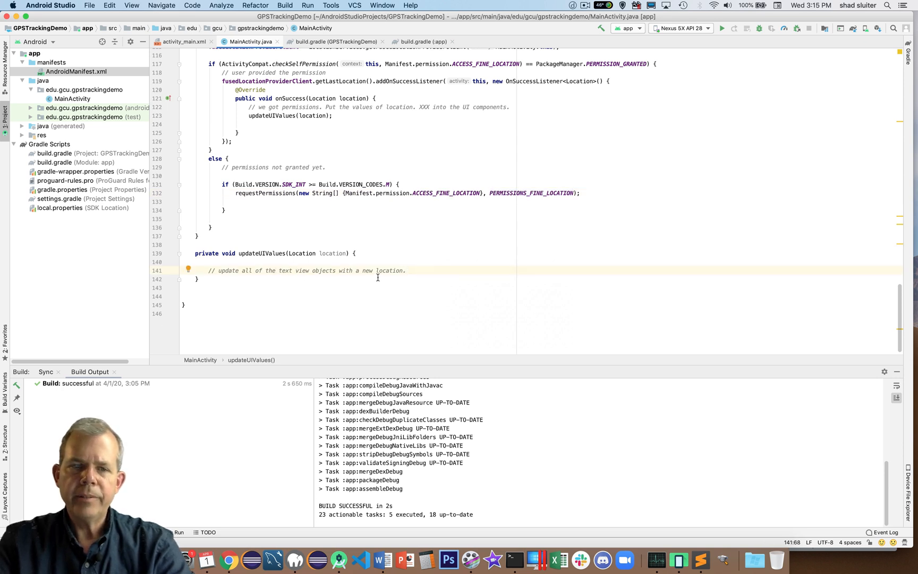
{"action": "type", "text": "tv"}
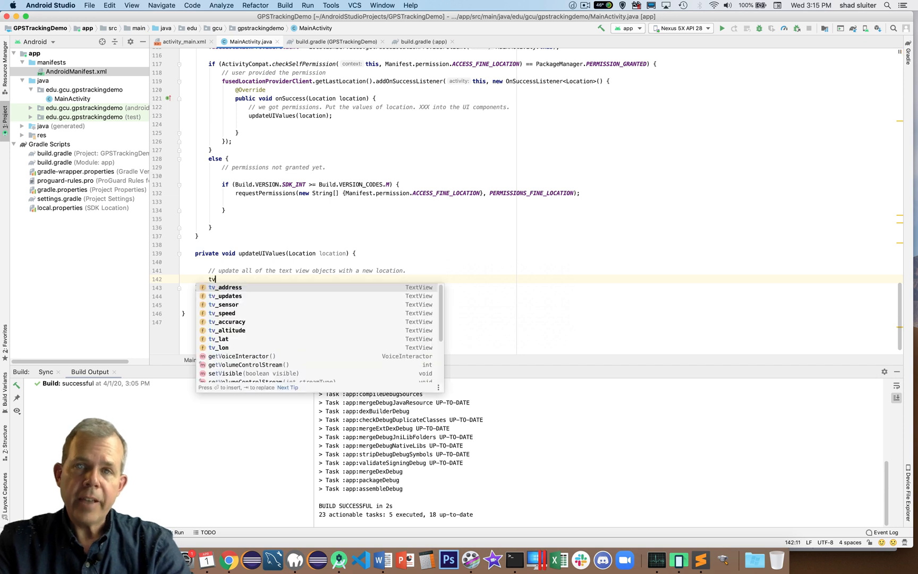
{"action": "type", "text": "_lat ="}
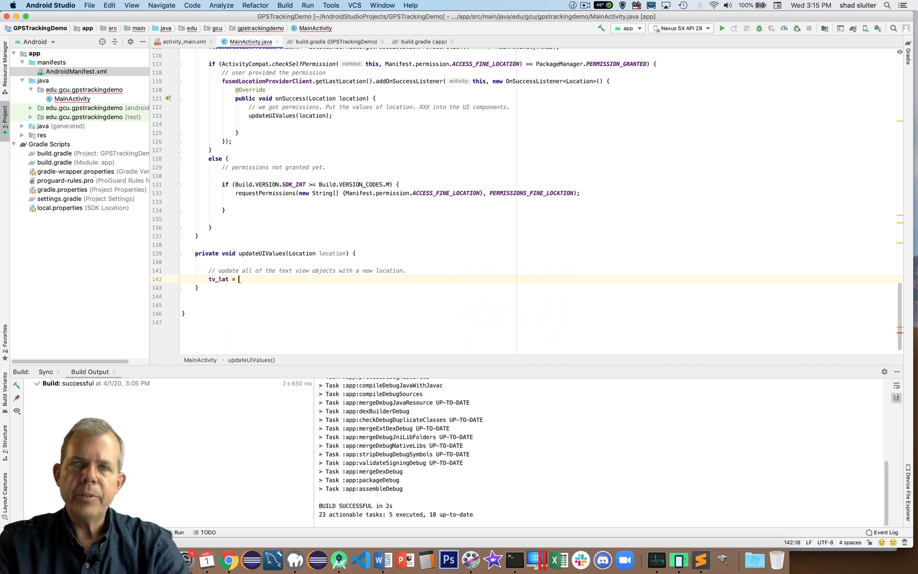
{"action": "type", "text": ".setText(l);"}
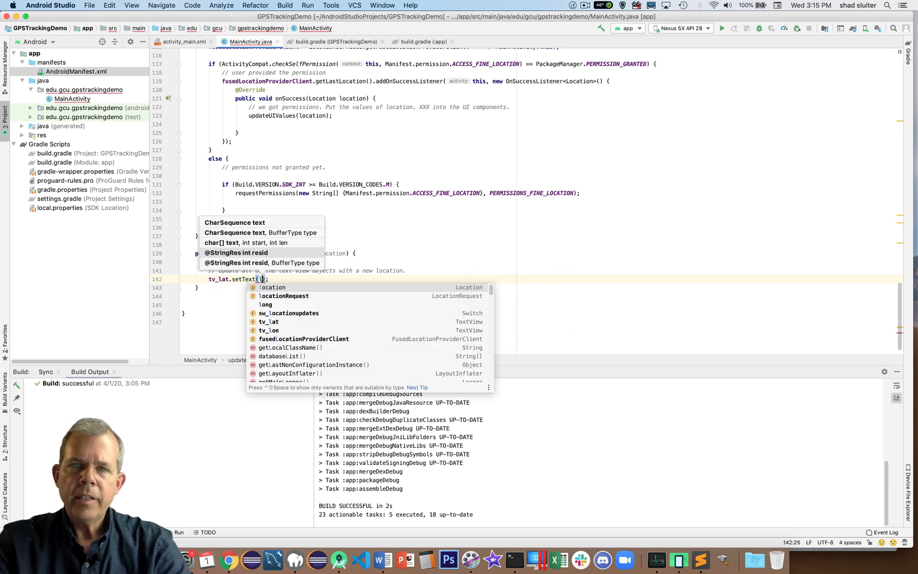
{"action": "type", "text": "location."}
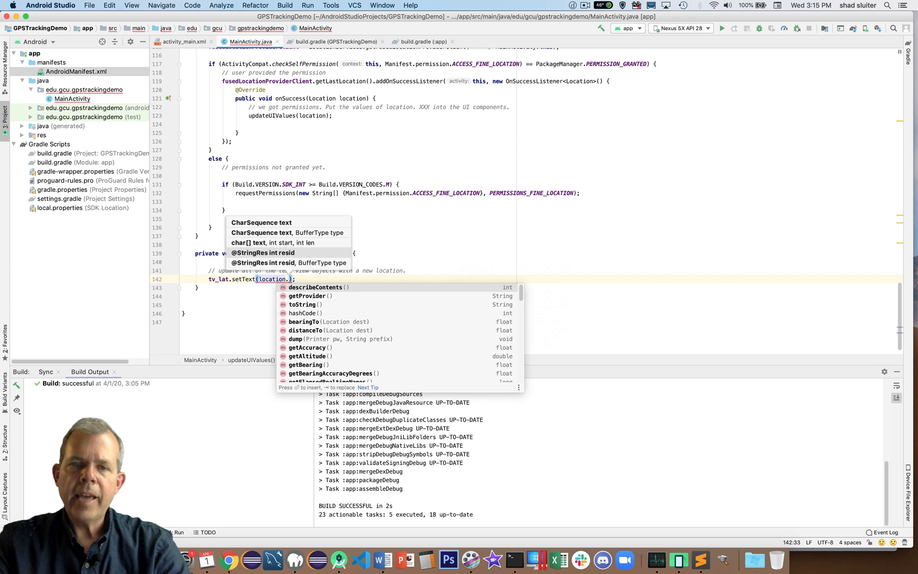
{"action": "type", "text": "getLatitude("}
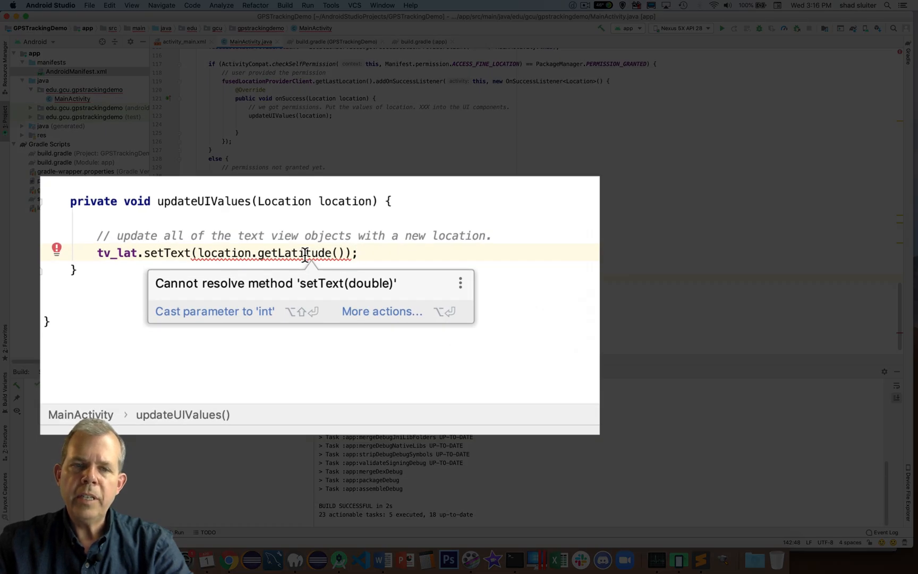
{"action": "mouse_move", "coordinate": [175, 258]}
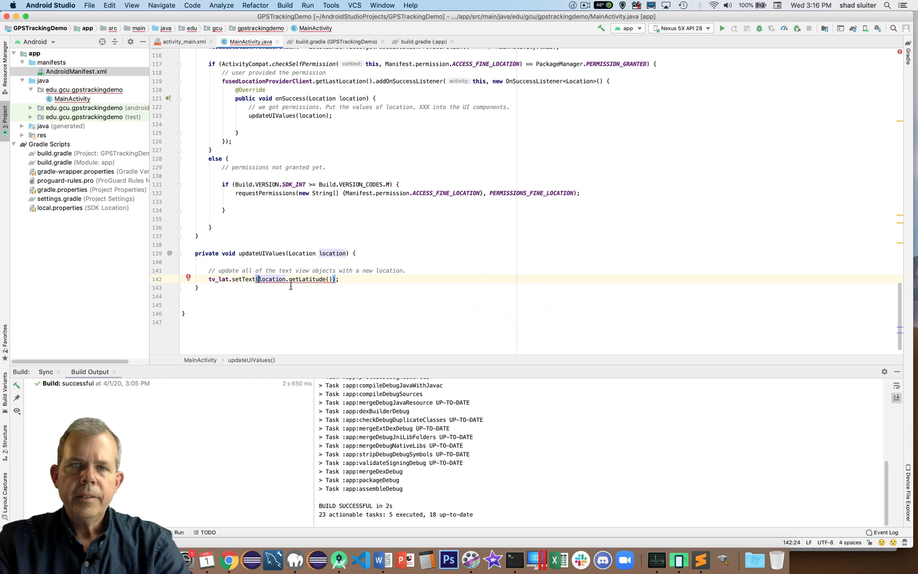
{"action": "type", "text": "String"}
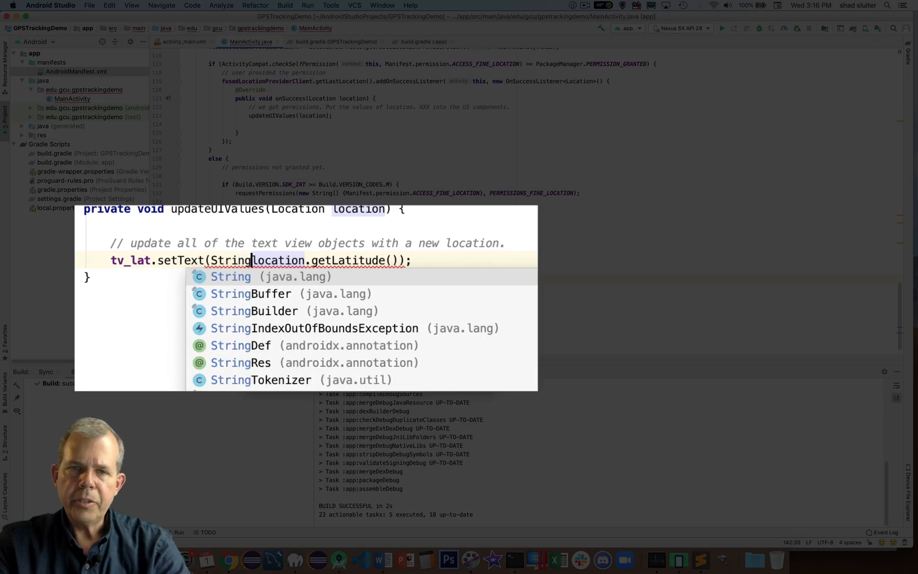
{"action": "type", "text": ".valueOf("}
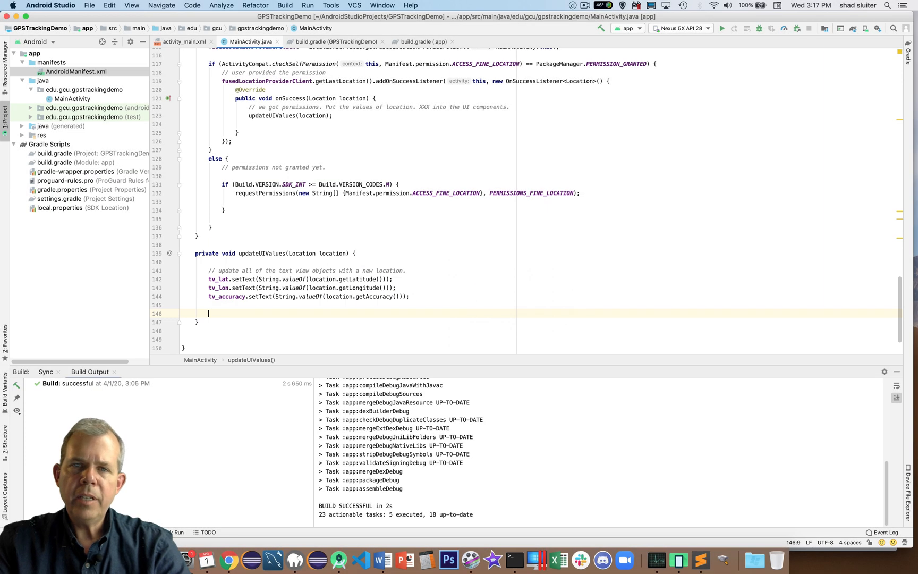
Set tv_altitude to the location's altitude when hasAltitude() is true, with an else branch.
{"action": "type", "text": "if (l"}
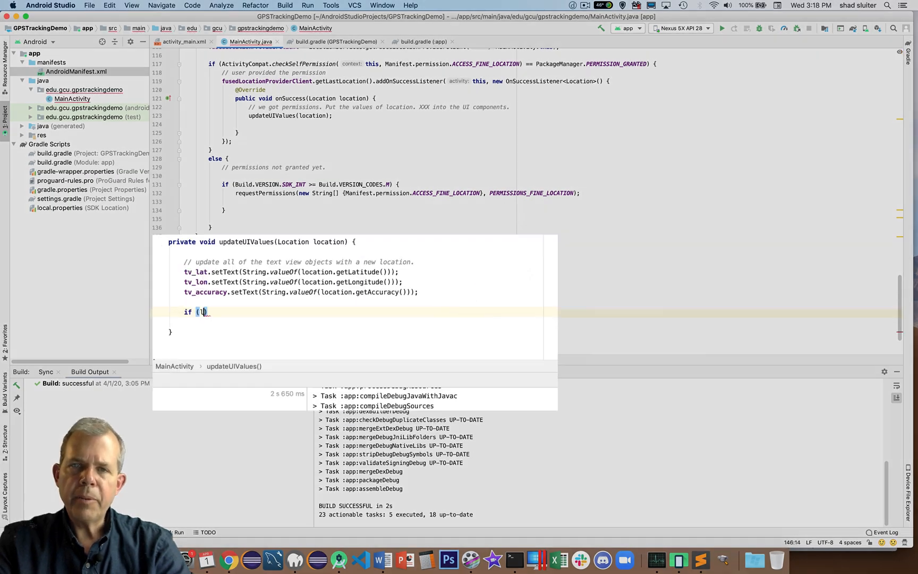
{"action": "type", "text": "location.hasAltitude()) {"}
{"action": "type", "text": "tv_altitude.setText();"}
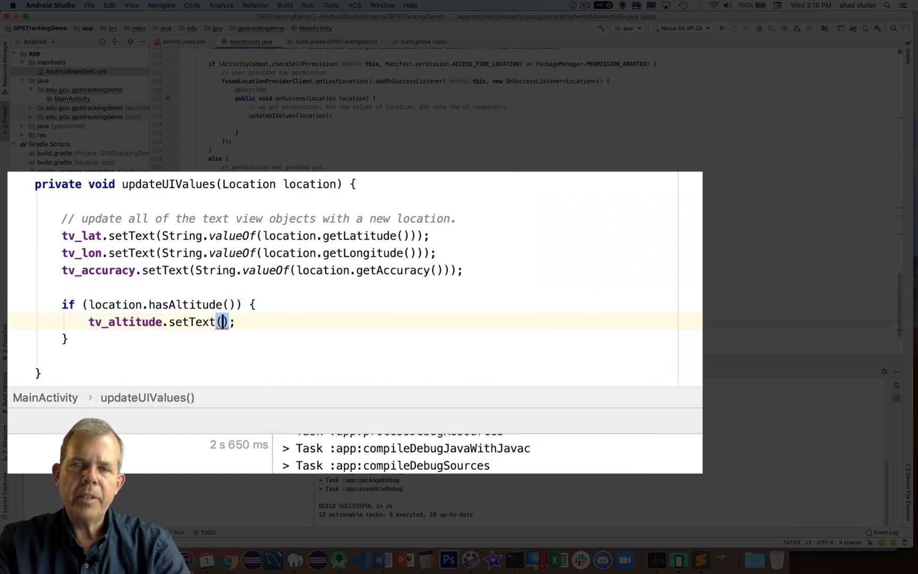
{"action": "type", "text": "String.valueOf(l"}
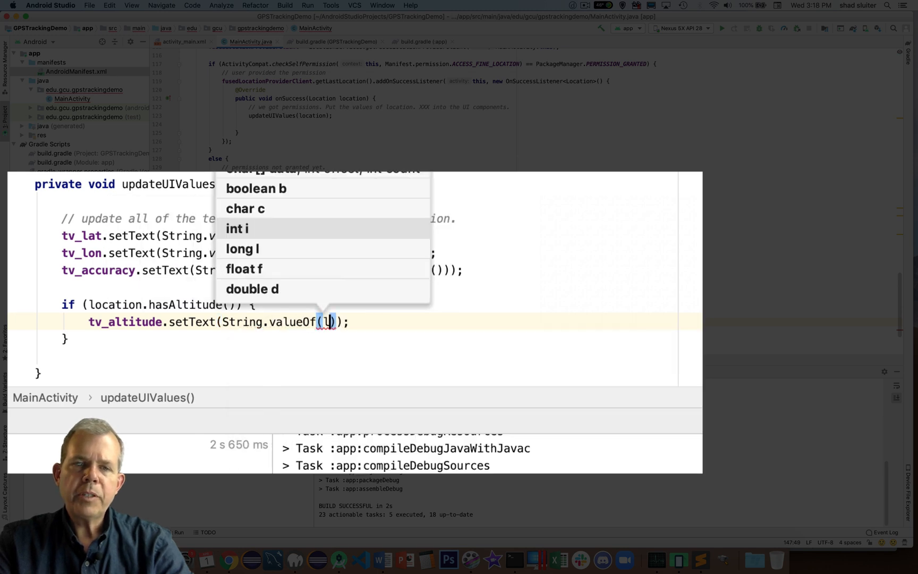
{"action": "type", "text": "location."}
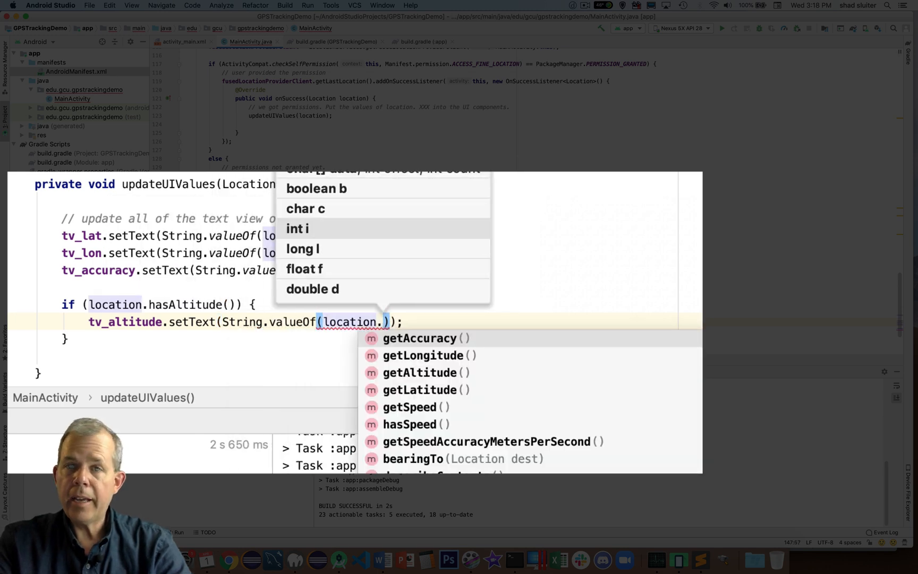
{"action": "left_click", "coordinate": [419, 372]}
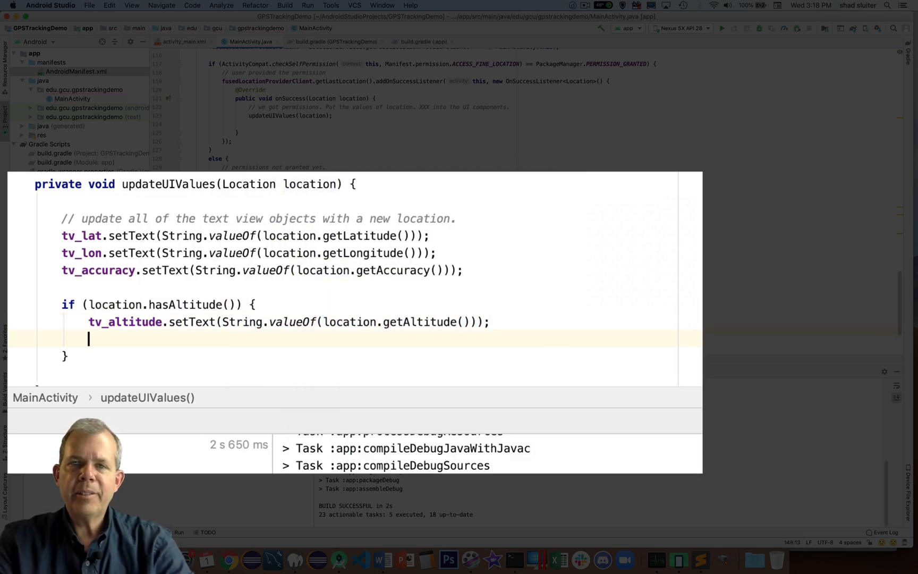
{"action": "type", "text": "else {"}
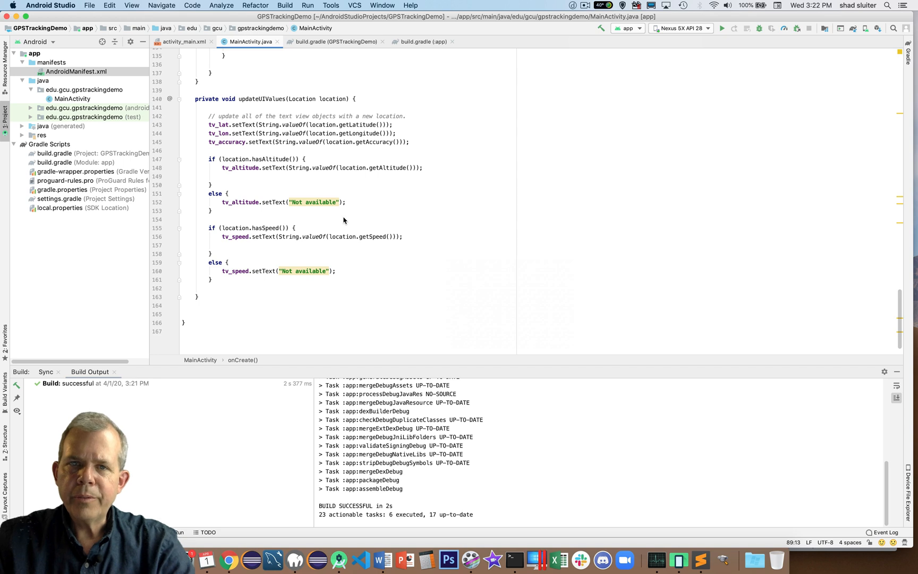
{"action": "mouse_move", "coordinate": [334, 222]}
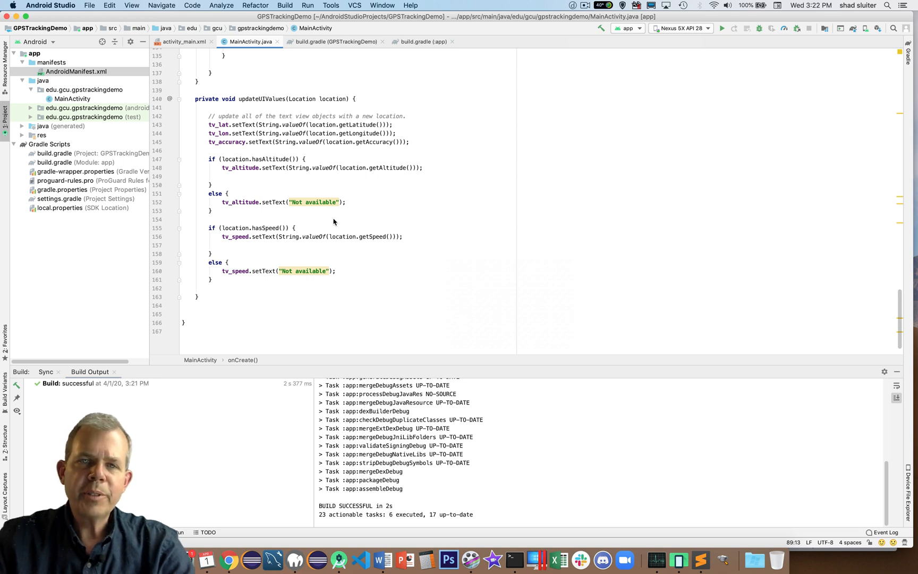
{"action": "double_click", "coordinate": [261, 106]}
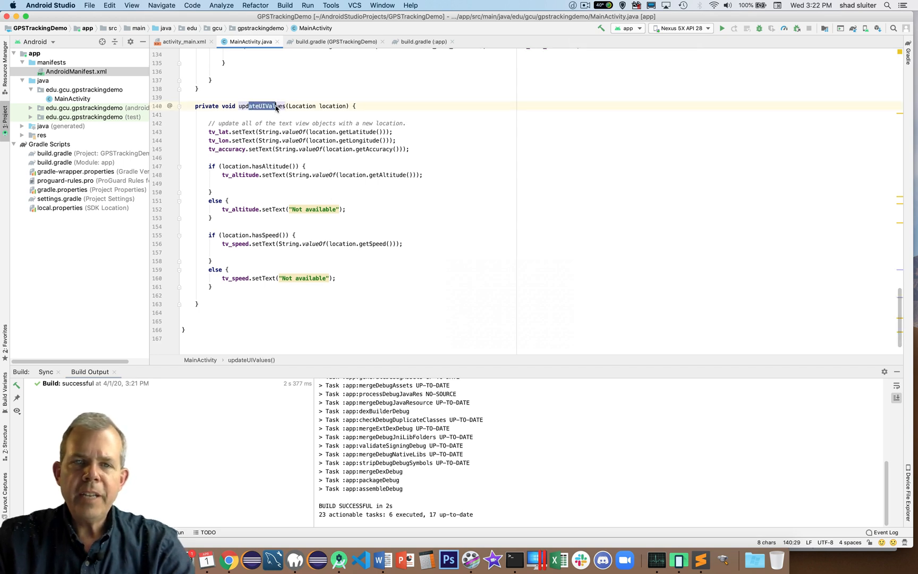
{"action": "scroll", "scroll_direction": "up", "scroll_amount": 3}
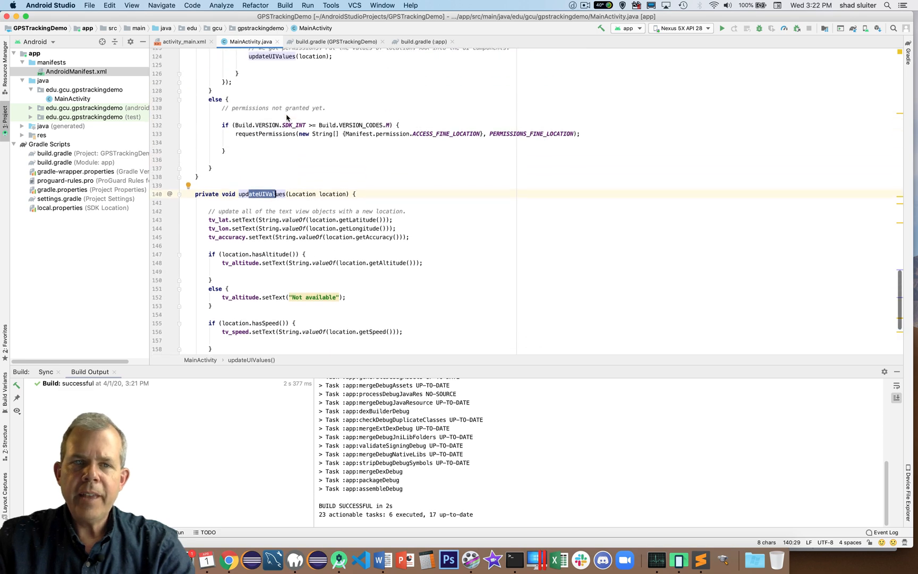
{"action": "scroll", "scroll_direction": "up", "scroll_amount": 3}
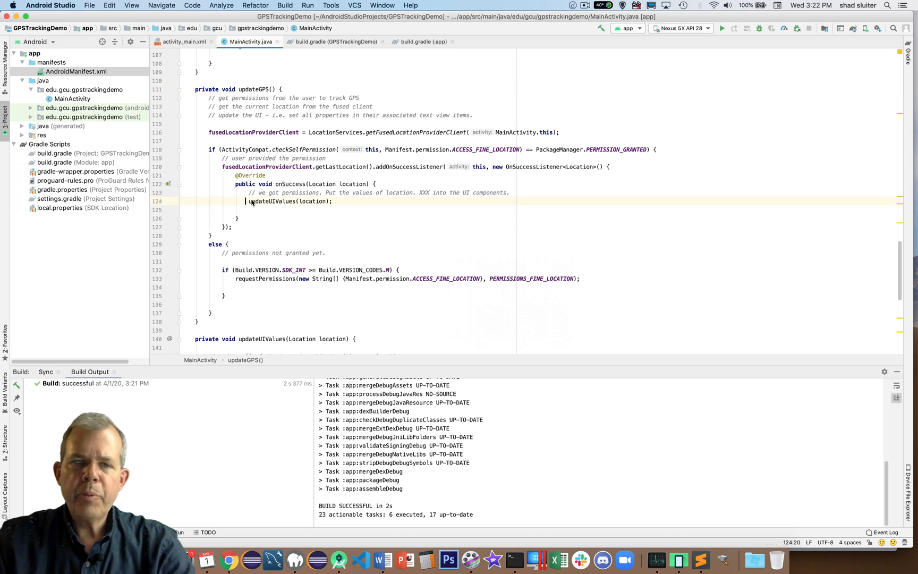
{"action": "double_click", "coordinate": [288, 200]}
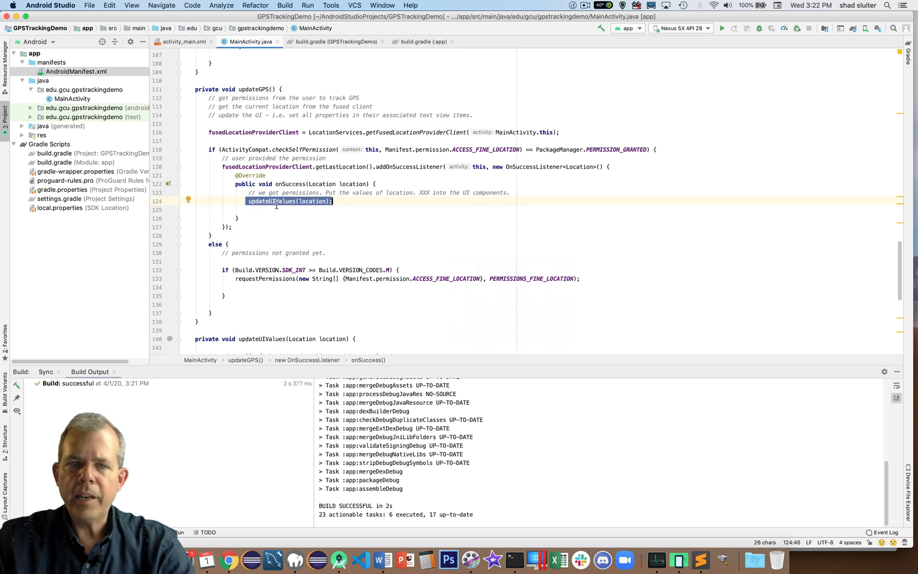
{"action": "scroll", "scroll_direction": "down", "scroll_amount": 3}
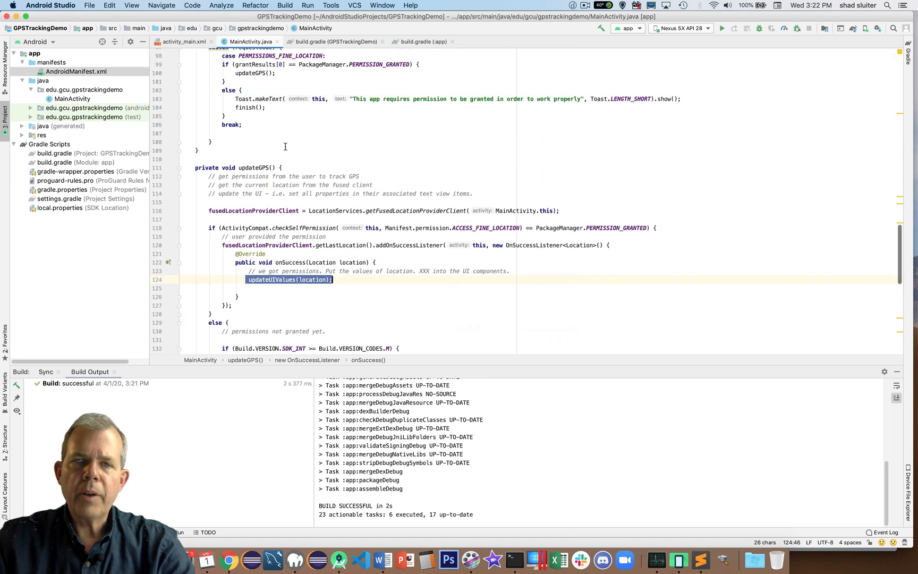
{"action": "scroll", "scroll_direction": "up", "scroll_amount": 3}
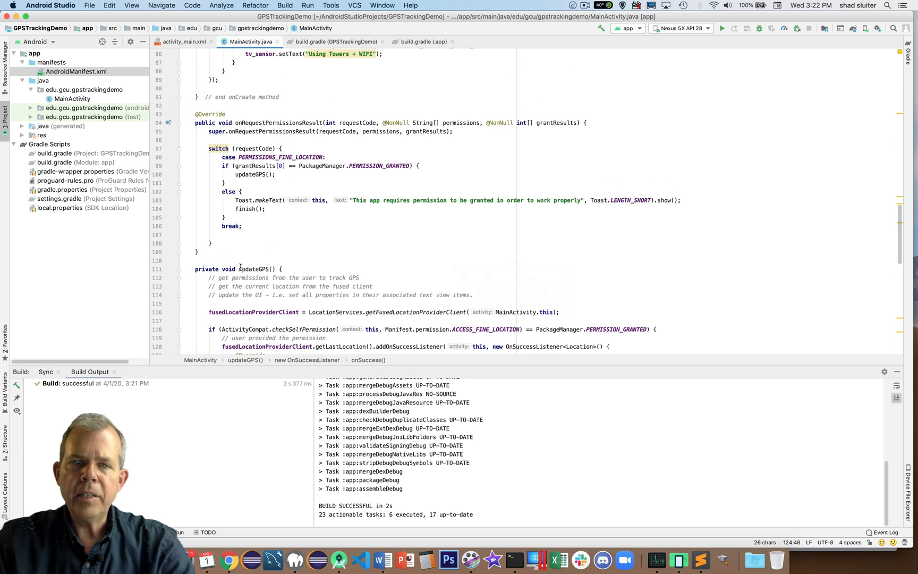
{"action": "left_click", "coordinate": [256, 269]}
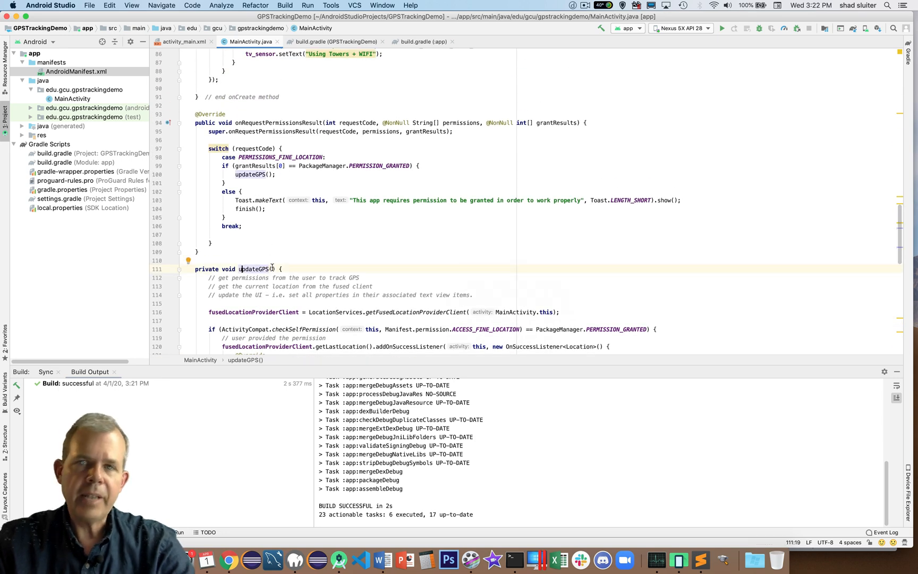
{"action": "scroll", "scroll_direction": "up", "scroll_amount": 3}
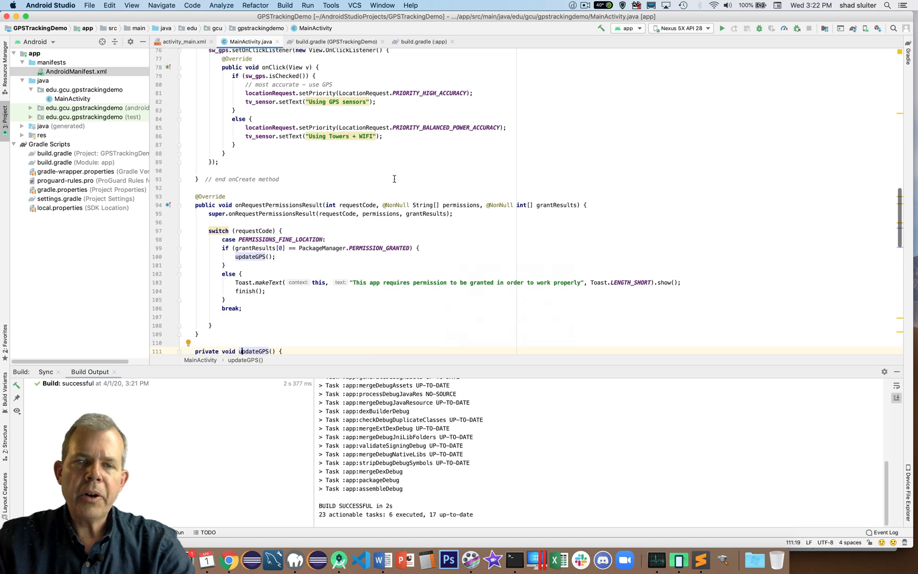
{"action": "left_click", "coordinate": [291, 171]}
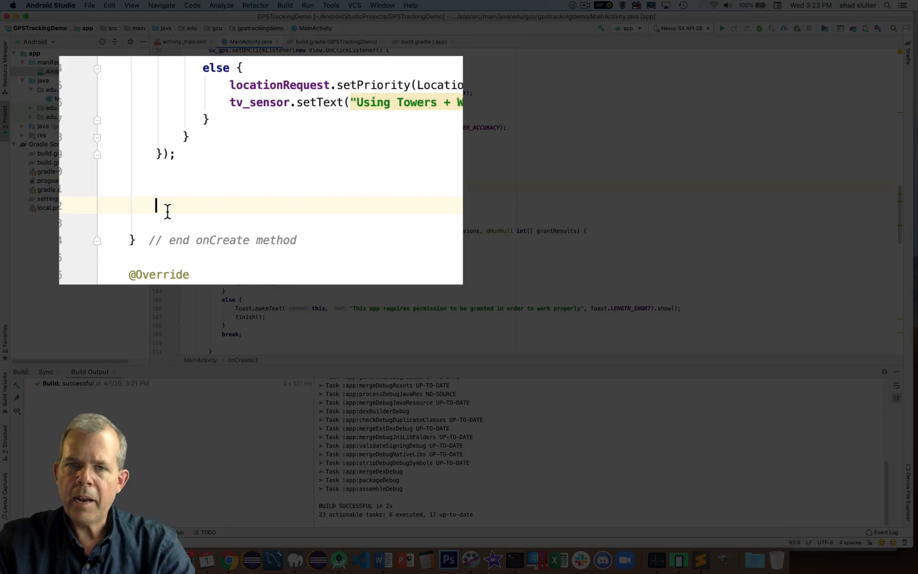
Append updateGPS(); to onCreate and run the app on the emulator.
{"action": "type", "text": "updateGPS();"}
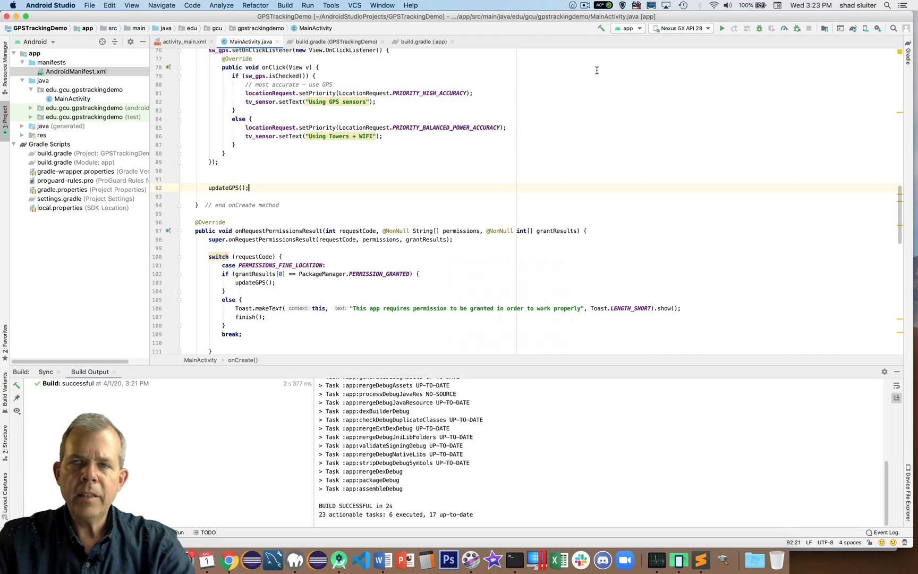
{"action": "left_click", "coordinate": [722, 28]}
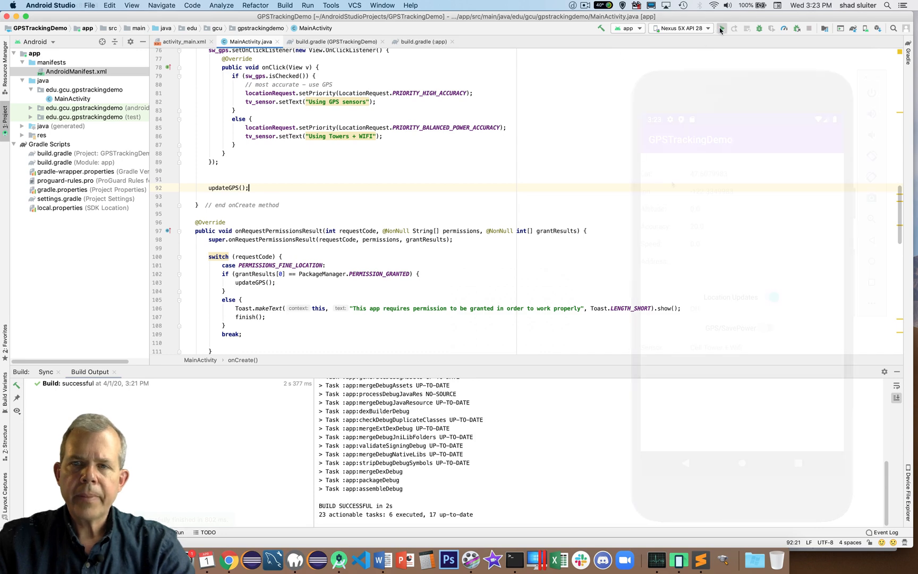
{"action": "left_click", "coordinate": [722, 28]}
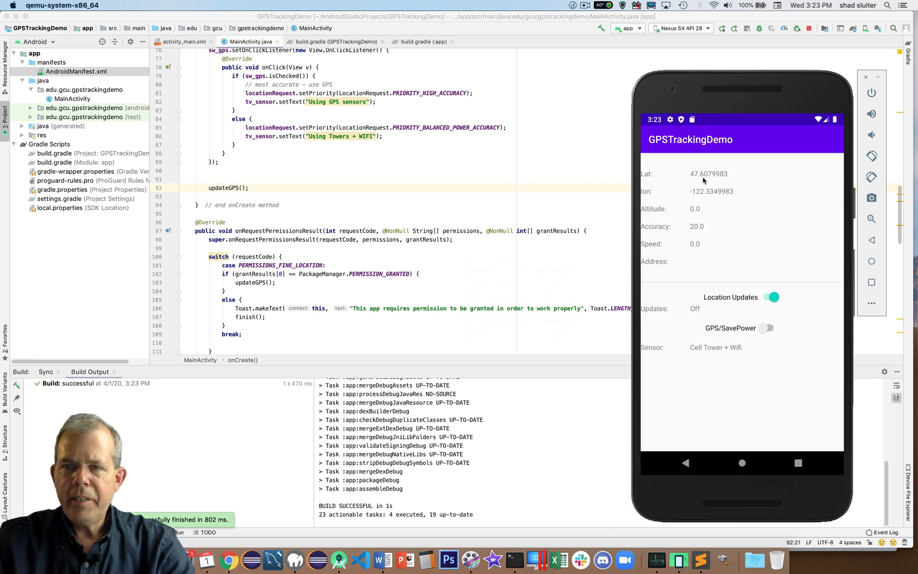
{"action": "mouse_move", "coordinate": [698, 186]}
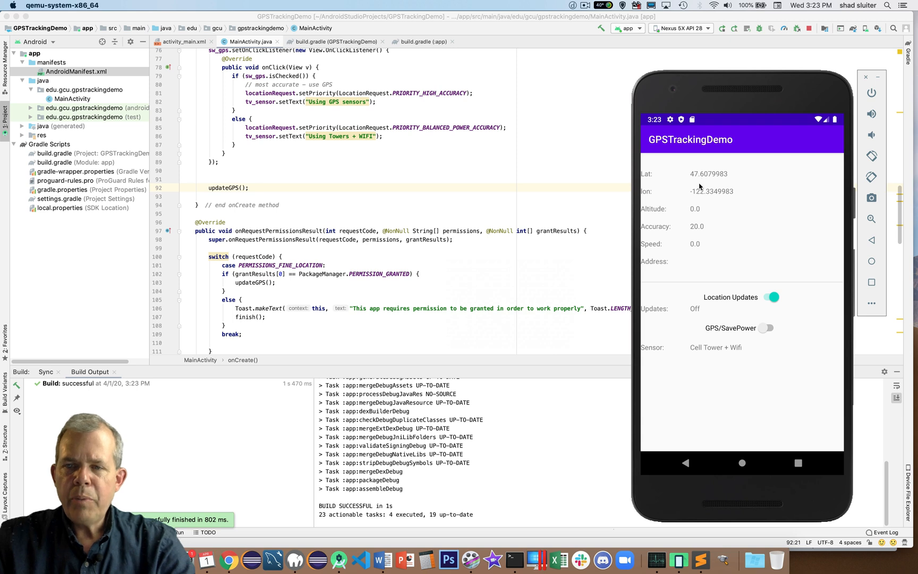
{"action": "mouse_move", "coordinate": [705, 191]}
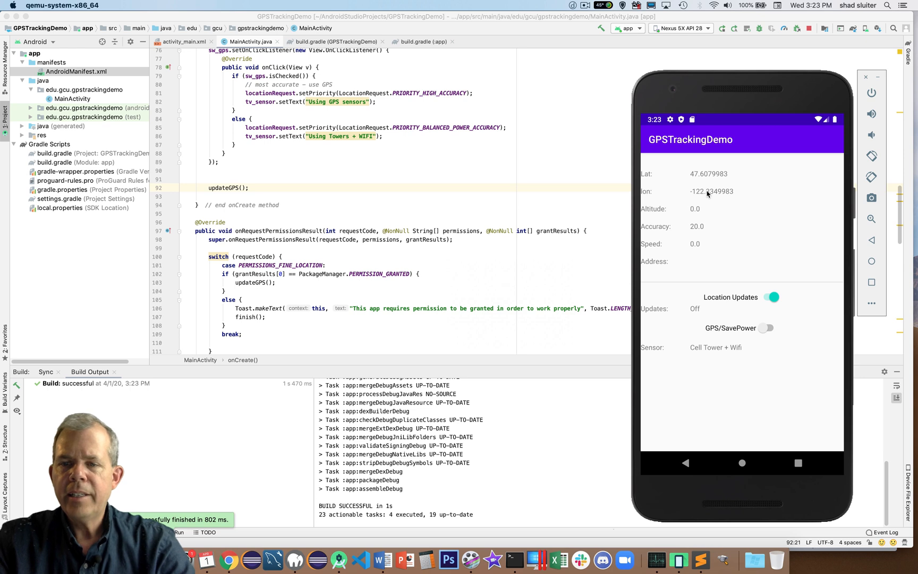
{"action": "mouse_move", "coordinate": [749, 289]}
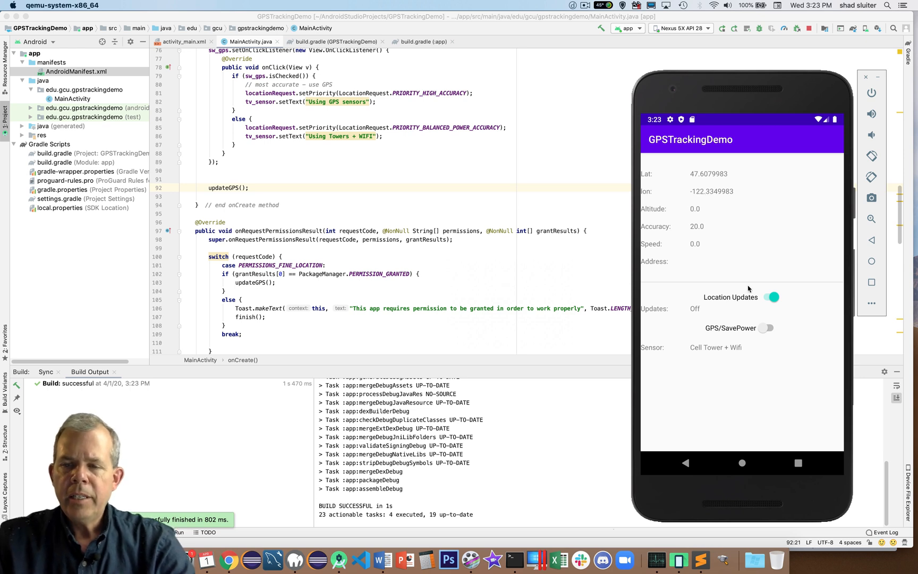
Turn location updates off and toggle the GPS switch repeatedly, ending on GPS sensors.
{"action": "left_click", "coordinate": [770, 297]}
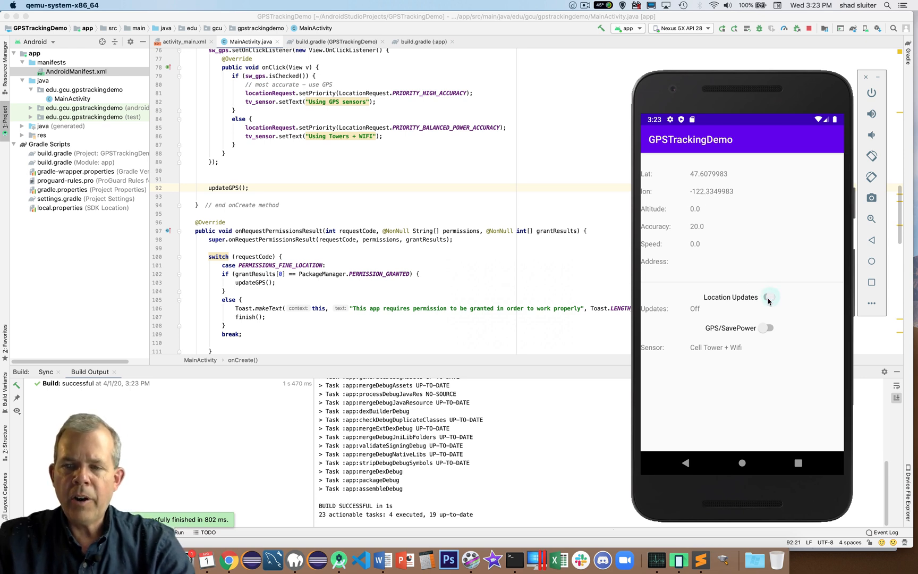
{"action": "left_click", "coordinate": [768, 297]}
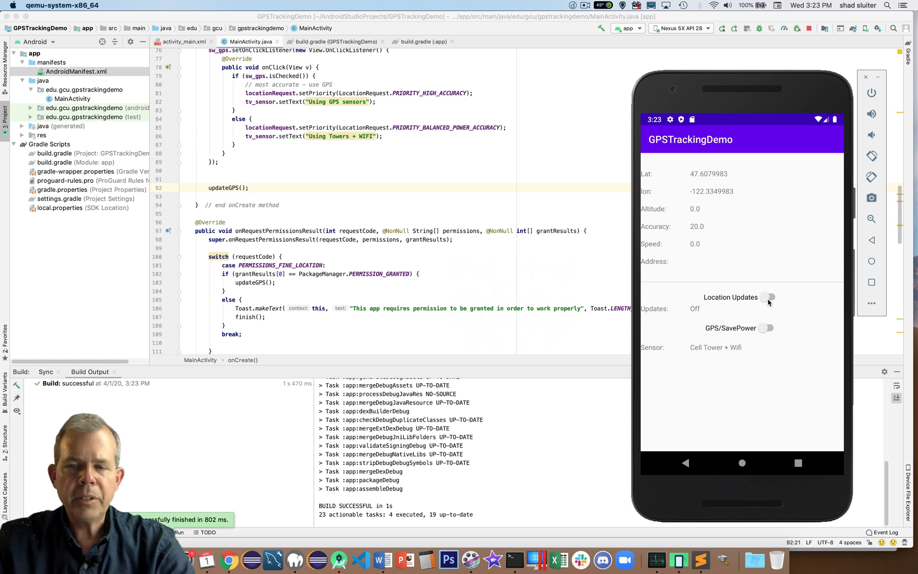
{"action": "left_click", "coordinate": [768, 328]}
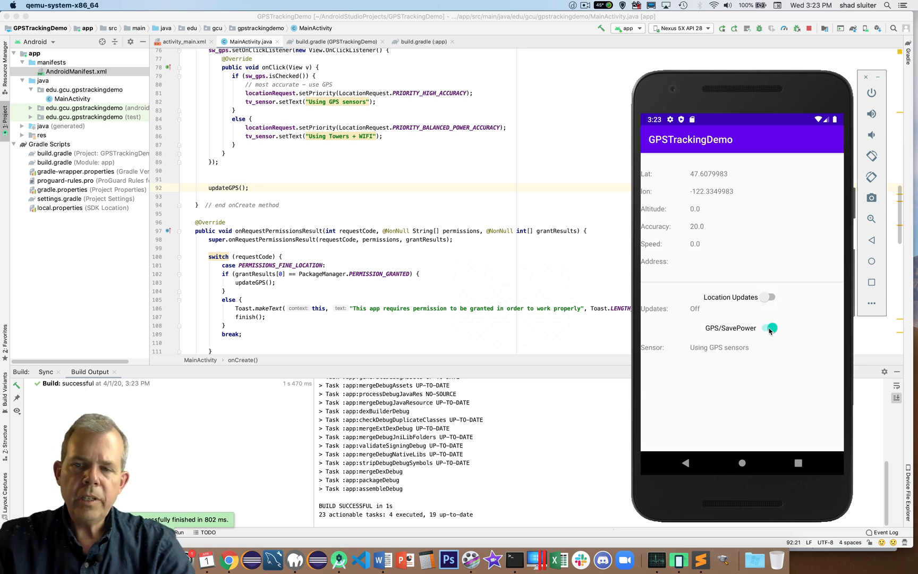
{"action": "left_click", "coordinate": [770, 328]}
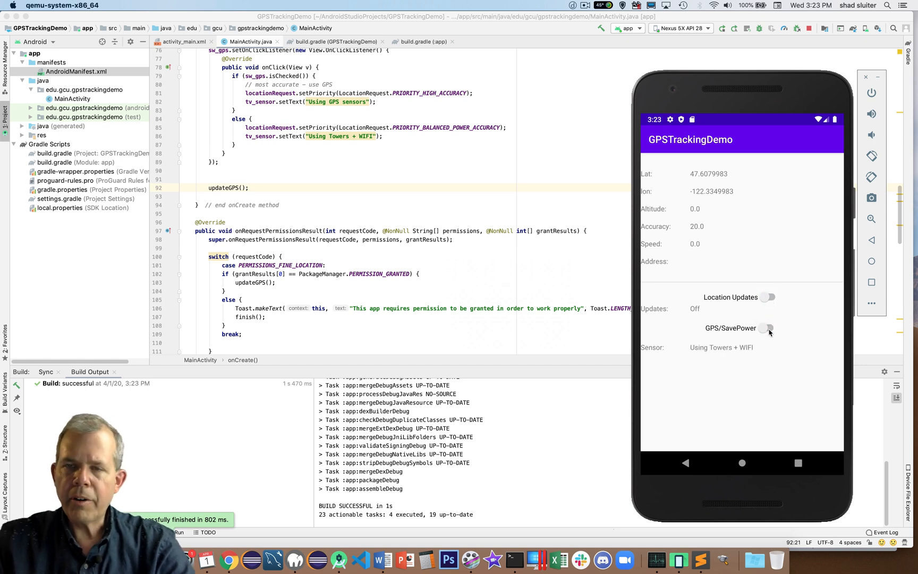
{"action": "left_click", "coordinate": [770, 328]}
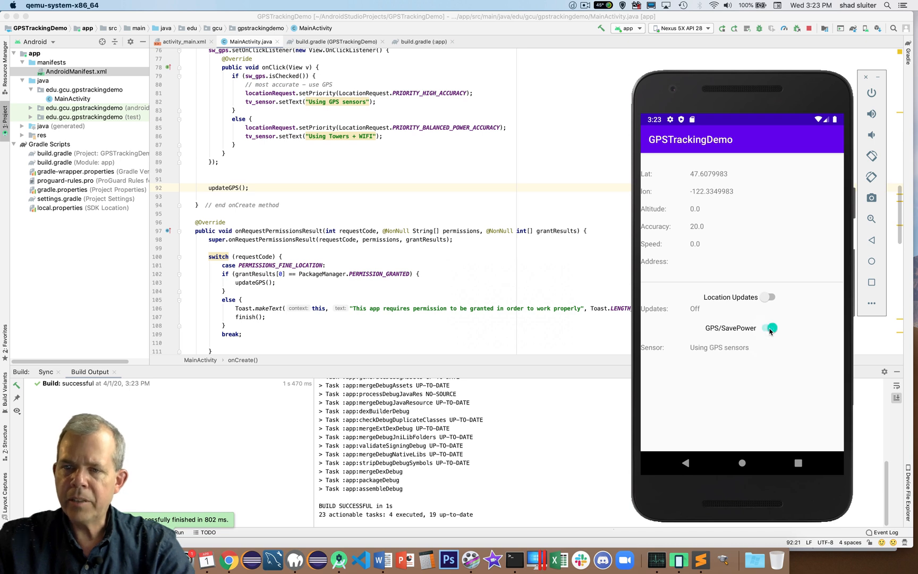
{"action": "left_click", "coordinate": [769, 328]}
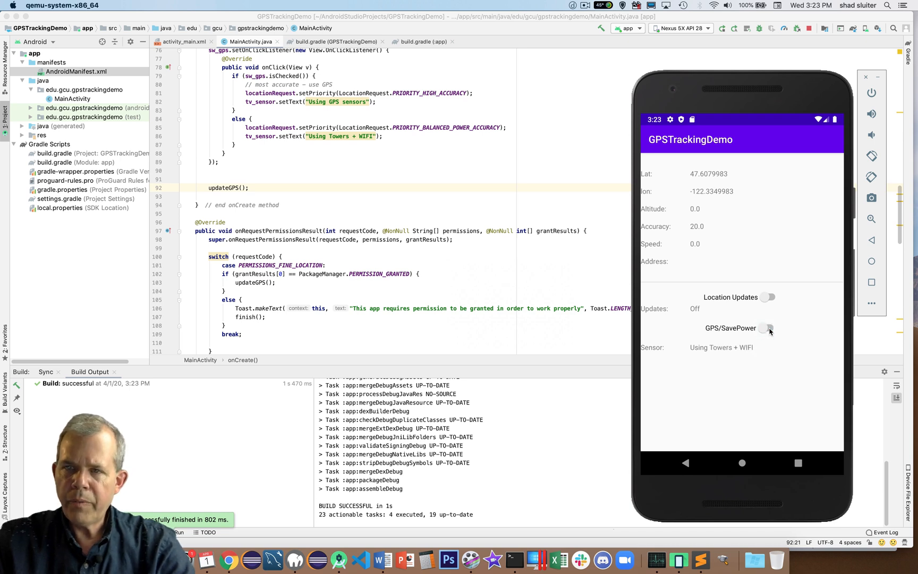
{"action": "left_click", "coordinate": [769, 327]}
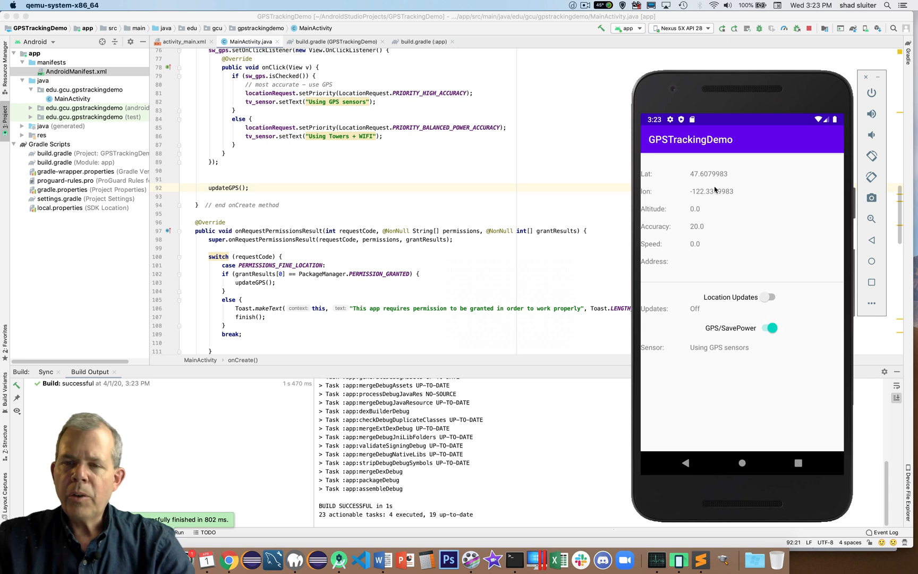
{"action": "mouse_move", "coordinate": [721, 217]}
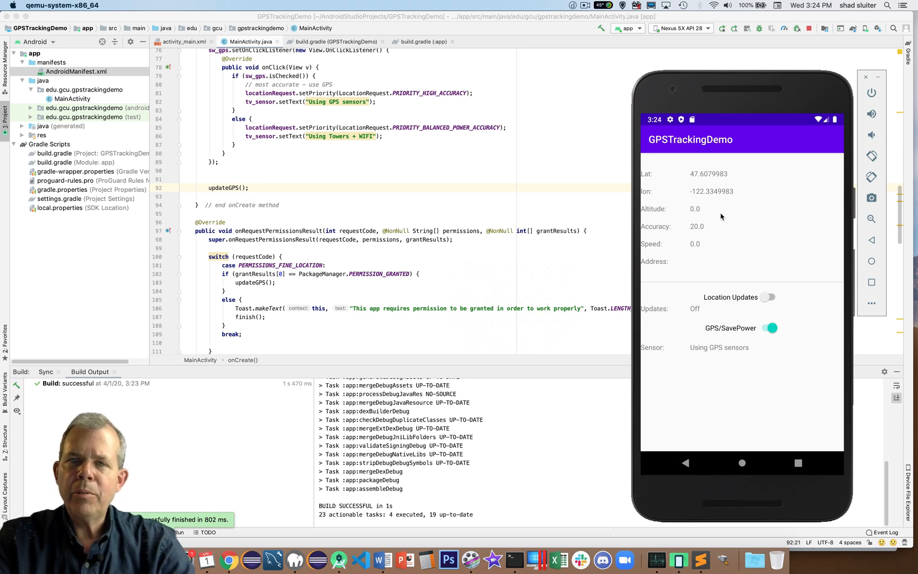
{"action": "mouse_move", "coordinate": [809, 292]}
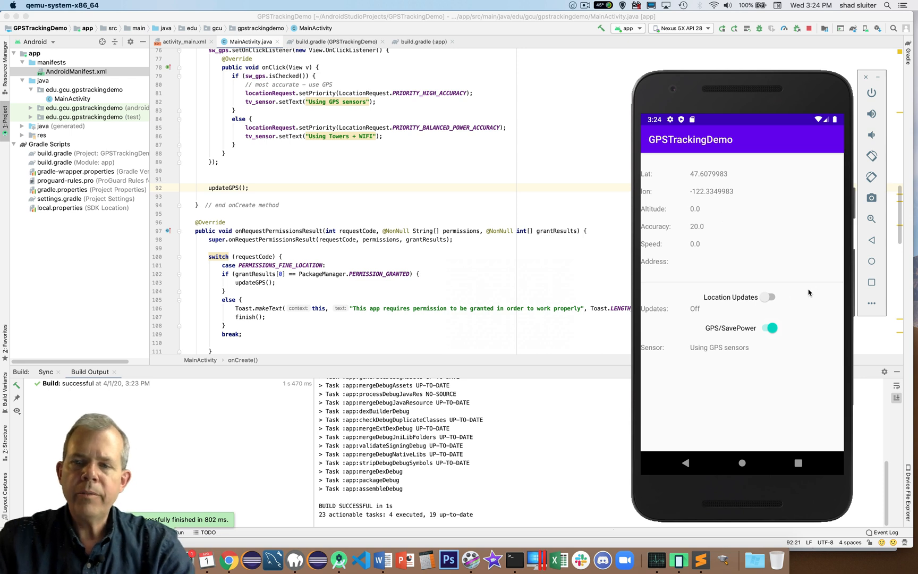